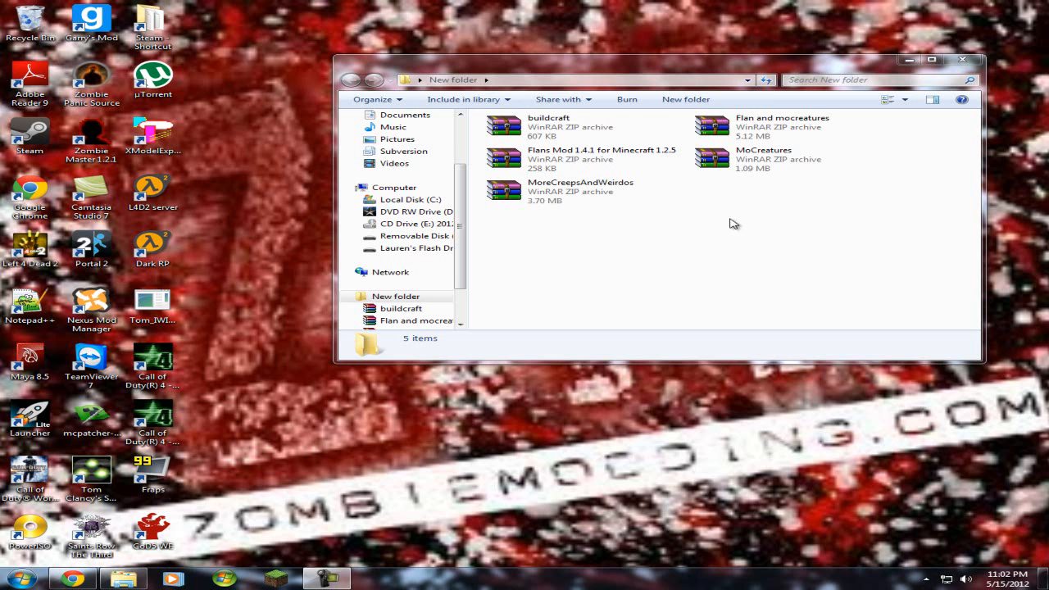
- Open a browser and search Google for mcpatcher
{"action": "left_click", "coordinate": [574, 127]}
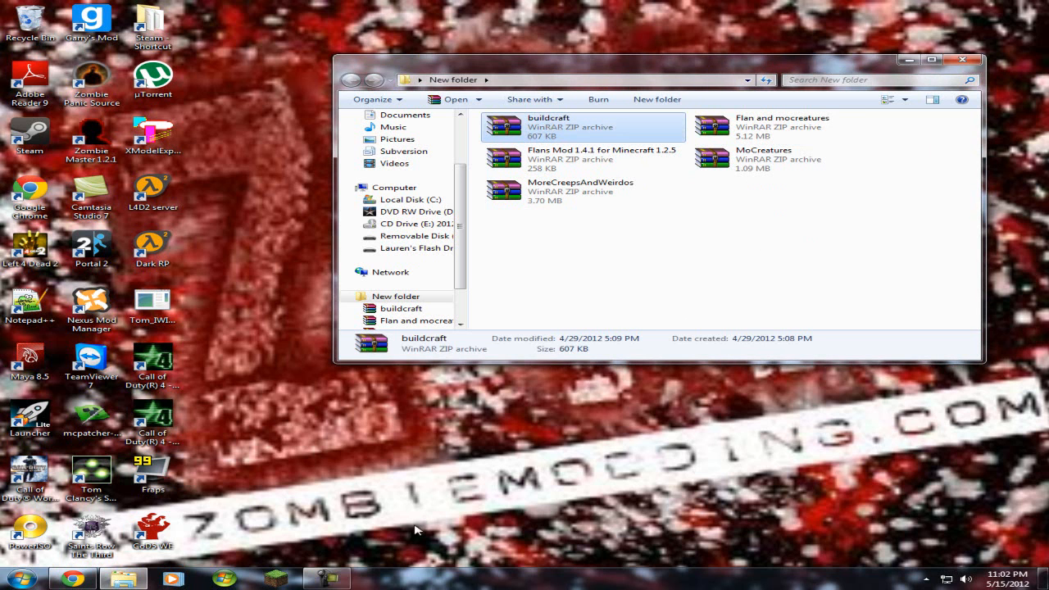
{"action": "mouse_move", "coordinate": [629, 232]}
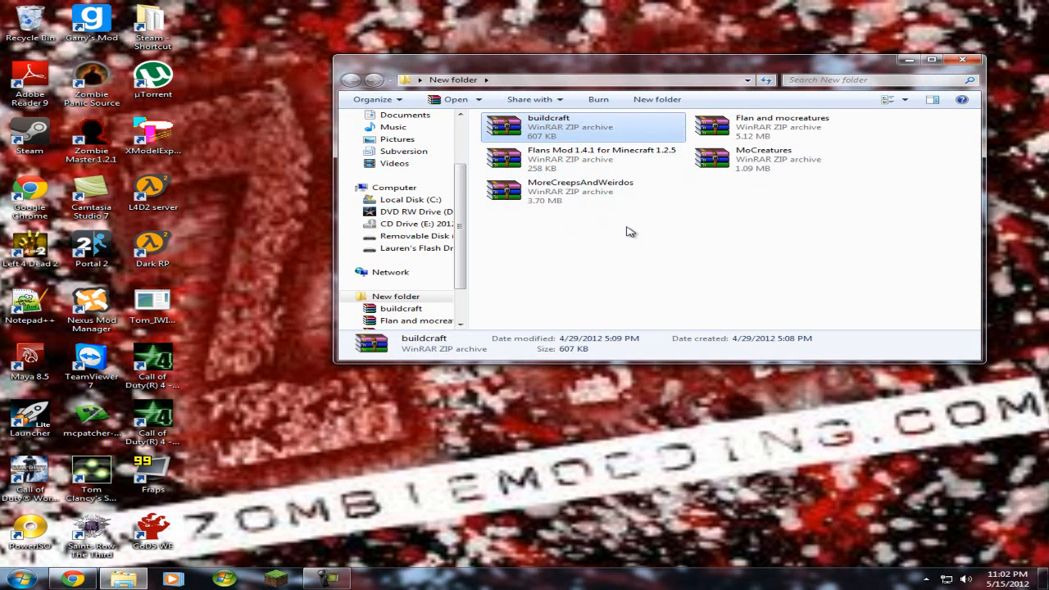
{"action": "mouse_move", "coordinate": [905, 62]}
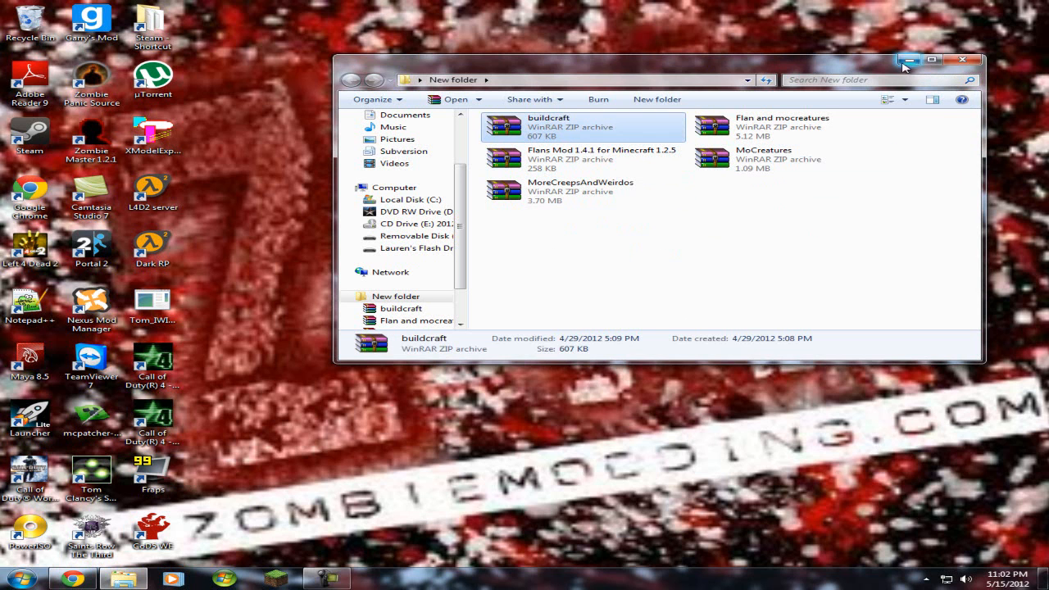
{"action": "mouse_move", "coordinate": [545, 355]}
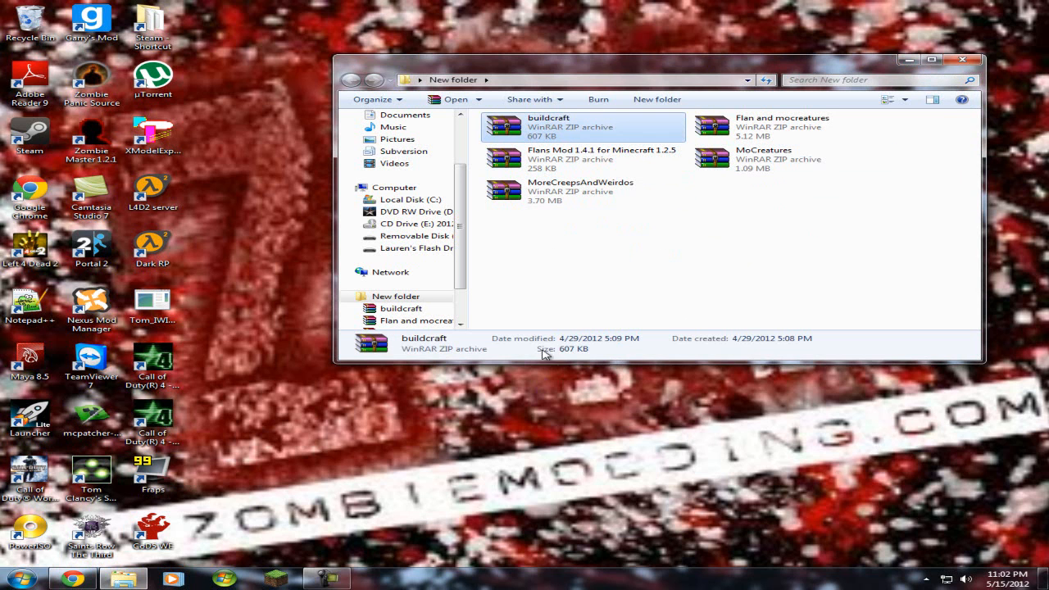
{"action": "left_click", "coordinate": [24, 577]}
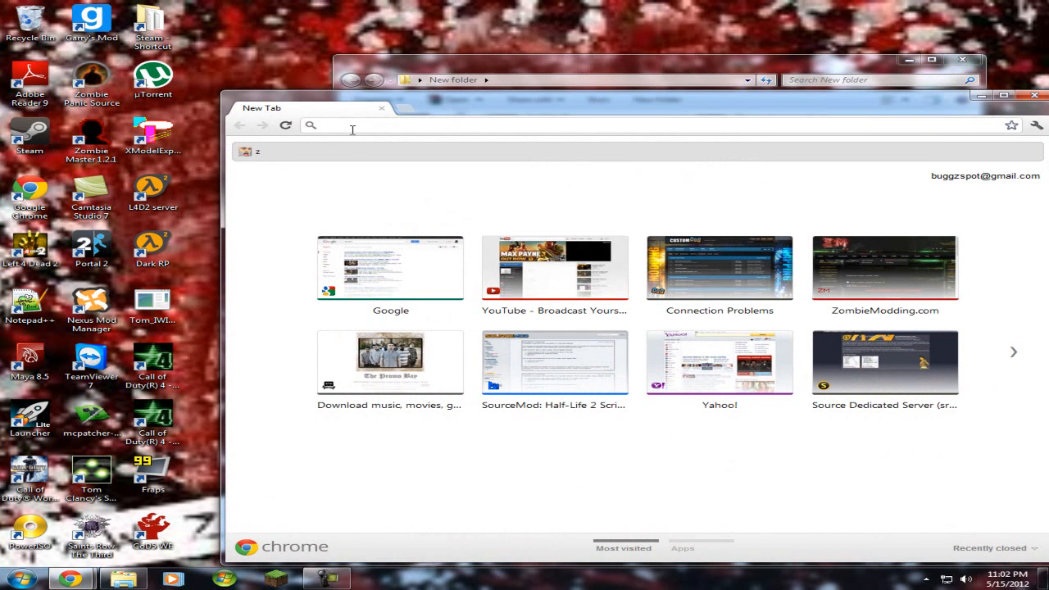
{"action": "mouse_move", "coordinate": [363, 137]}
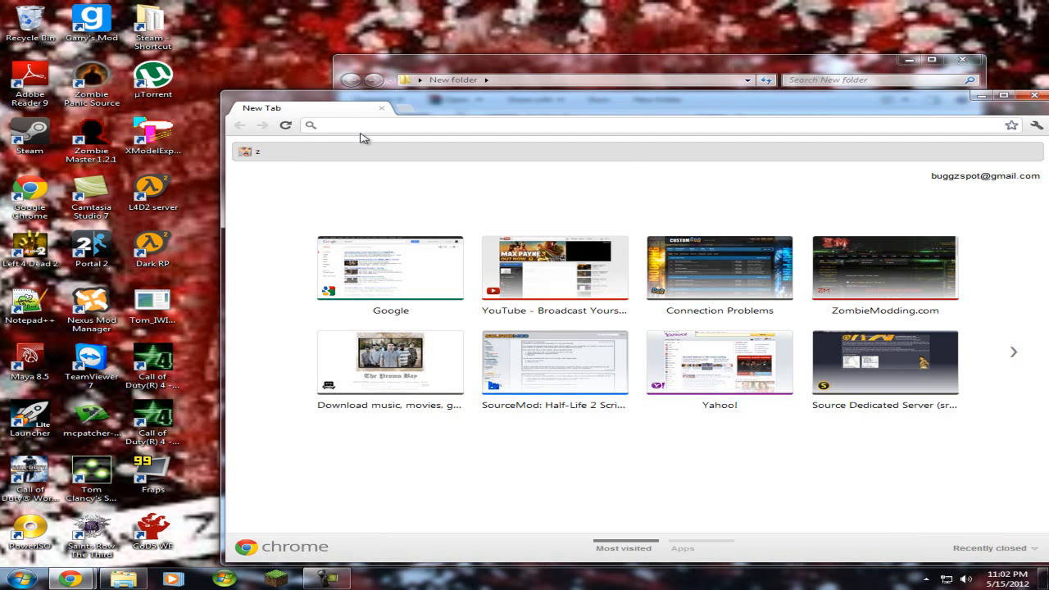
{"action": "type", "text": "mcpatch"}
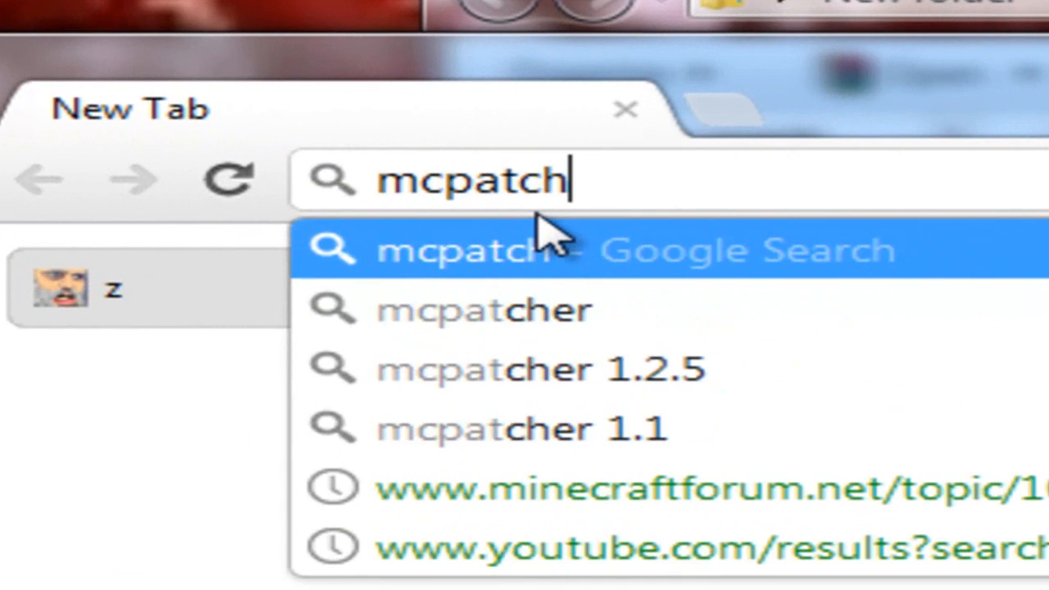
{"action": "left_click", "coordinate": [482, 250]}
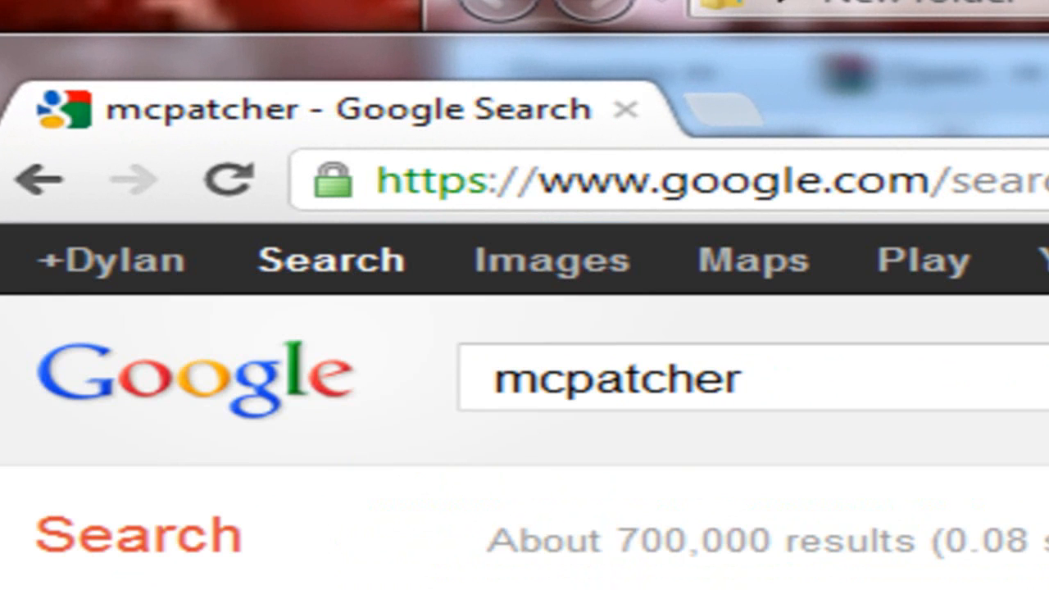
- Scroll the MCPatcher forum thread down to its Windows download links
{"action": "scroll", "scroll_direction": "down", "scroll_amount": 3}
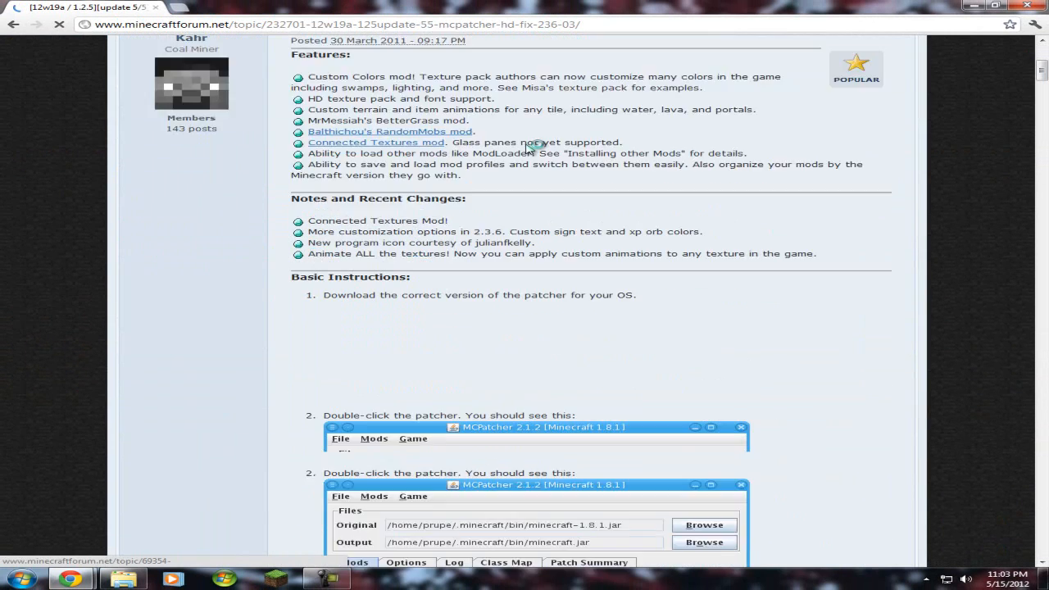
{"action": "scroll", "scroll_direction": "down", "scroll_amount": 3}
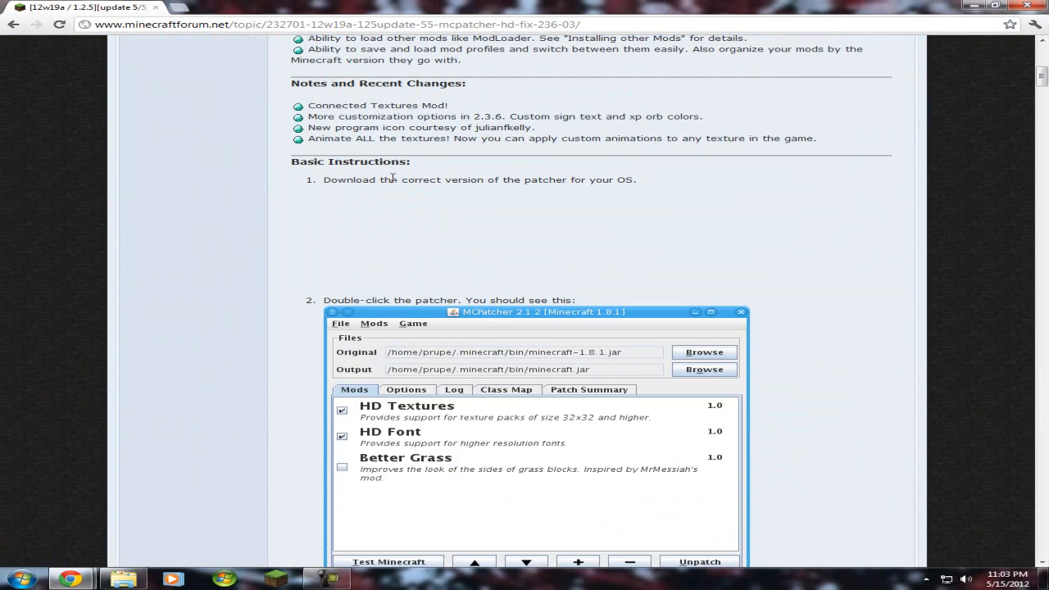
{"action": "scroll", "scroll_direction": "down", "scroll_amount": 3}
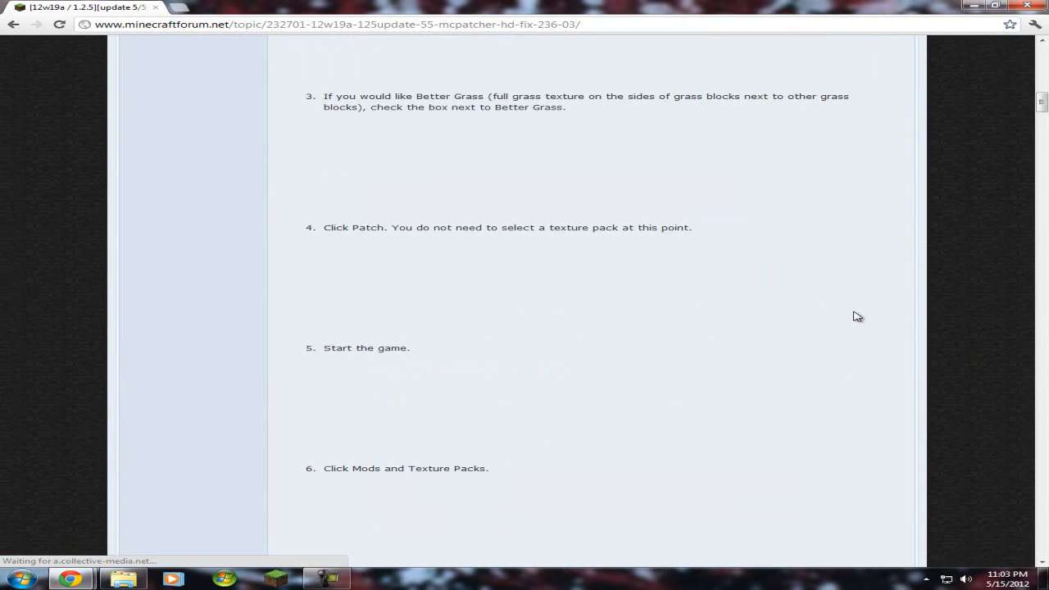
{"action": "scroll", "scroll_direction": "down", "scroll_amount": 3}
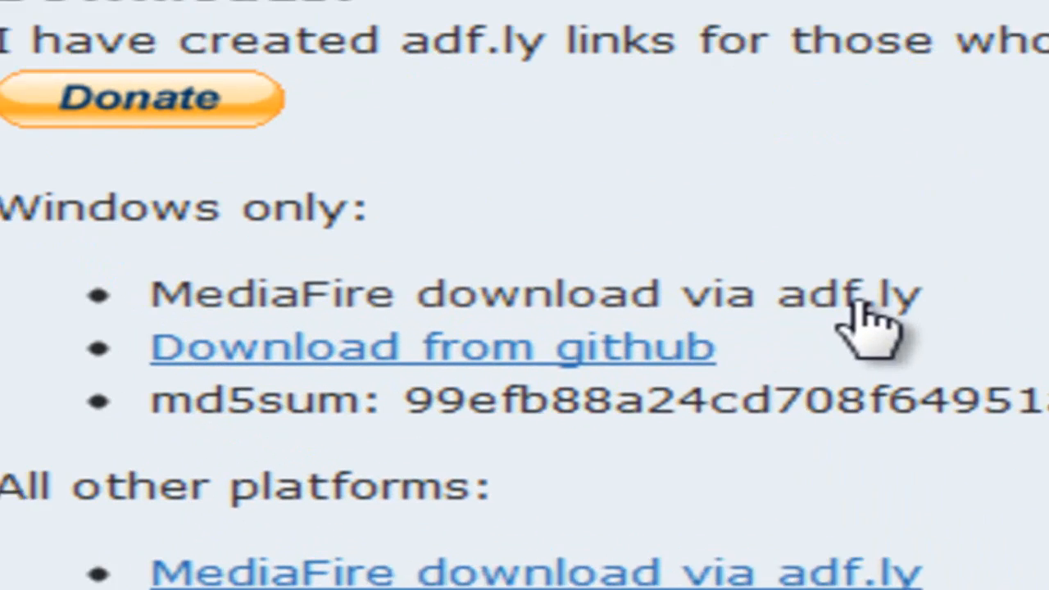
{"action": "scroll", "scroll_direction": "down", "scroll_amount": 3}
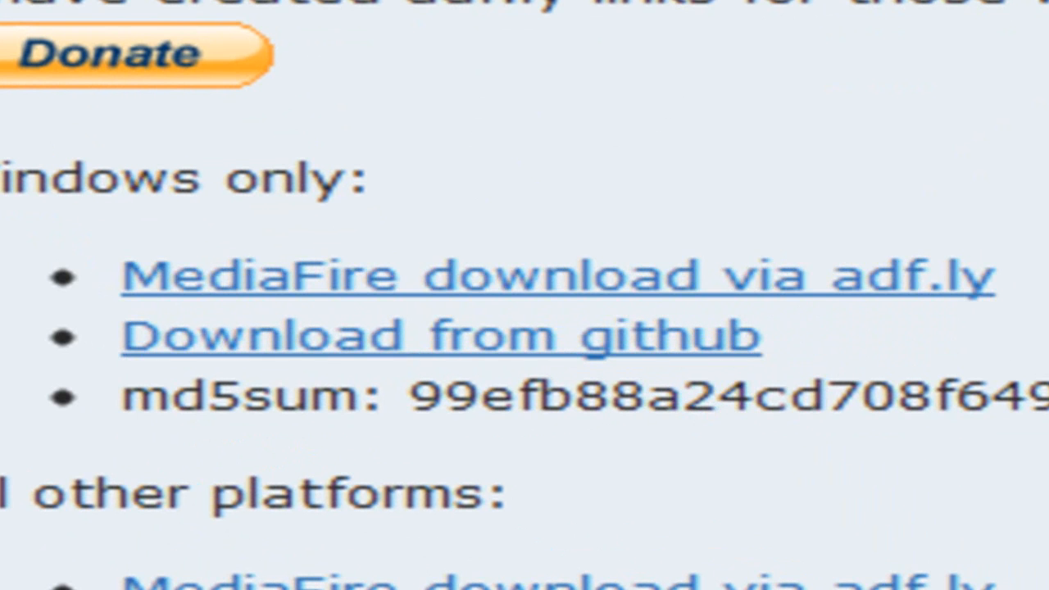
{"action": "mouse_move", "coordinate": [885, 557]}
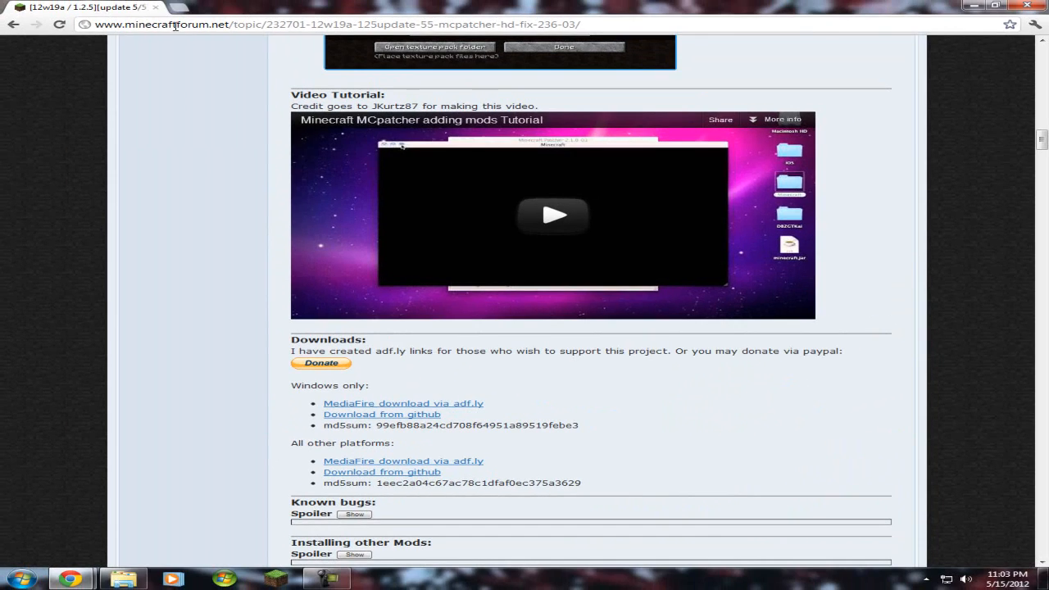
- Search for buildcraft and open the official site's BuildCraft 3.1.5 client downloads page
{"action": "type", "text": "b"}
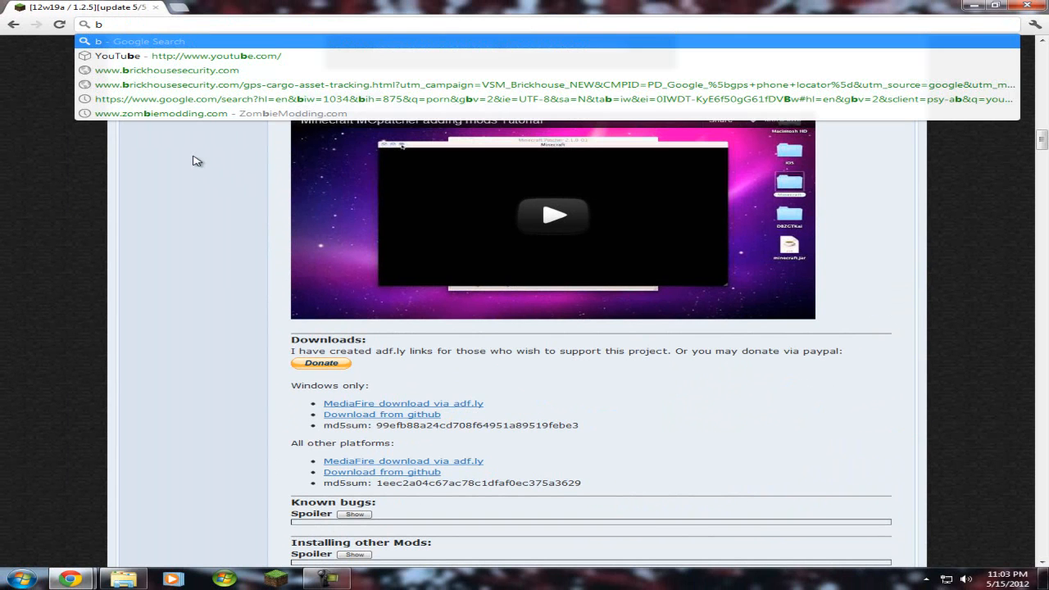
{"action": "type", "text": "uild"}
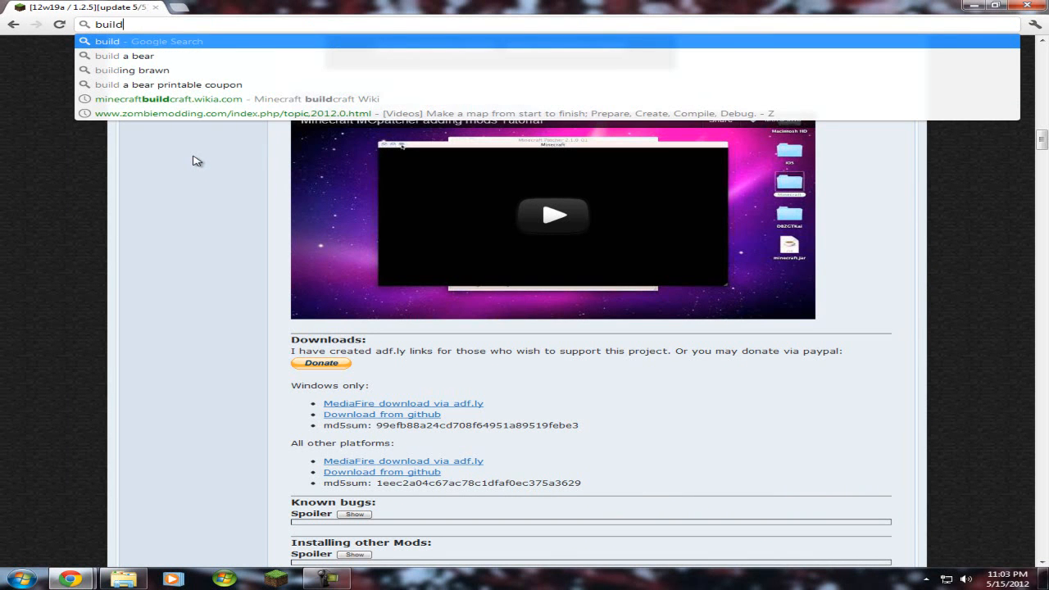
{"action": "mouse_move", "coordinate": [185, 20]}
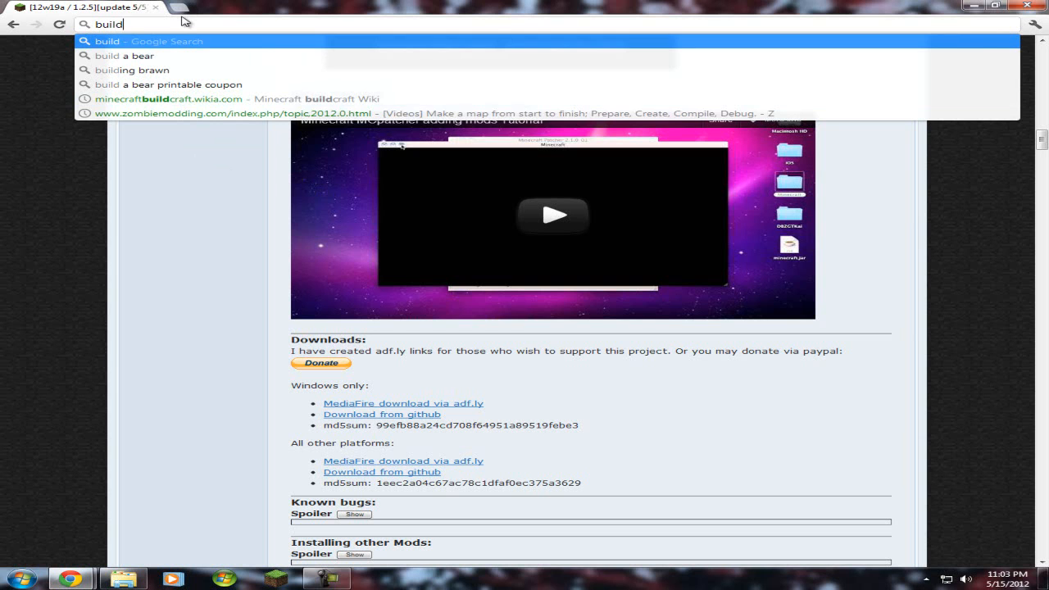
{"action": "key", "text": "Return"}
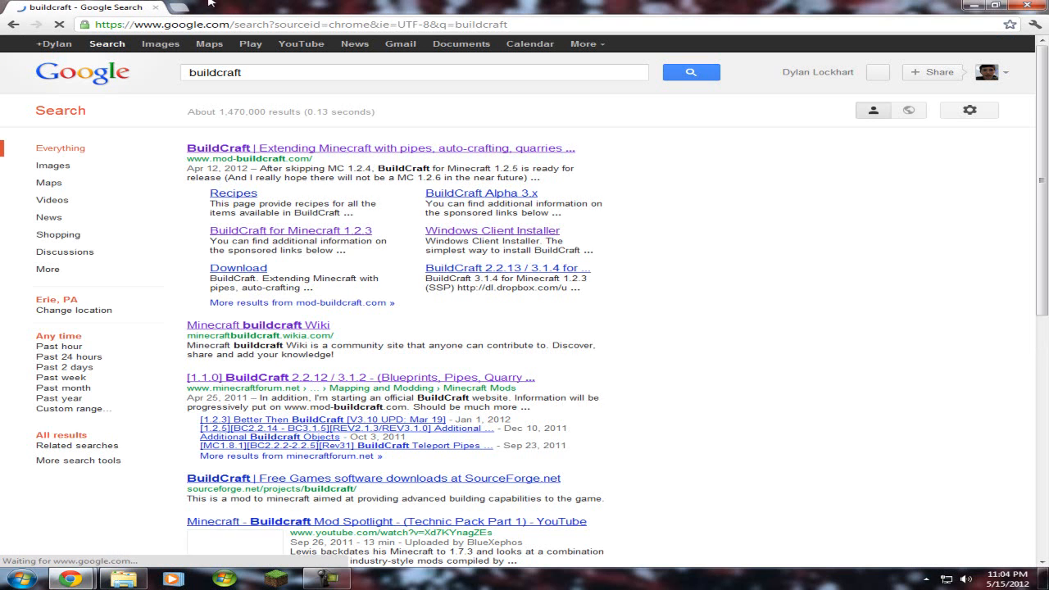
{"action": "left_click", "coordinate": [379, 148]}
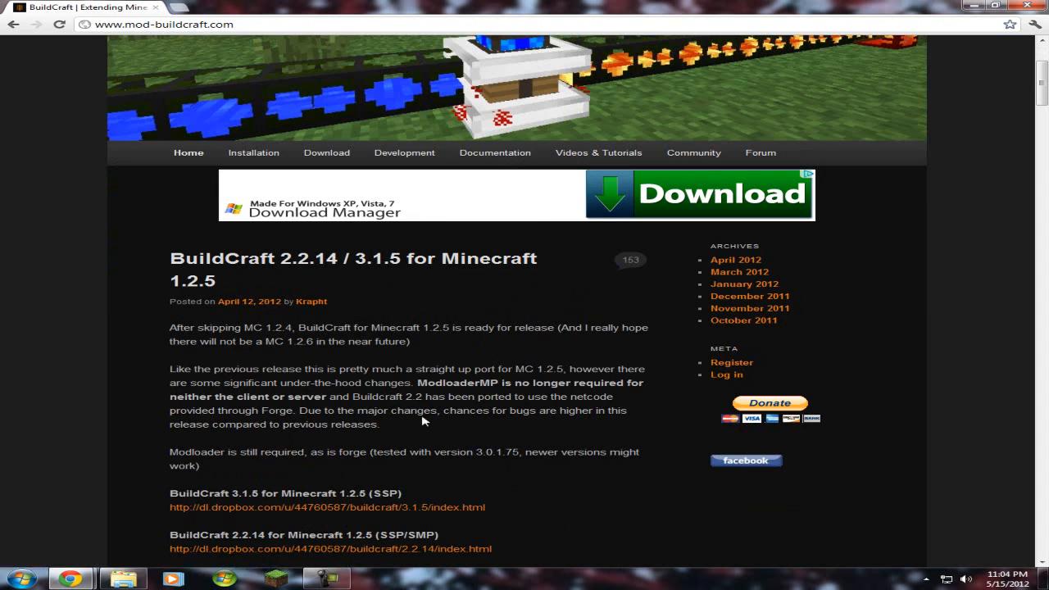
{"action": "scroll", "scroll_direction": "down", "scroll_amount": 3}
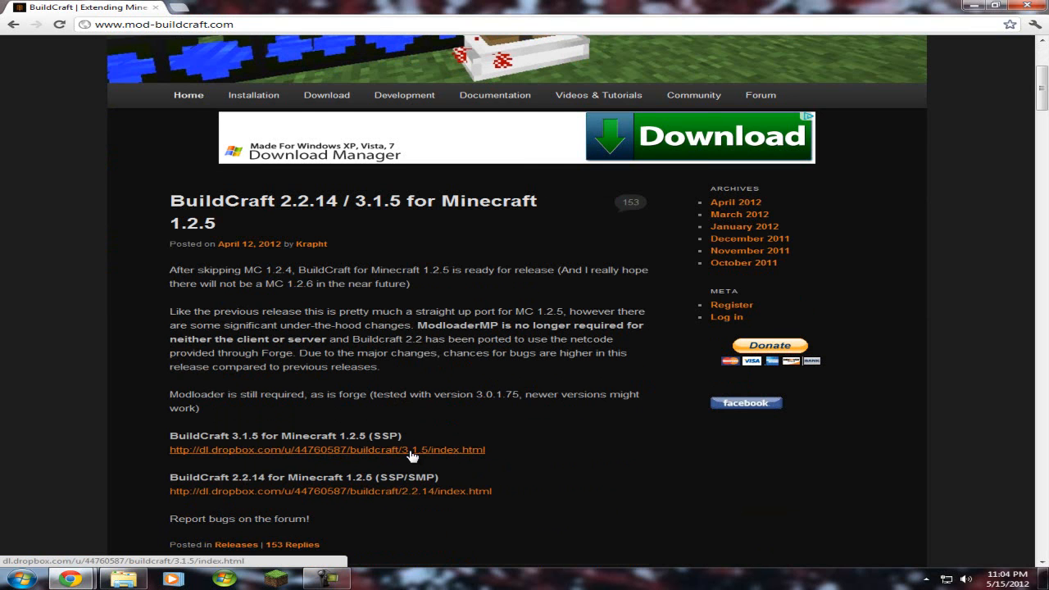
{"action": "scroll", "scroll_direction": "down", "scroll_amount": 3}
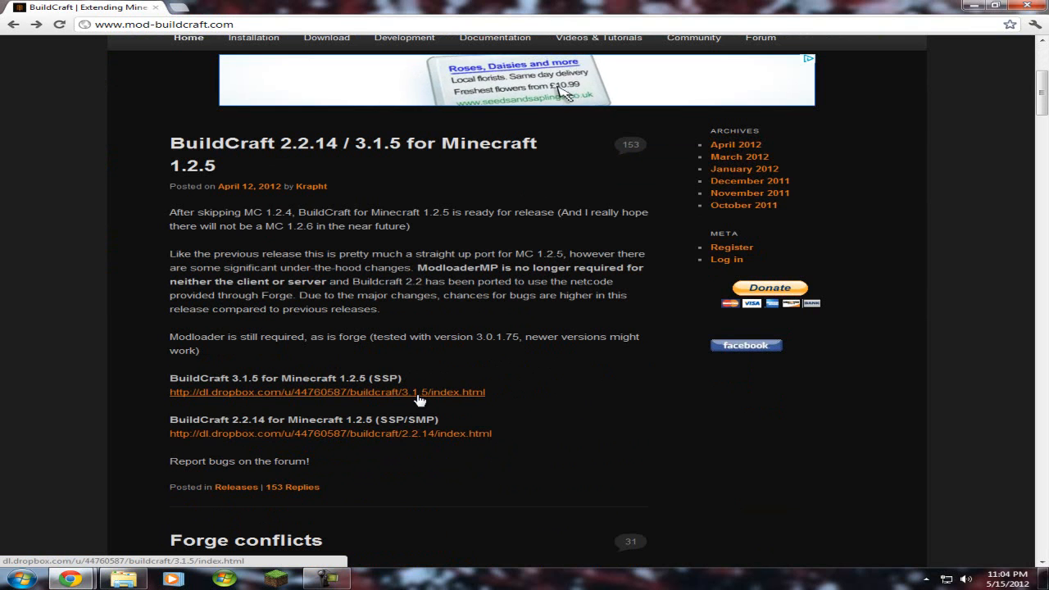
{"action": "left_click", "coordinate": [326, 392]}
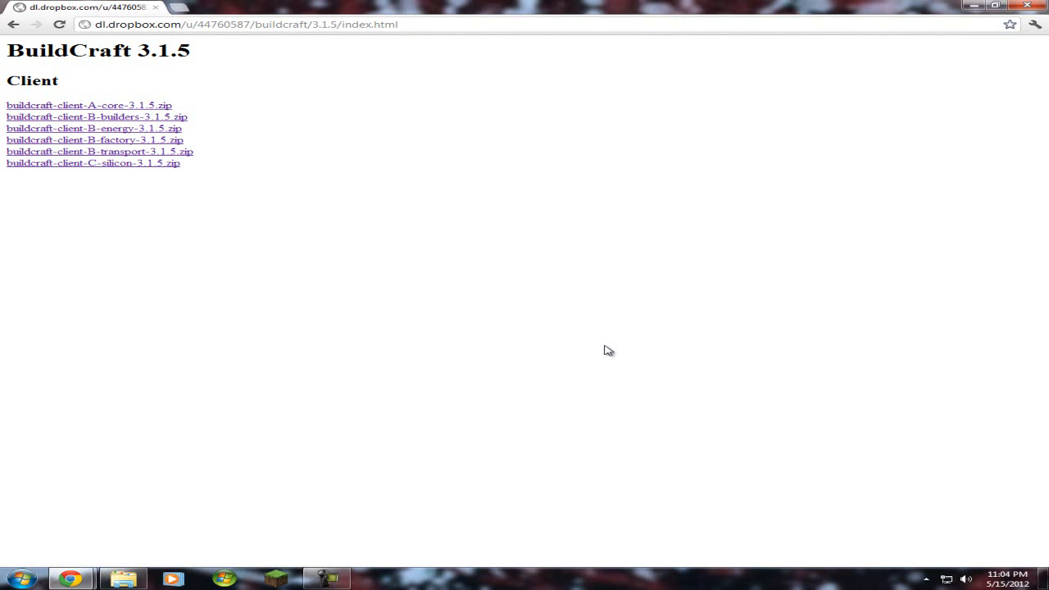
{"action": "mouse_move", "coordinate": [139, 112]}
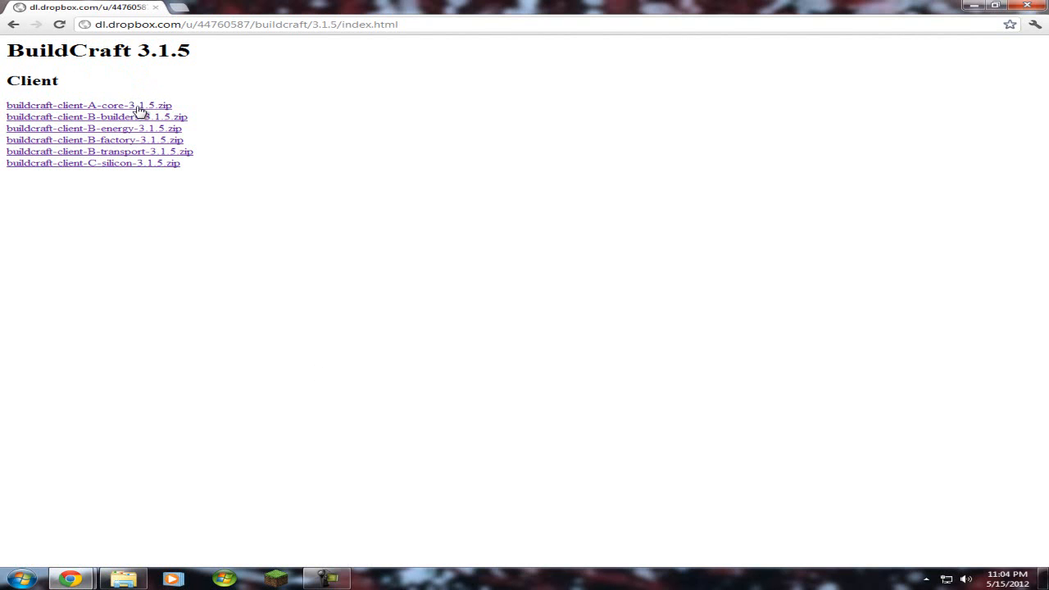
{"action": "mouse_move", "coordinate": [35, 82]}
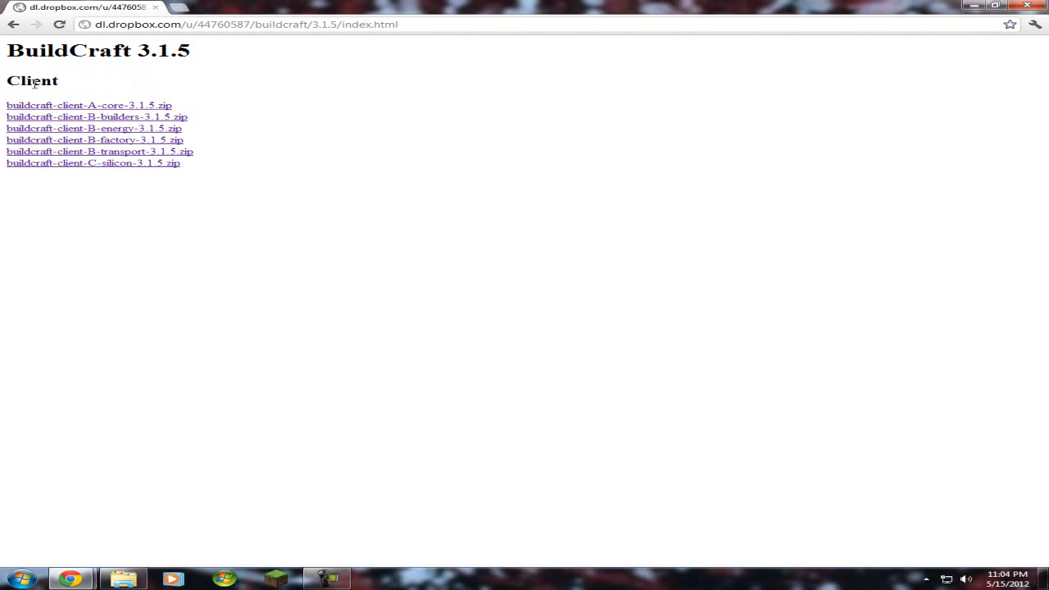
{"action": "mouse_move", "coordinate": [97, 117]}
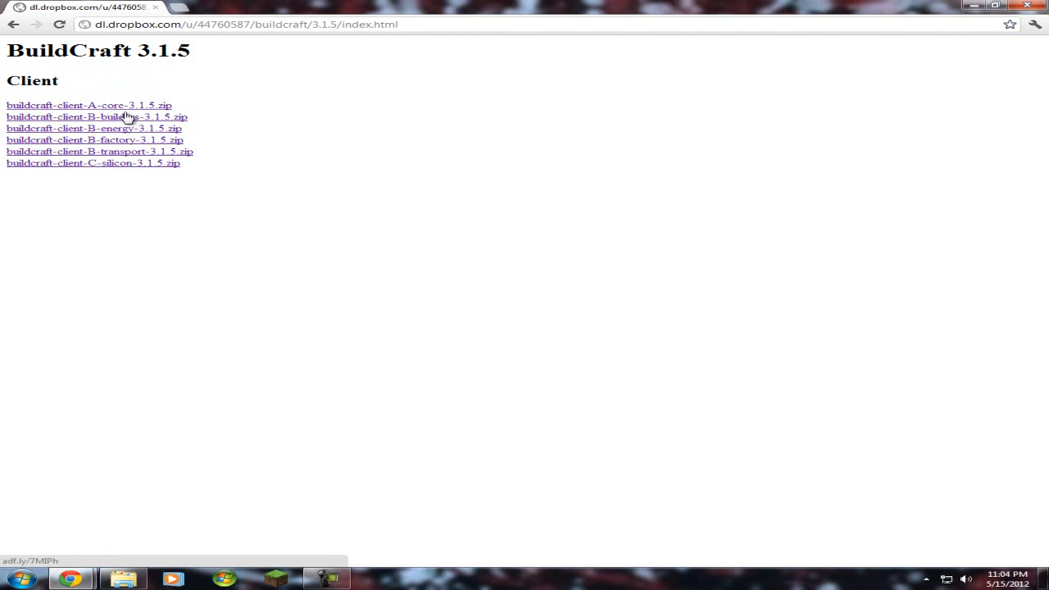
{"action": "mouse_move", "coordinate": [119, 109]}
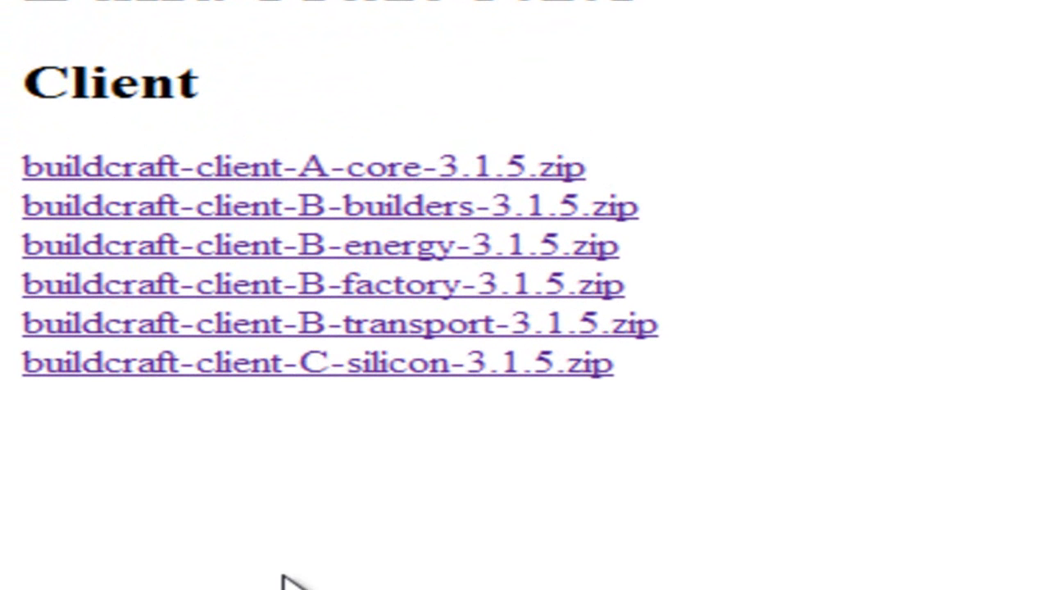
{"action": "mouse_move", "coordinate": [475, 376]}
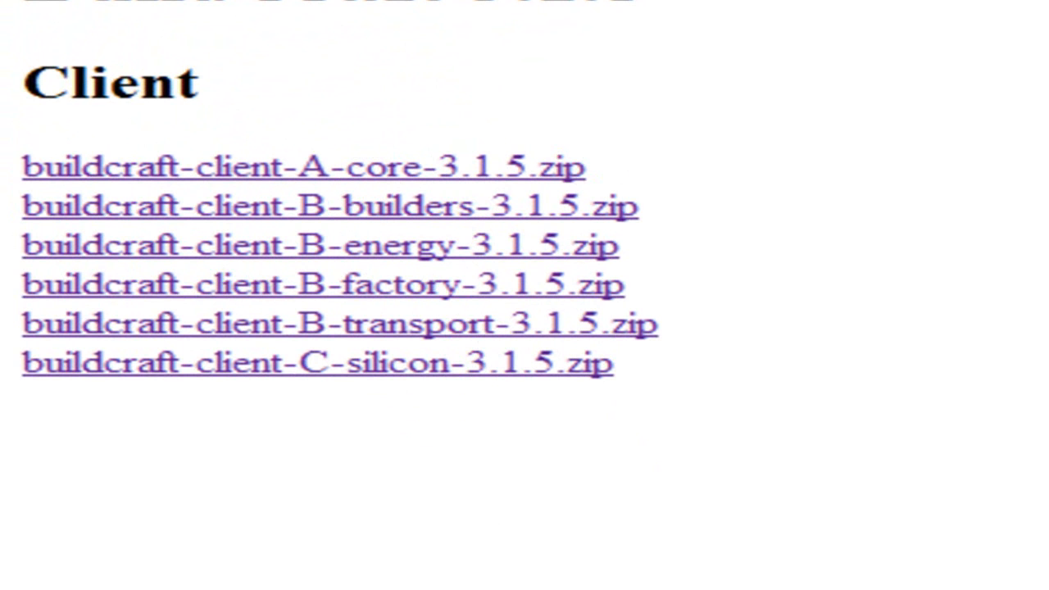
{"action": "mouse_move", "coordinate": [893, 217]}
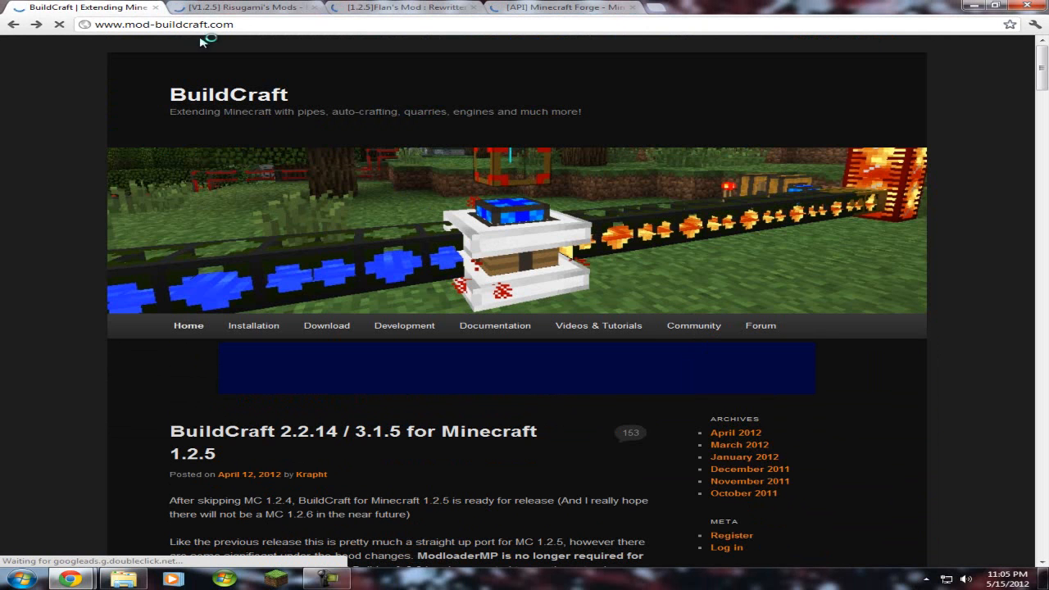
- Browse the Risugami's Mods FAQ and Flan's Mod installation section for the ModLoaderMP link
{"action": "left_click", "coordinate": [246, 7]}
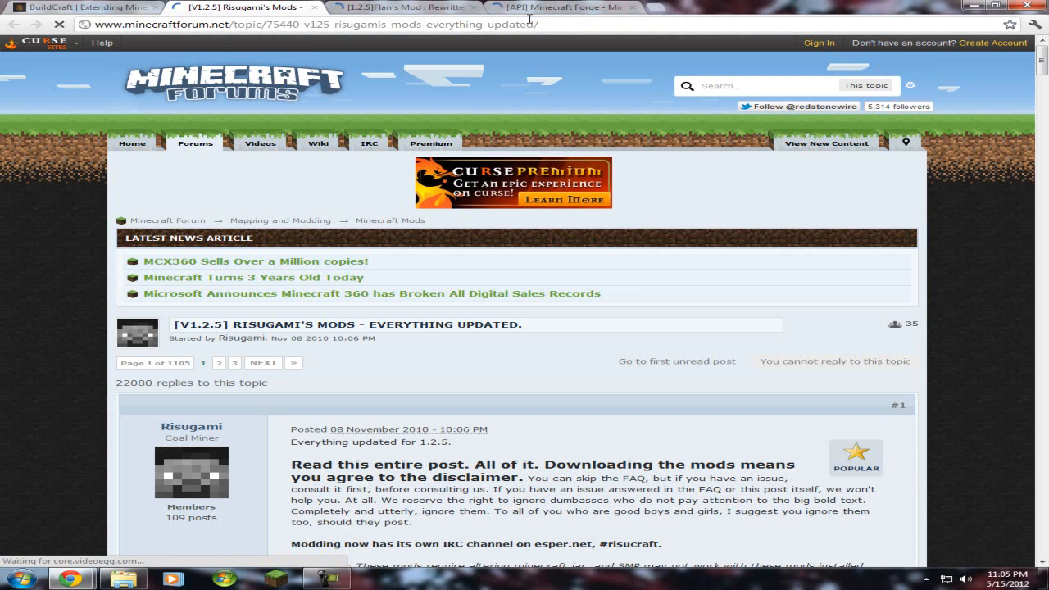
{"action": "left_click", "coordinate": [328, 23]}
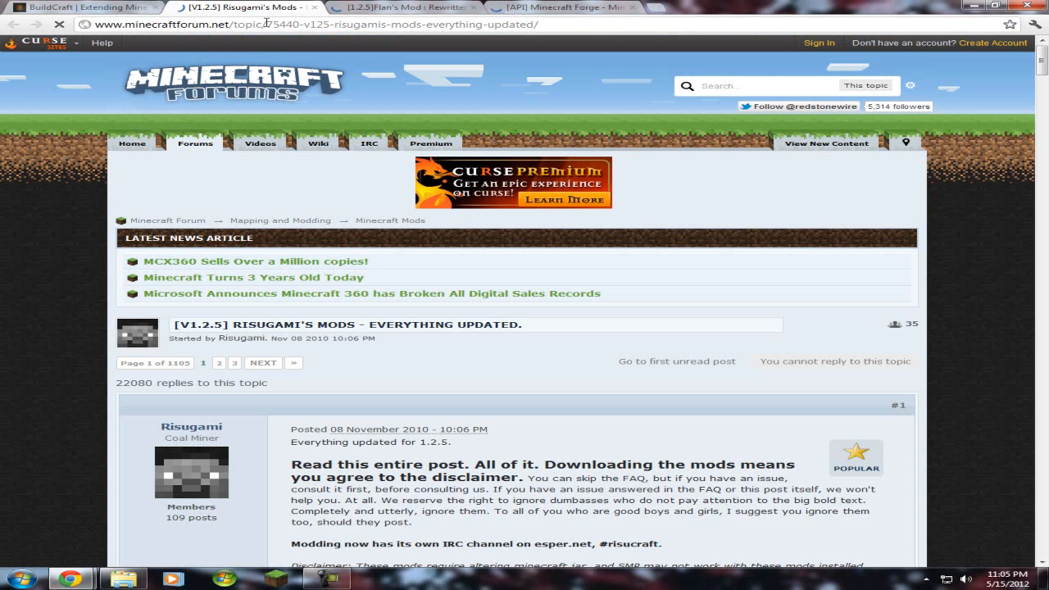
{"action": "mouse_move", "coordinate": [412, 175]}
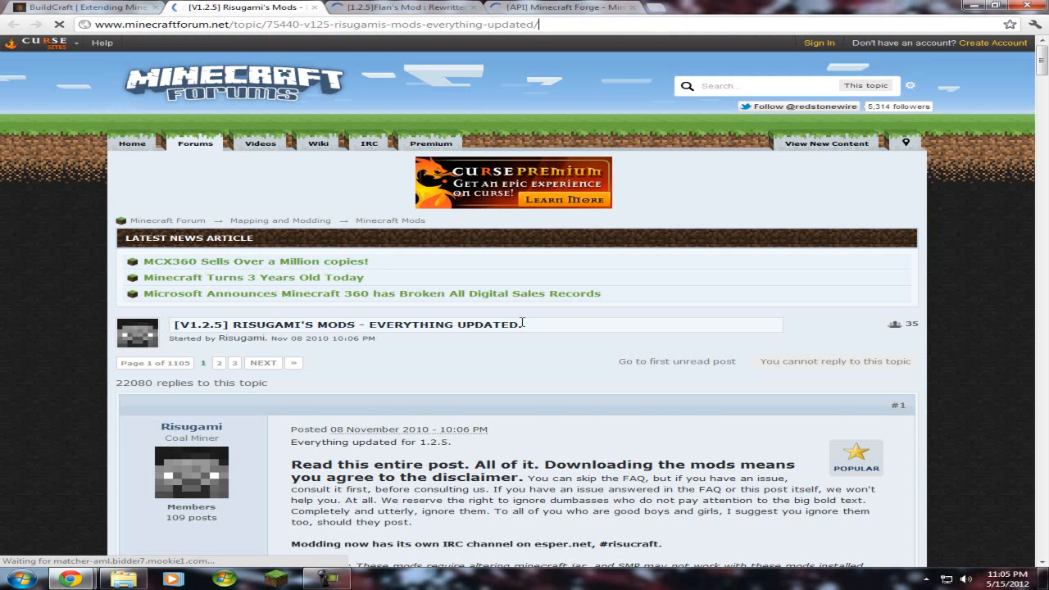
{"action": "scroll", "scroll_direction": "down", "scroll_amount": 3}
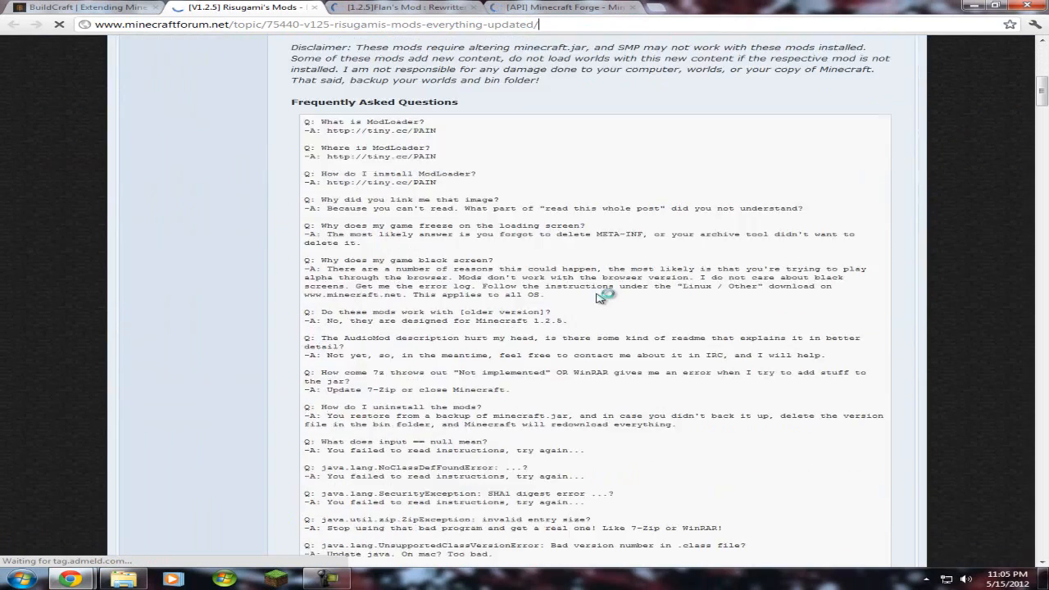
{"action": "scroll", "scroll_direction": "up", "scroll_amount": 3}
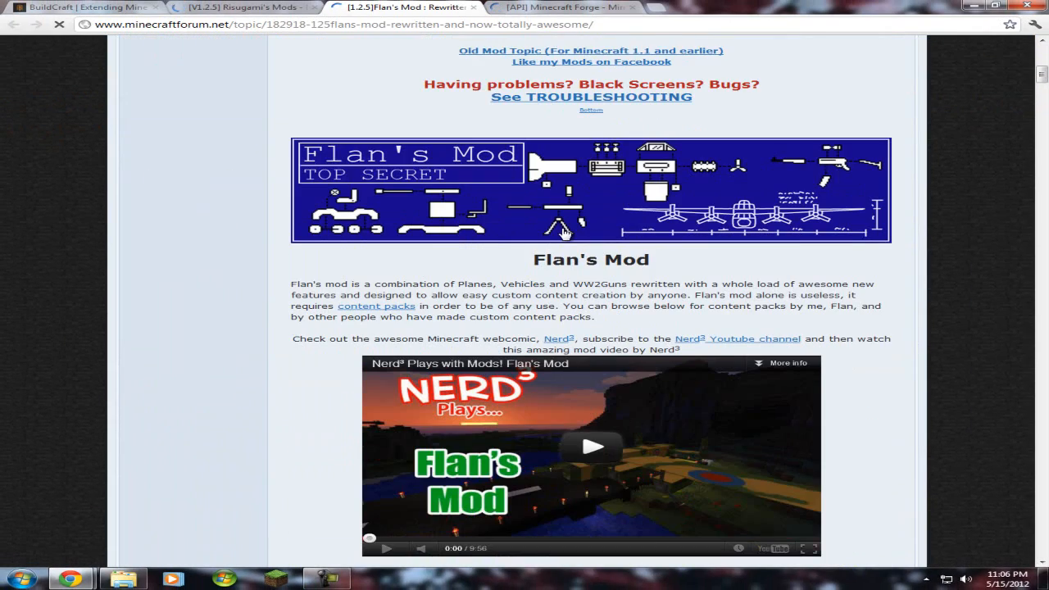
{"action": "scroll", "scroll_direction": "down", "scroll_amount": 3}
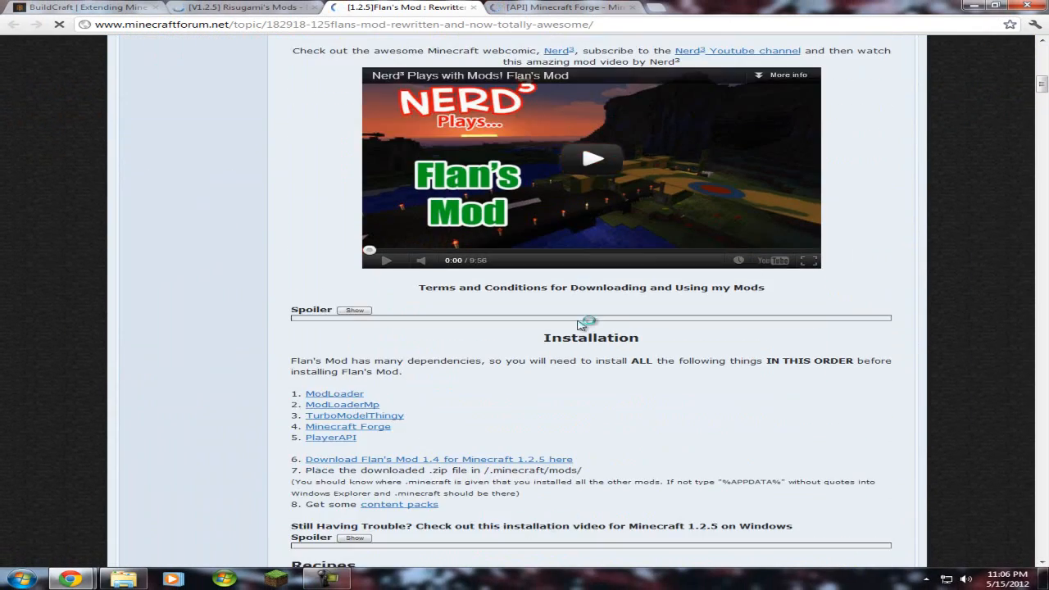
{"action": "mouse_move", "coordinate": [342, 404]}
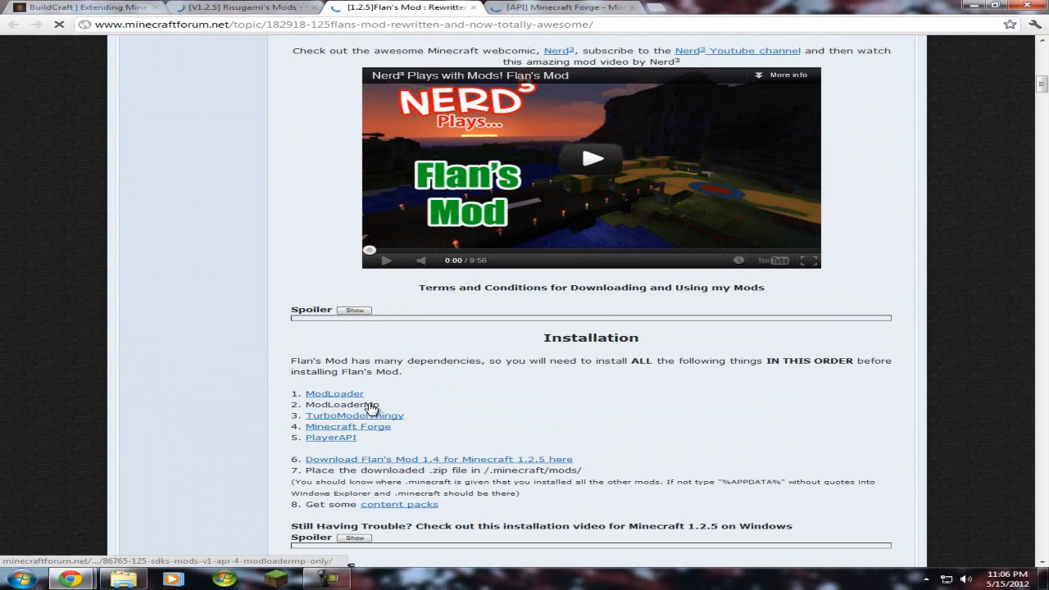
{"action": "mouse_move", "coordinate": [356, 407]}
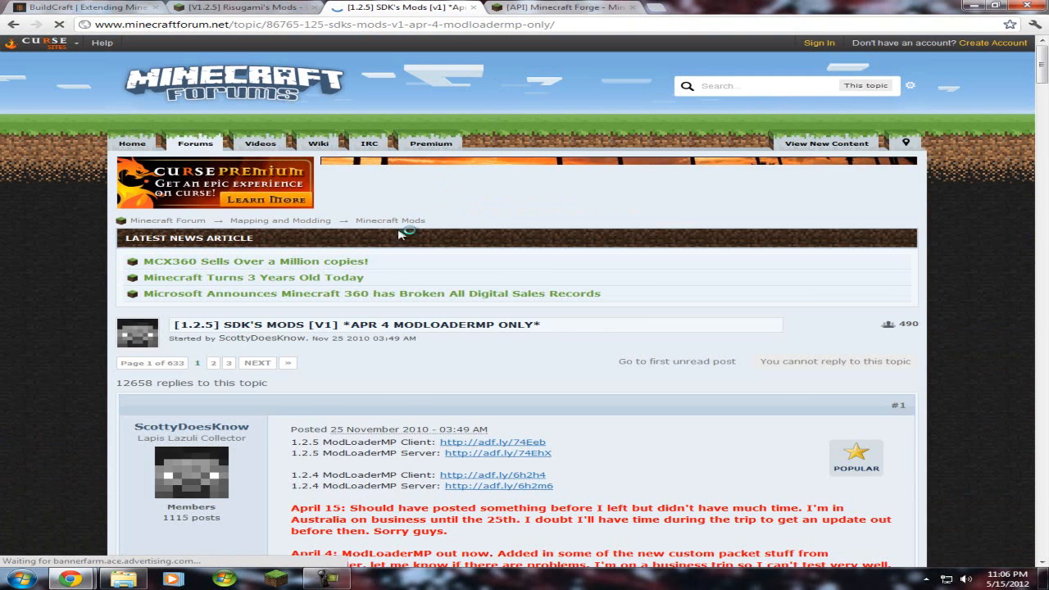
{"action": "scroll", "scroll_direction": "down", "scroll_amount": 3}
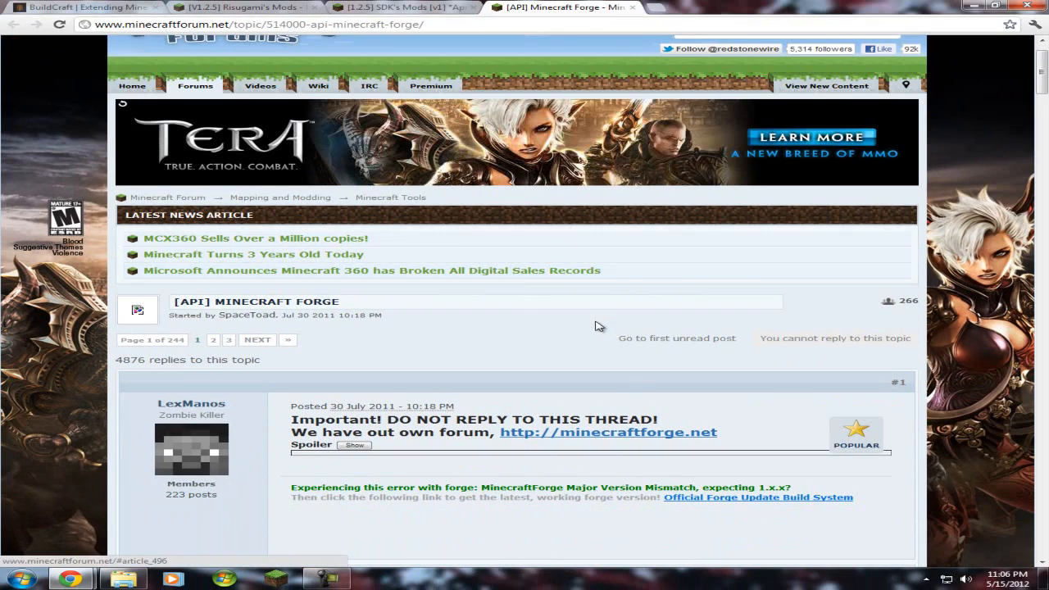
- Go to minecraftforge.net Releases and open the Forge 3.1.2 for Minecraft 1.2.5 post
{"action": "scroll", "scroll_direction": "down", "scroll_amount": 3}
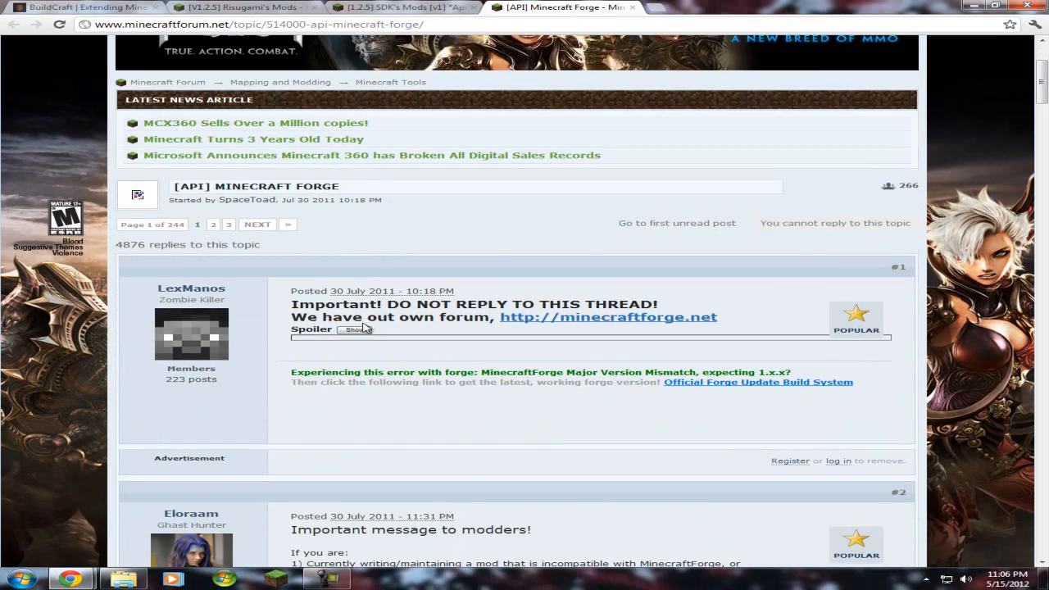
{"action": "left_click", "coordinate": [607, 317]}
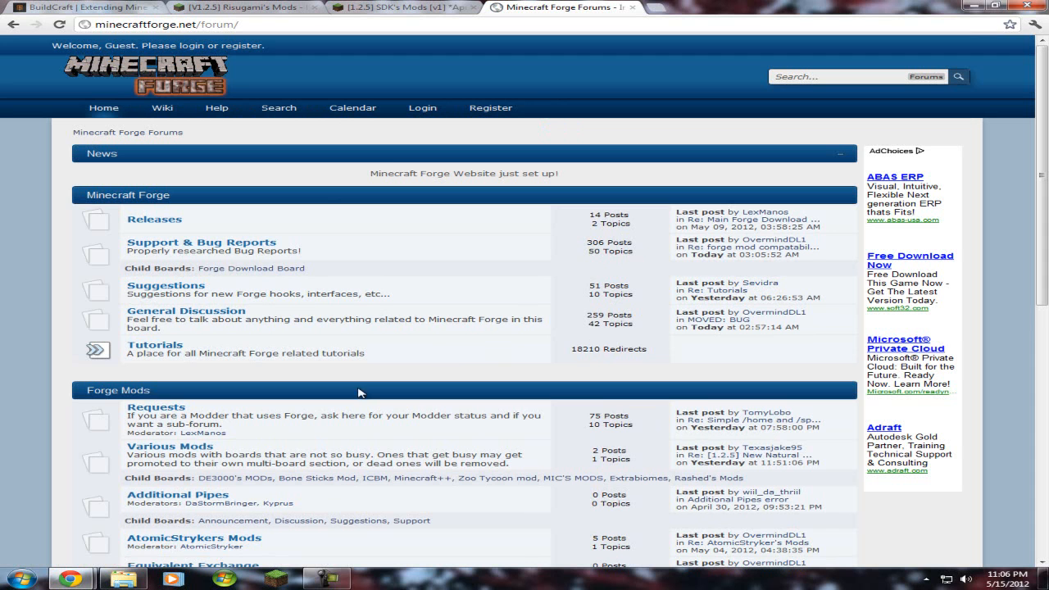
{"action": "left_click", "coordinate": [154, 219]}
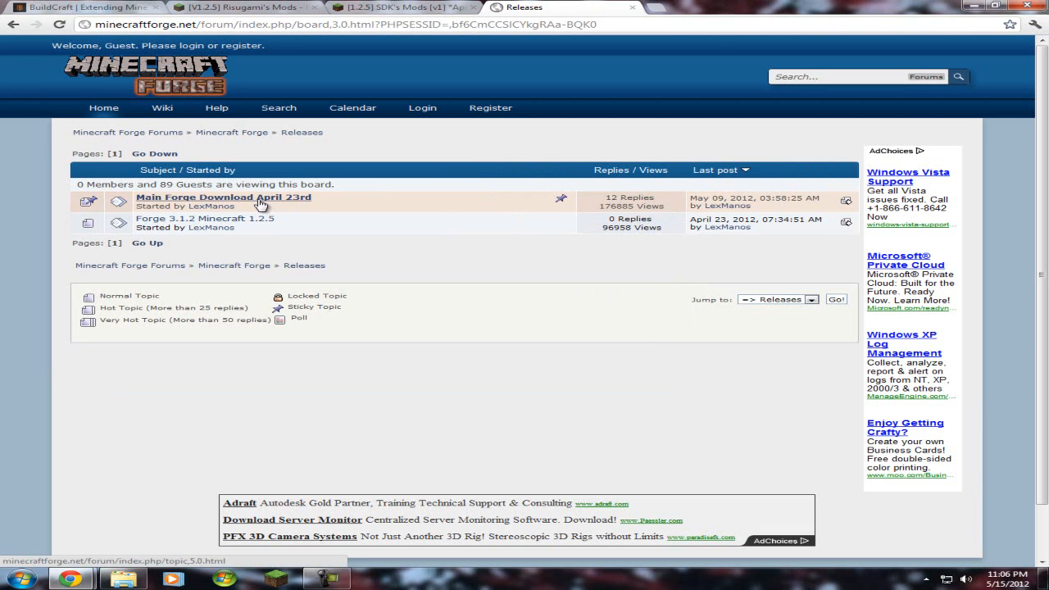
{"action": "left_click", "coordinate": [223, 196]}
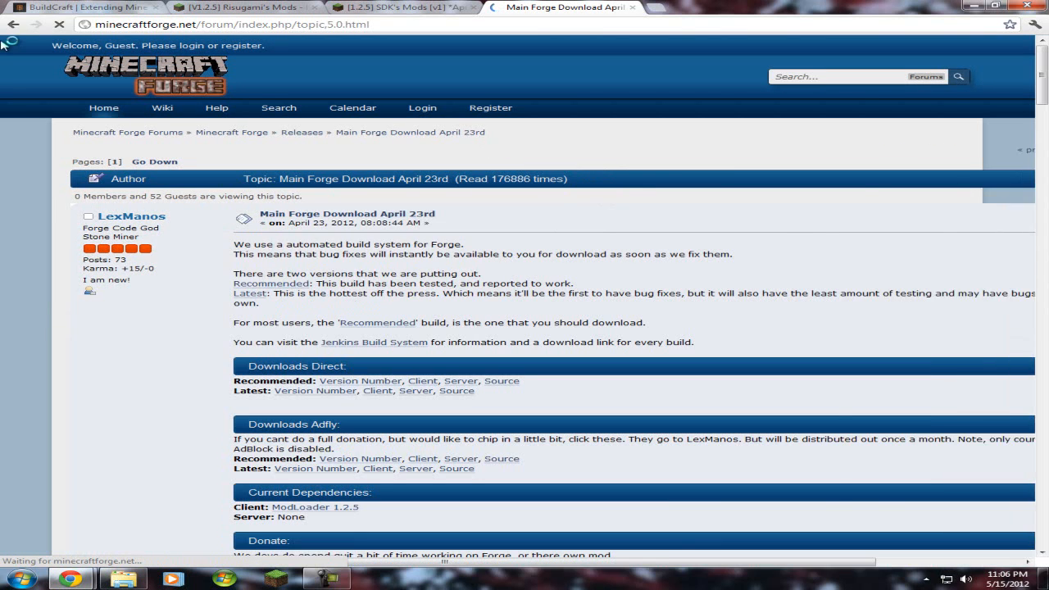
{"action": "left_click", "coordinate": [301, 132]}
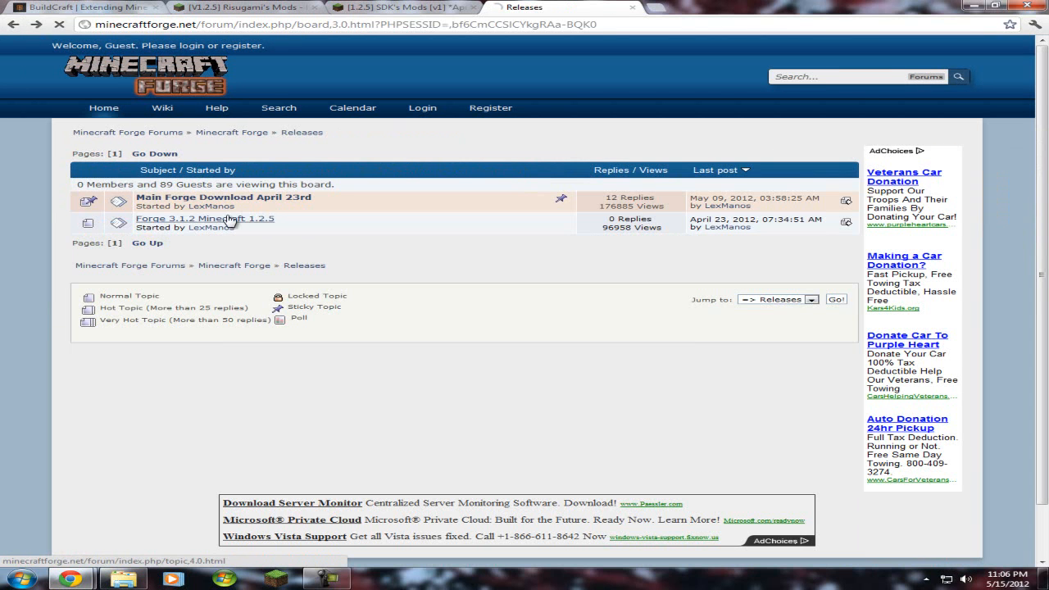
{"action": "left_click", "coordinate": [204, 219]}
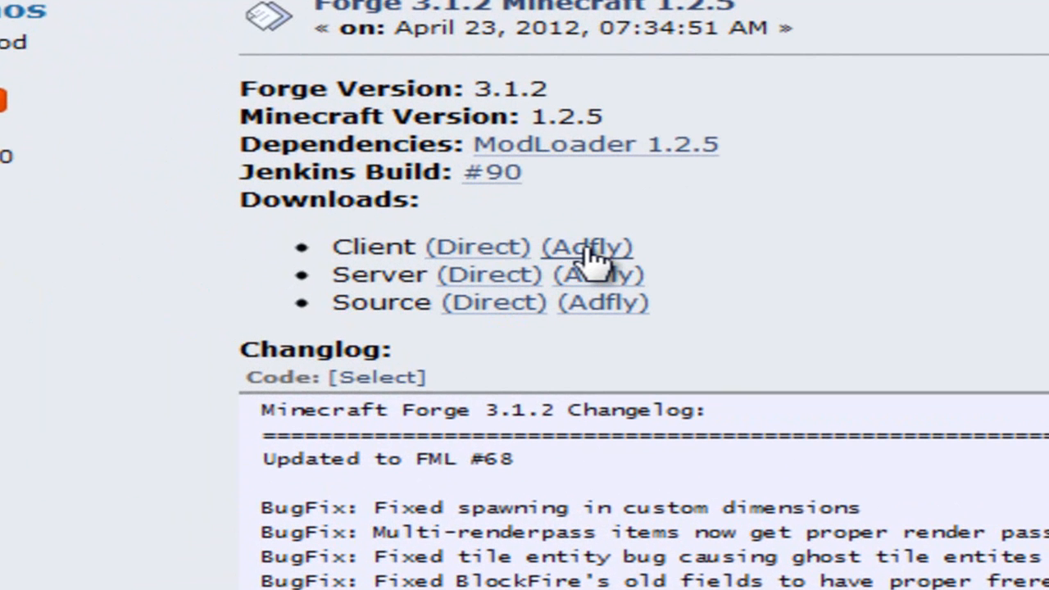
{"action": "mouse_move", "coordinate": [562, 246]}
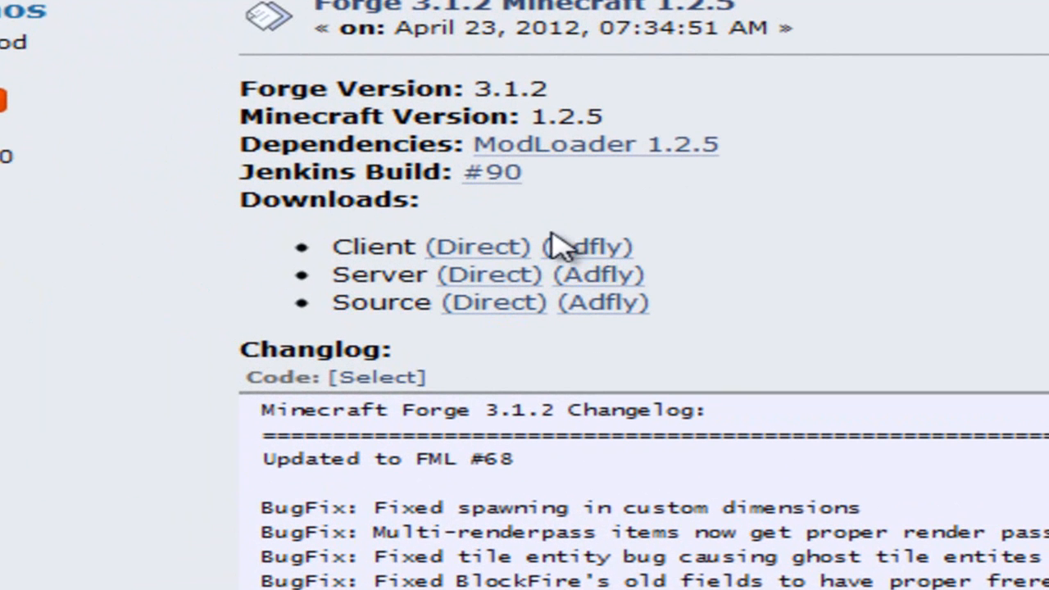
{"action": "mouse_move", "coordinate": [561, 250]}
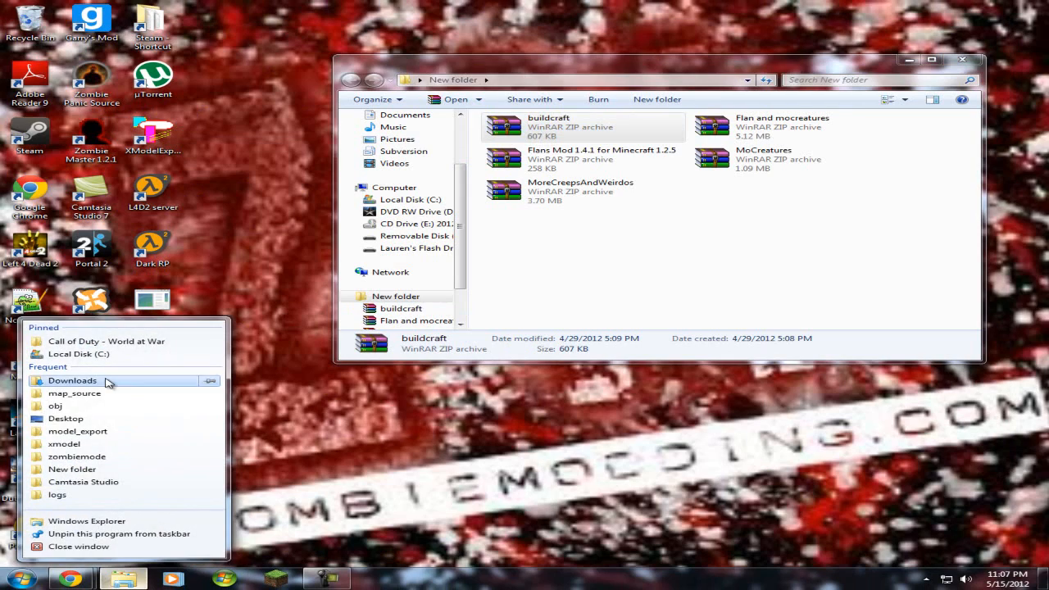
- In Downloads > flan's mod, select ModLoader, ModLoaderMP 1.2.5 v1 and minecraftforge-client-3.1.2.90
{"action": "left_click", "coordinate": [72, 380]}
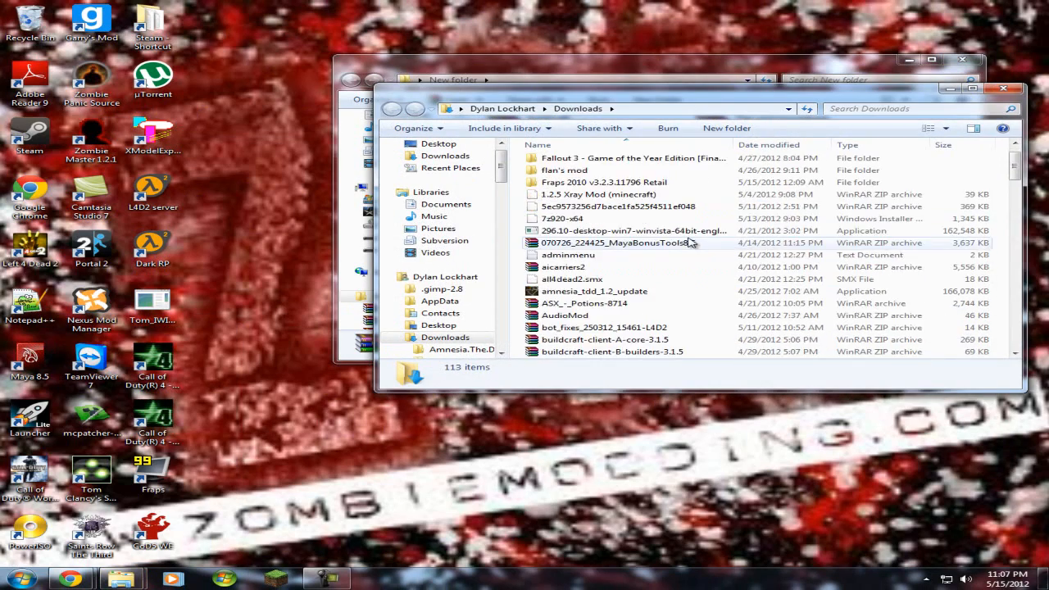
{"action": "scroll", "scroll_direction": "down", "scroll_amount": 3}
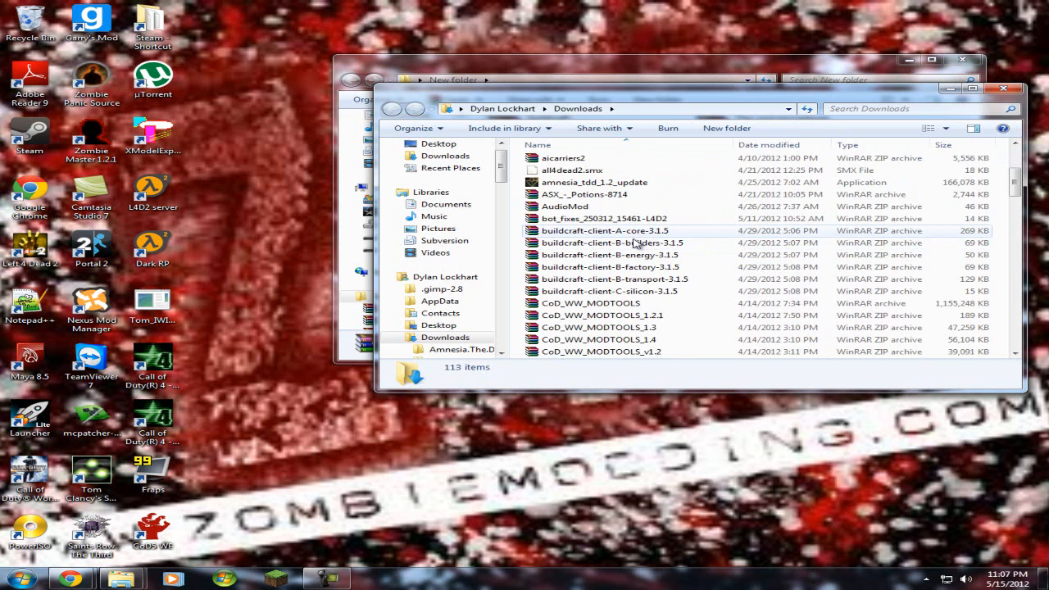
{"action": "scroll", "scroll_direction": "up", "scroll_amount": 3}
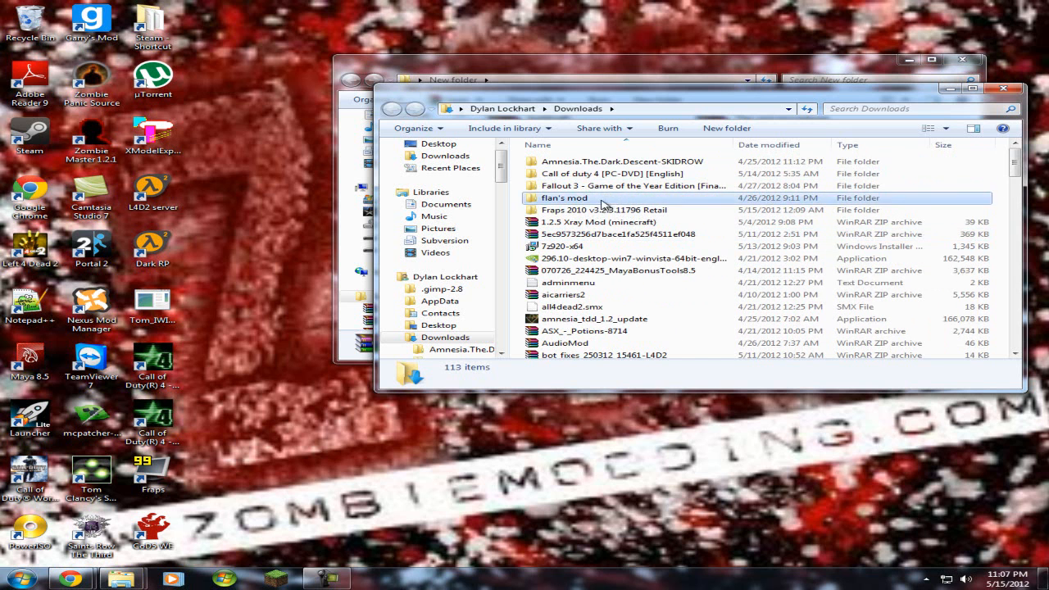
{"action": "double_click", "coordinate": [564, 198]}
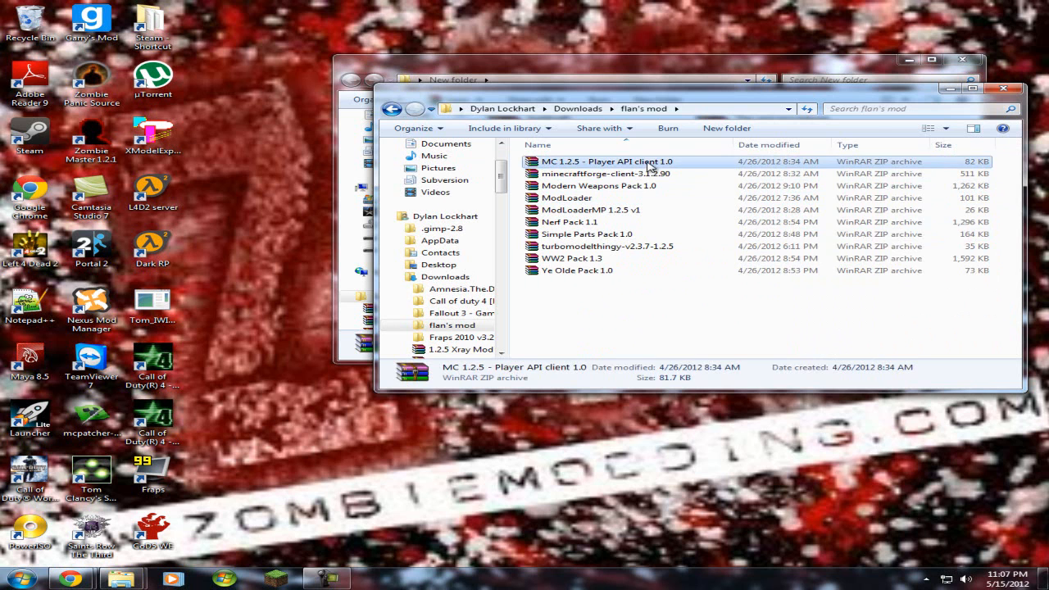
{"action": "left_click", "coordinate": [567, 198]}
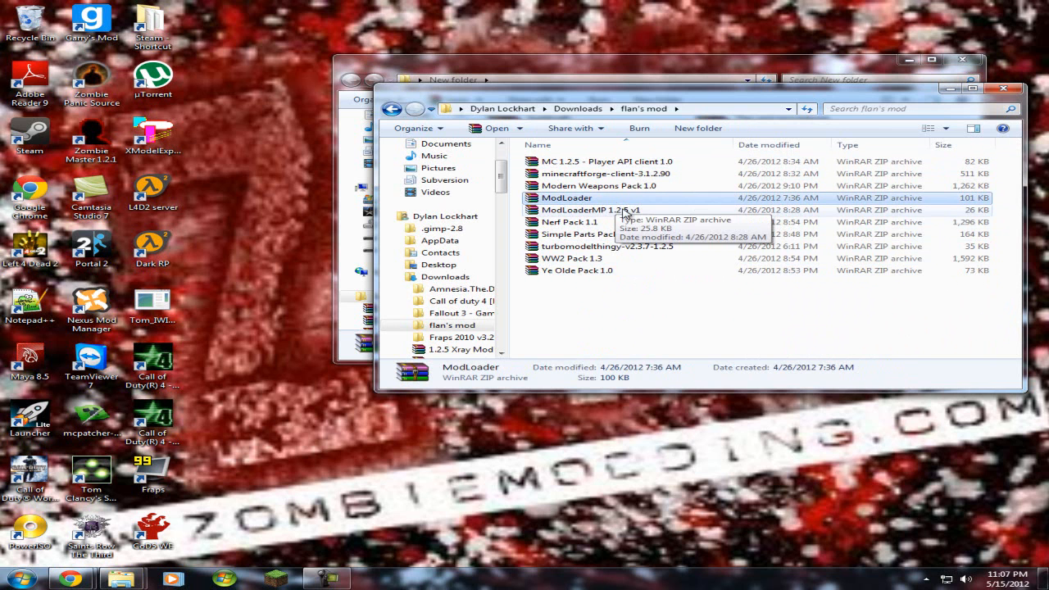
{"action": "left_click", "coordinate": [590, 208]}
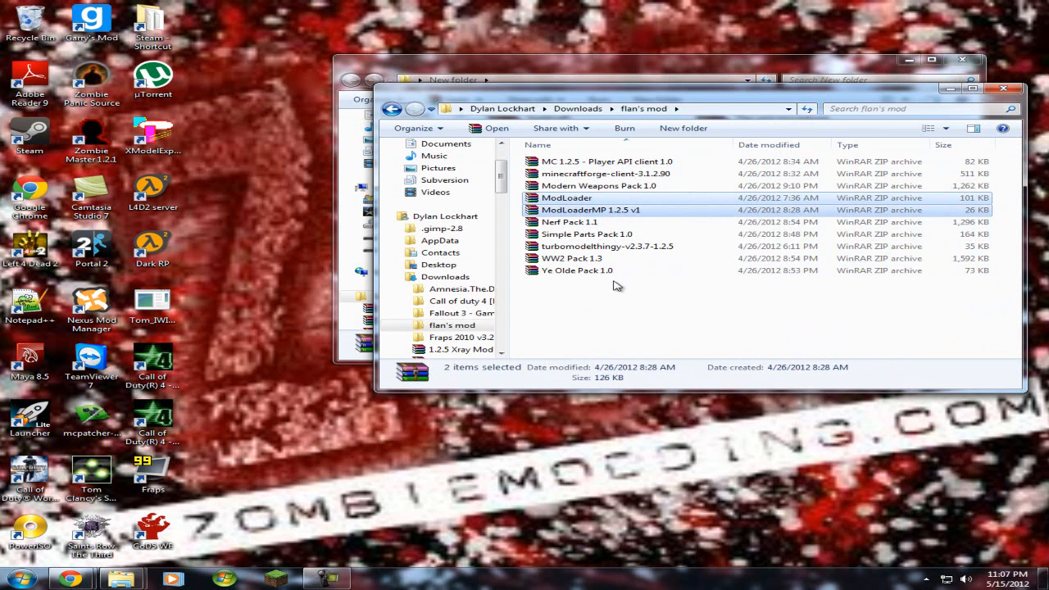
{"action": "mouse_move", "coordinate": [615, 197]}
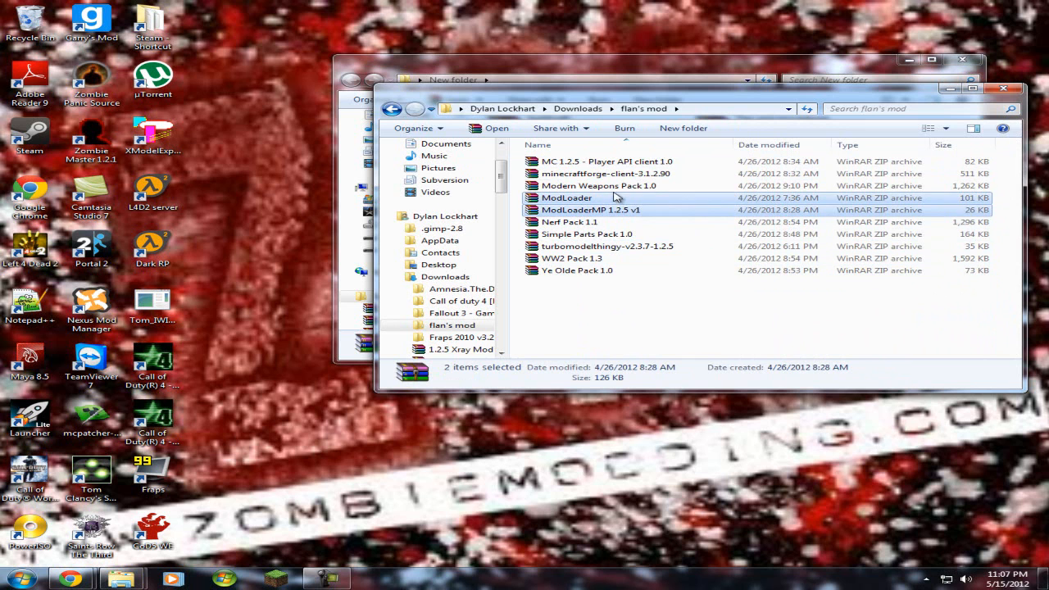
{"action": "left_click", "coordinate": [605, 173]}
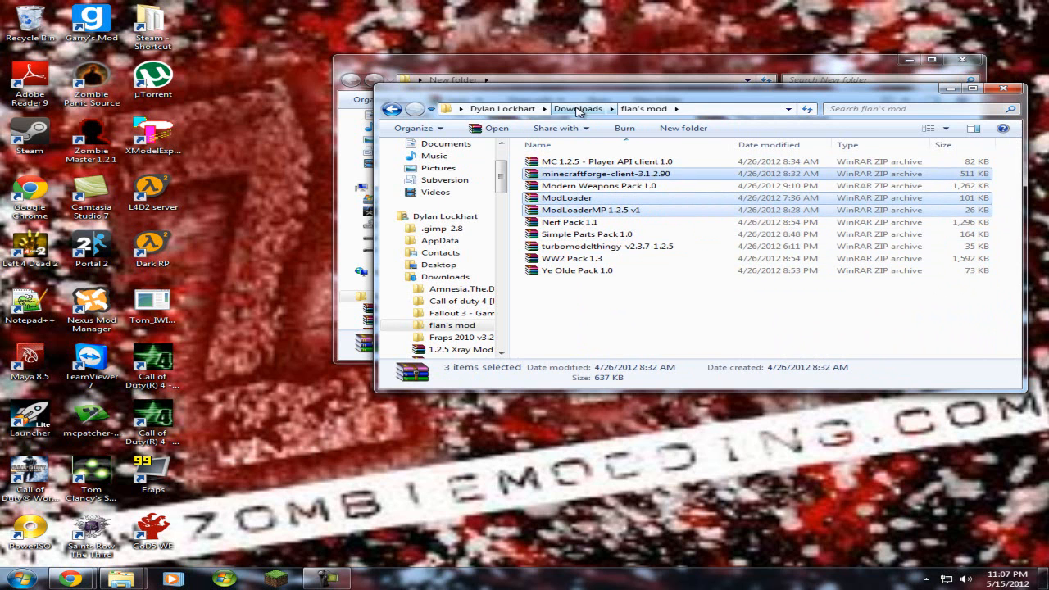
{"action": "mouse_move", "coordinate": [585, 63]}
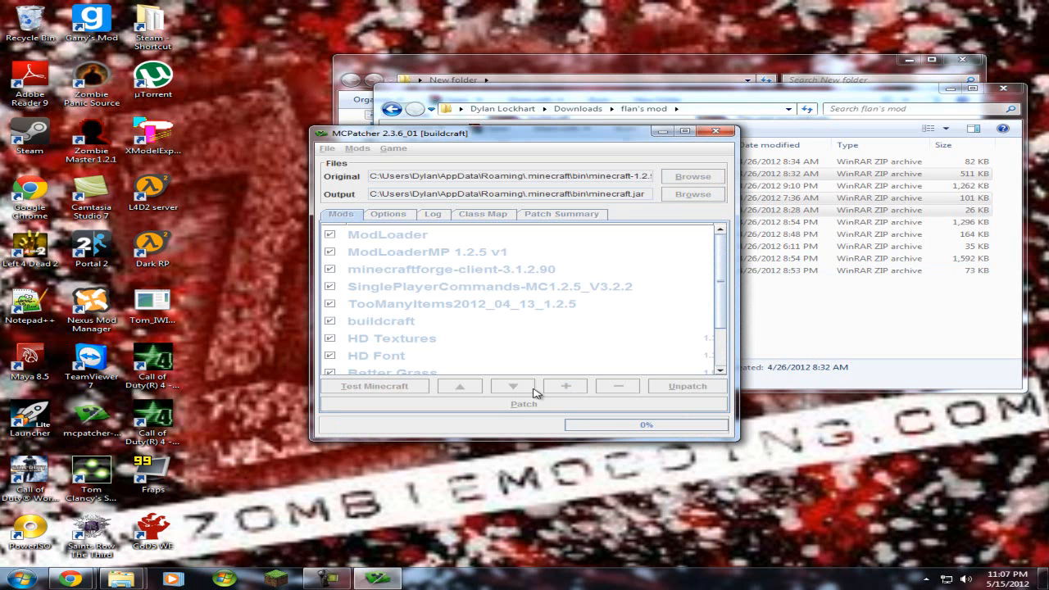
- Save the setup as 'Custom Profile' and select ModLoader for removal
{"action": "left_click", "coordinate": [522, 403]}
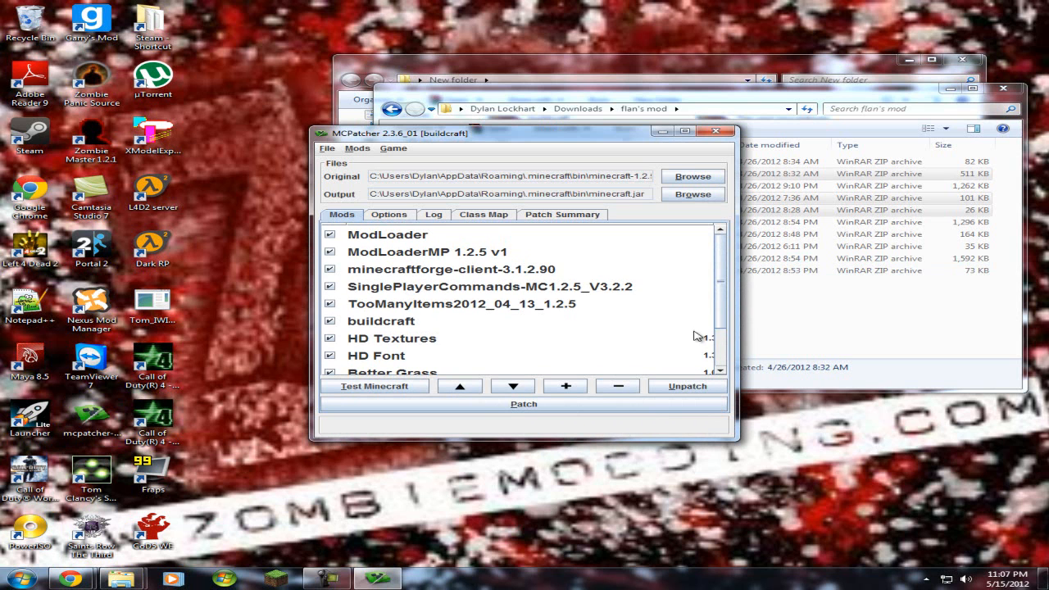
{"action": "mouse_move", "coordinate": [367, 215]}
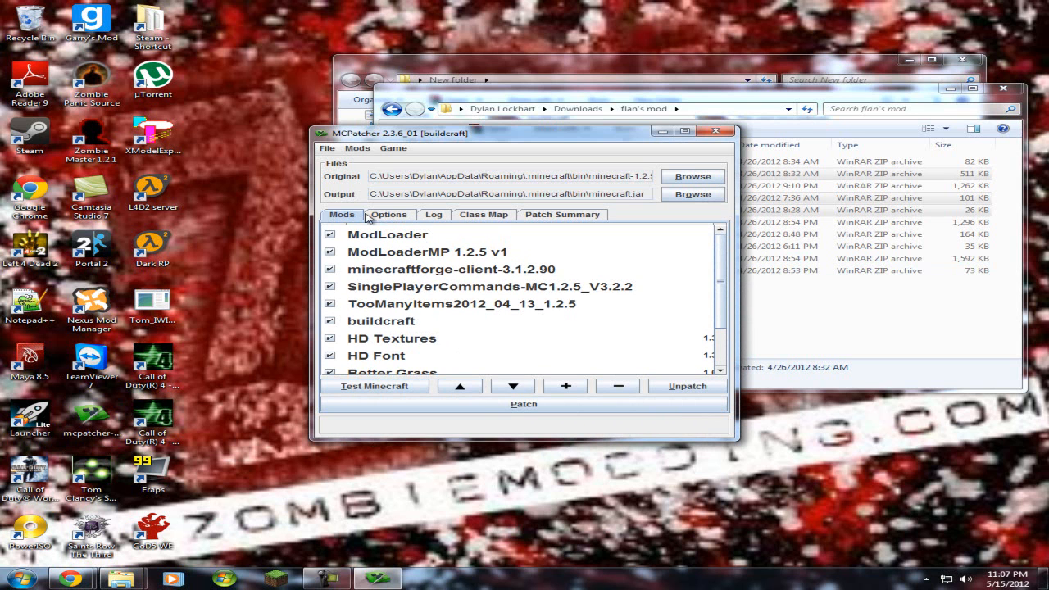
{"action": "left_click", "coordinate": [356, 148]}
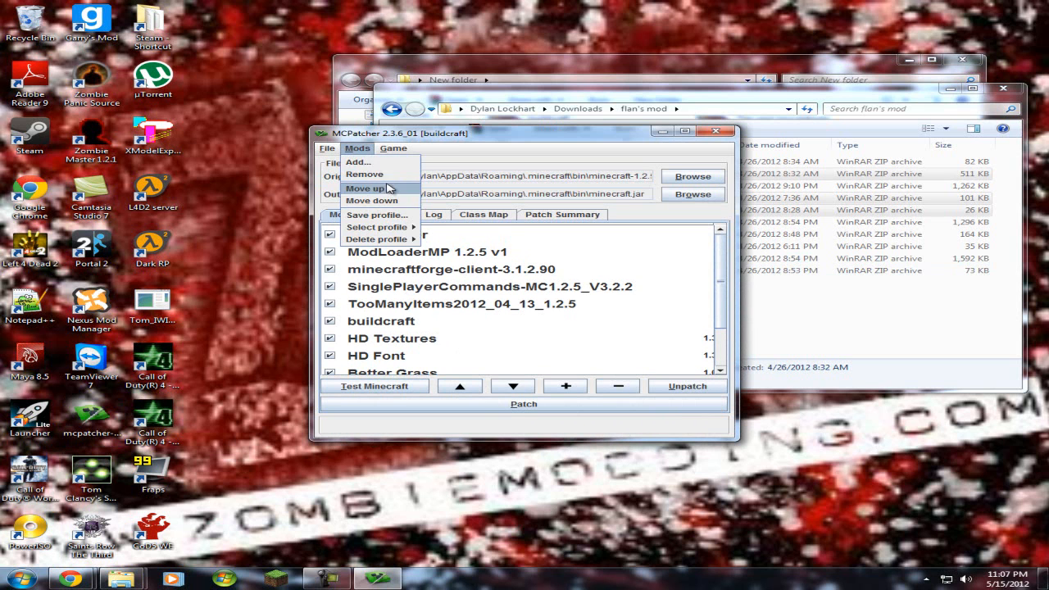
{"action": "mouse_move", "coordinate": [379, 238]}
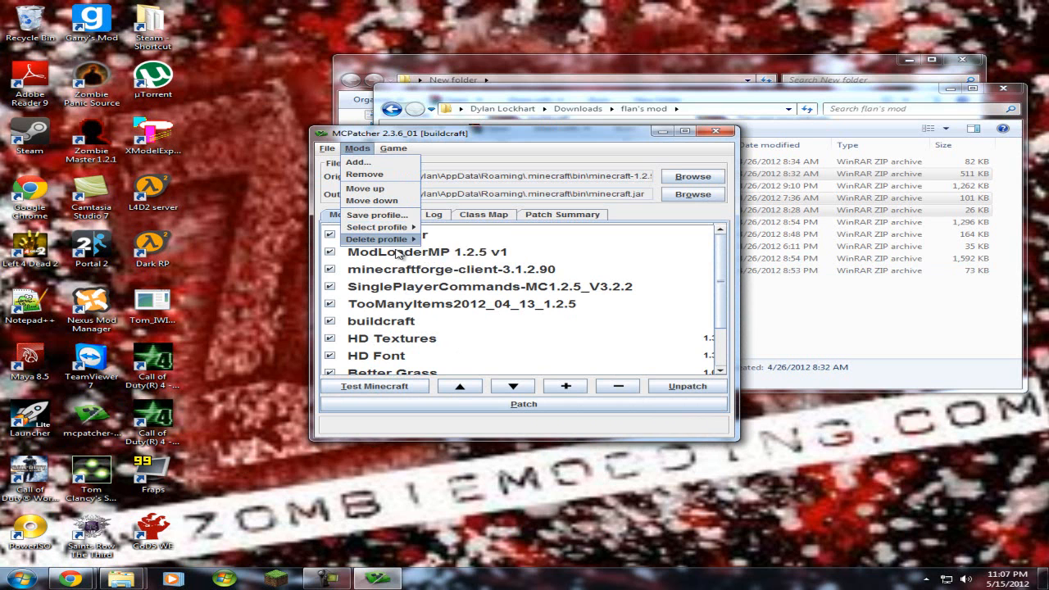
{"action": "left_click", "coordinate": [376, 214]}
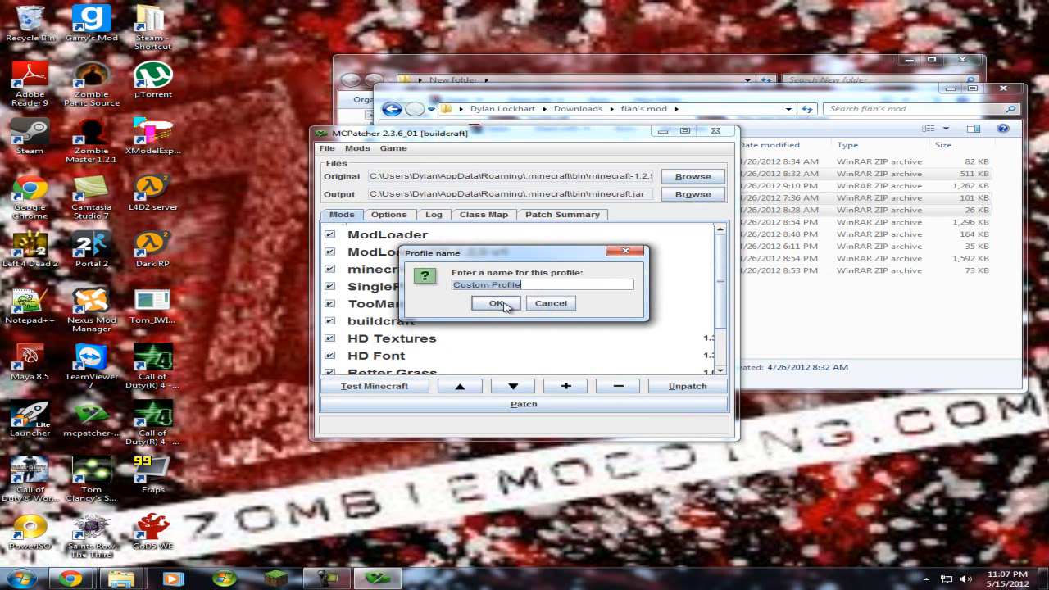
{"action": "left_click", "coordinate": [495, 302]}
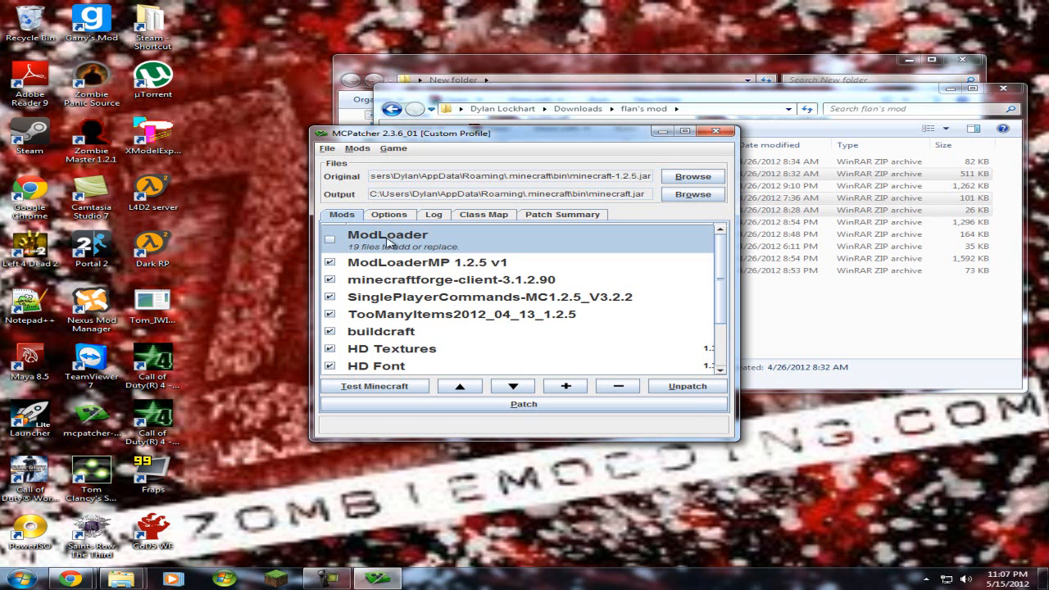
{"action": "left_click", "coordinate": [618, 386]}
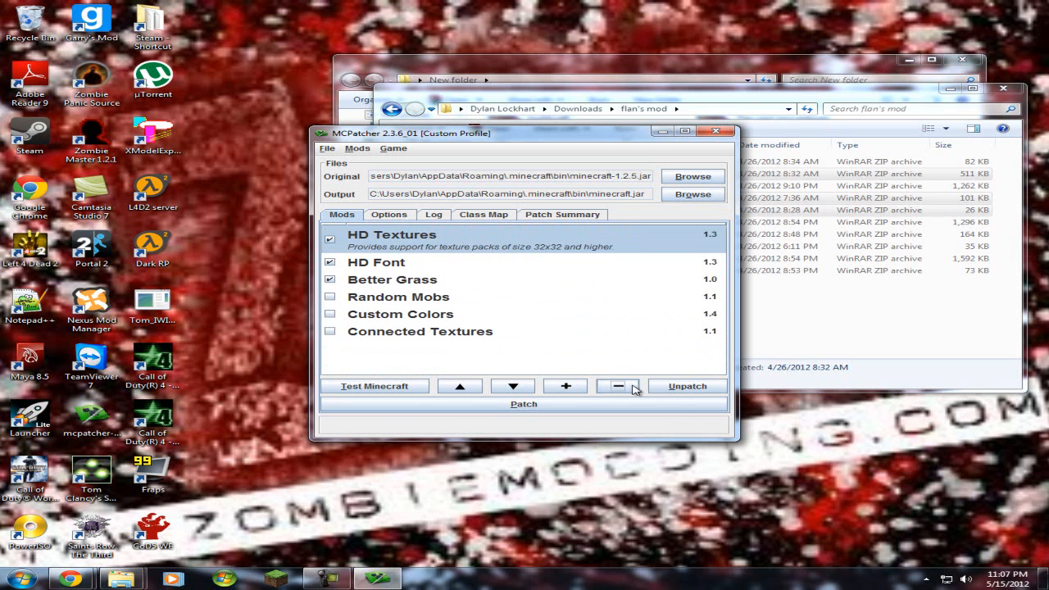
{"action": "mouse_move", "coordinate": [564, 303]}
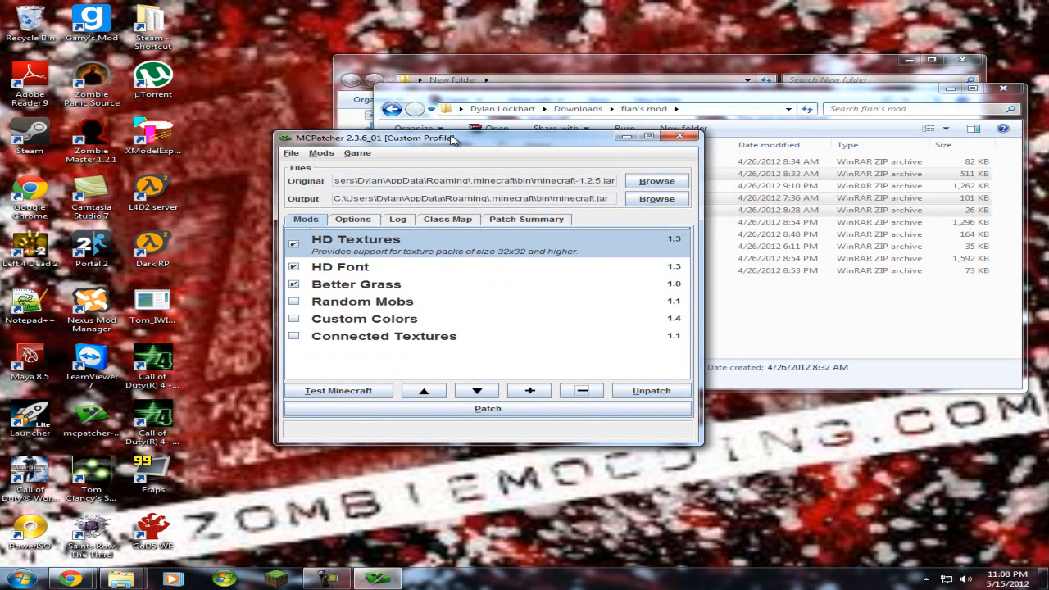
- Load the buildcraft profile from Mods > Select profile, then reopen the profile list
{"action": "left_click", "coordinate": [321, 153]}
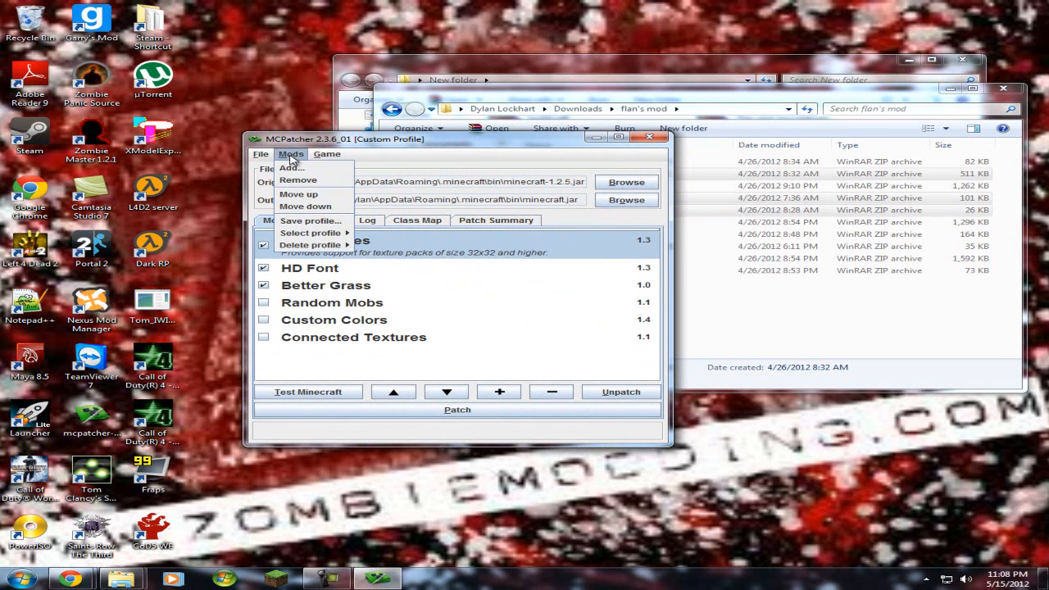
{"action": "left_click", "coordinate": [311, 232]}
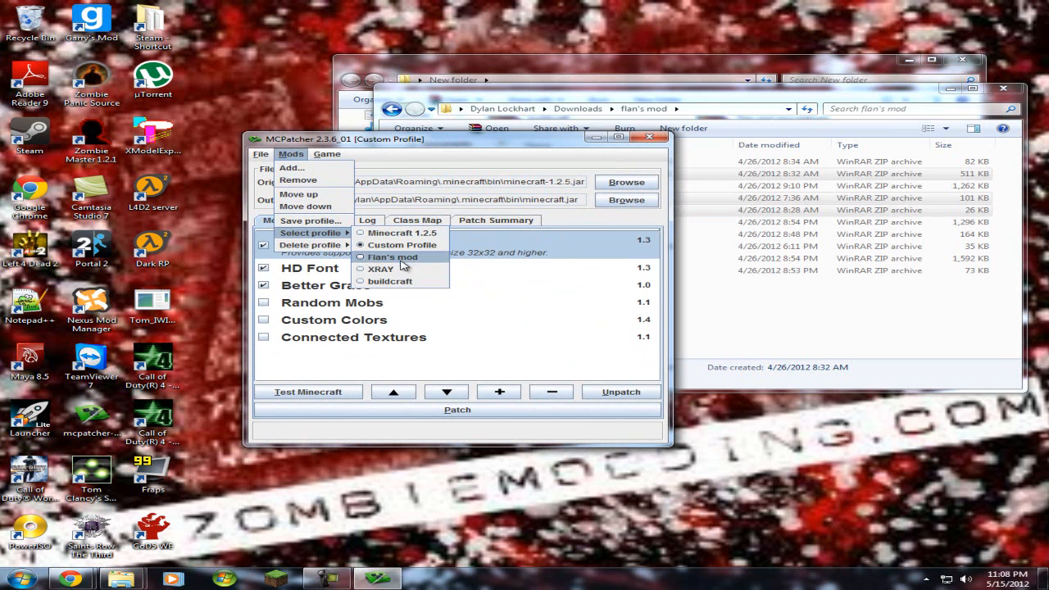
{"action": "left_click", "coordinate": [390, 281]}
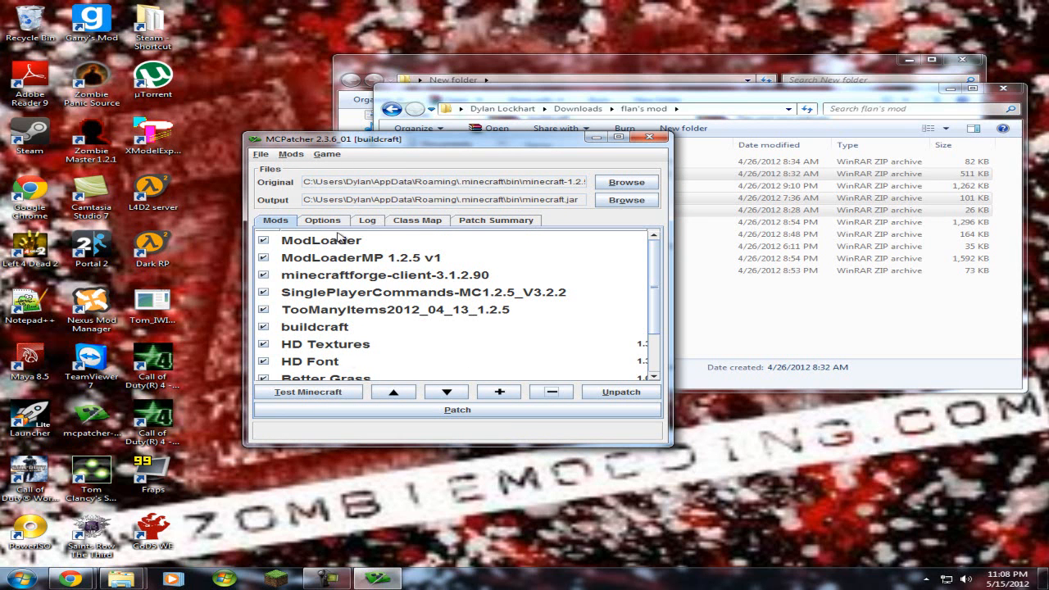
{"action": "mouse_move", "coordinate": [508, 371]}
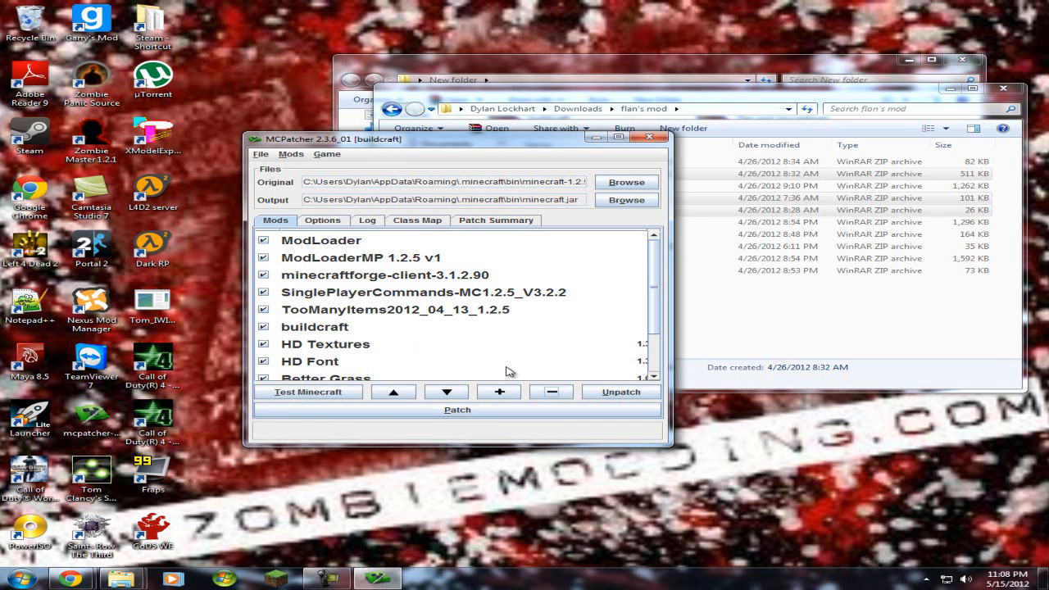
{"action": "mouse_move", "coordinate": [437, 249]}
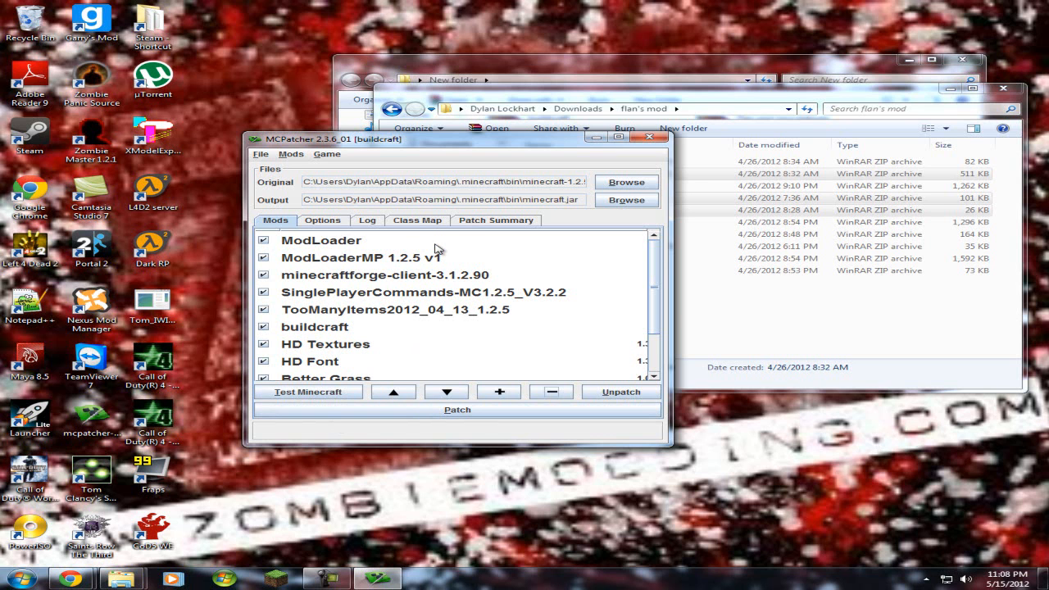
{"action": "mouse_move", "coordinate": [375, 272]}
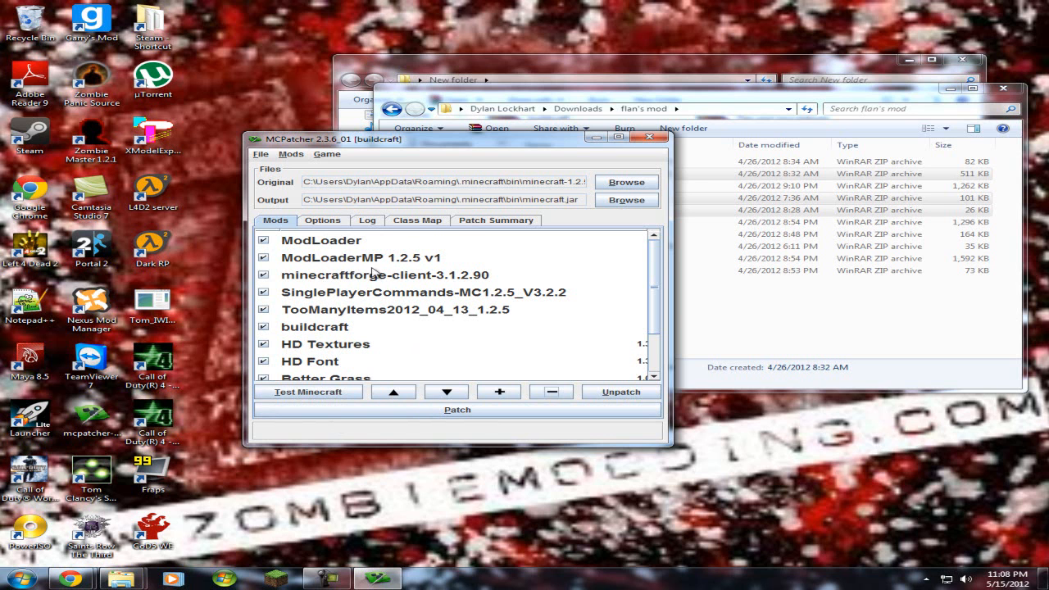
{"action": "mouse_move", "coordinate": [326, 195]}
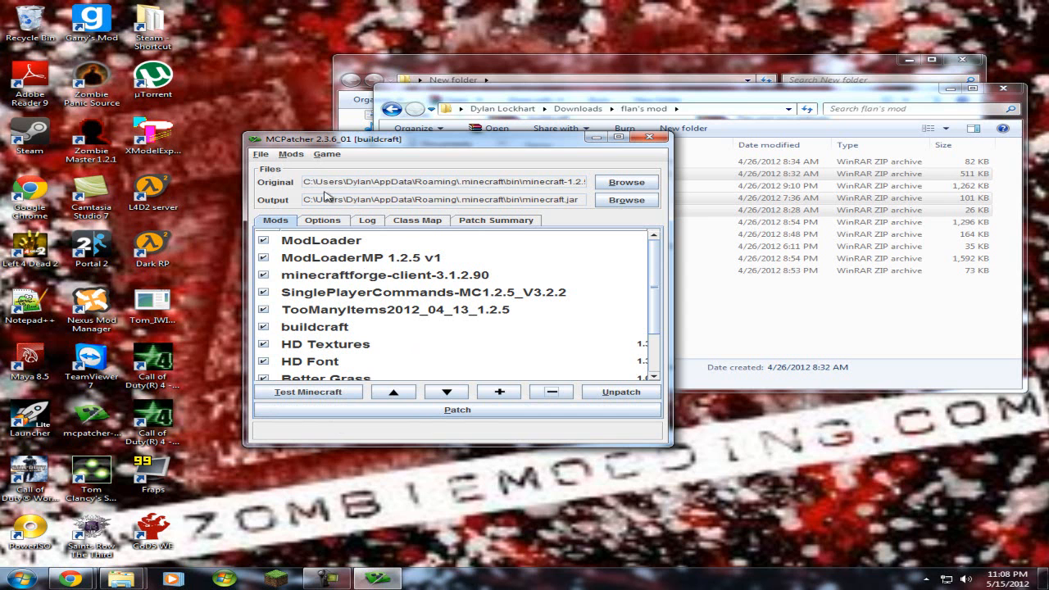
{"action": "left_click", "coordinate": [291, 154]}
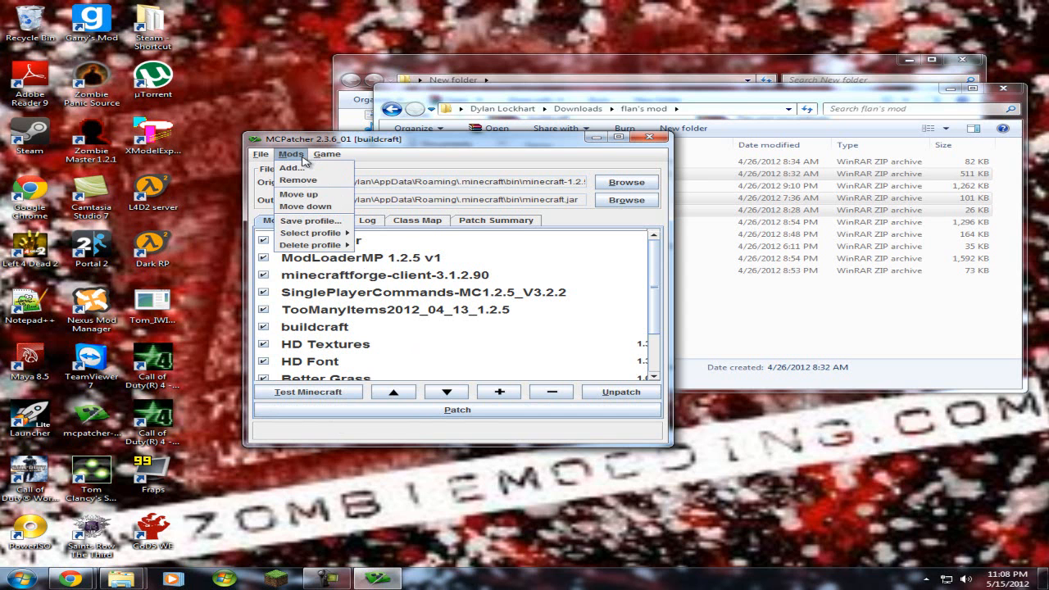
{"action": "left_click", "coordinate": [311, 233]}
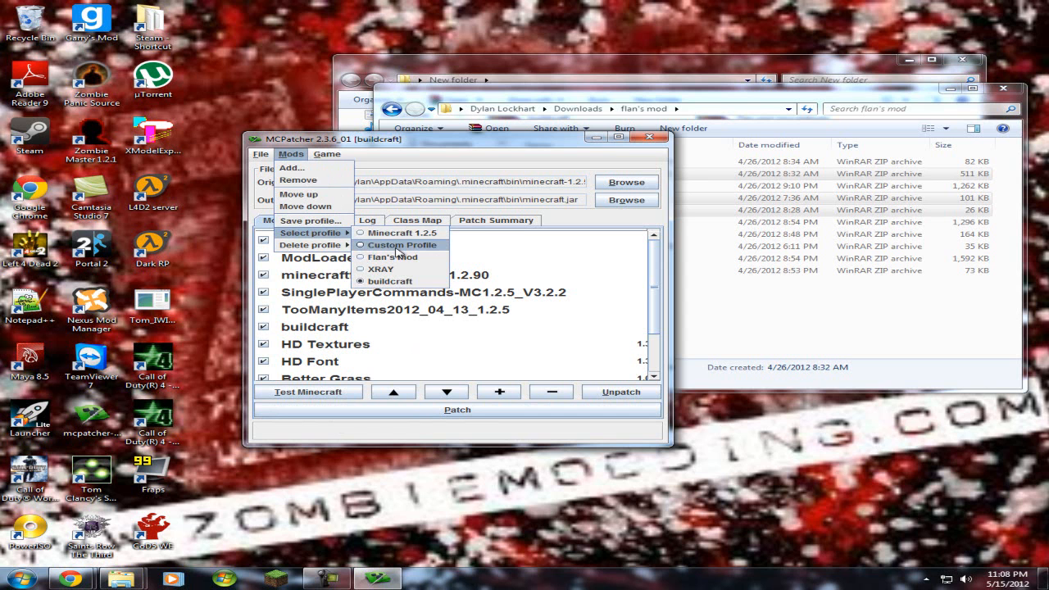
- Switch to Custom Profile and add ModLoader from the flan's mod folder
{"action": "left_click", "coordinate": [401, 244]}
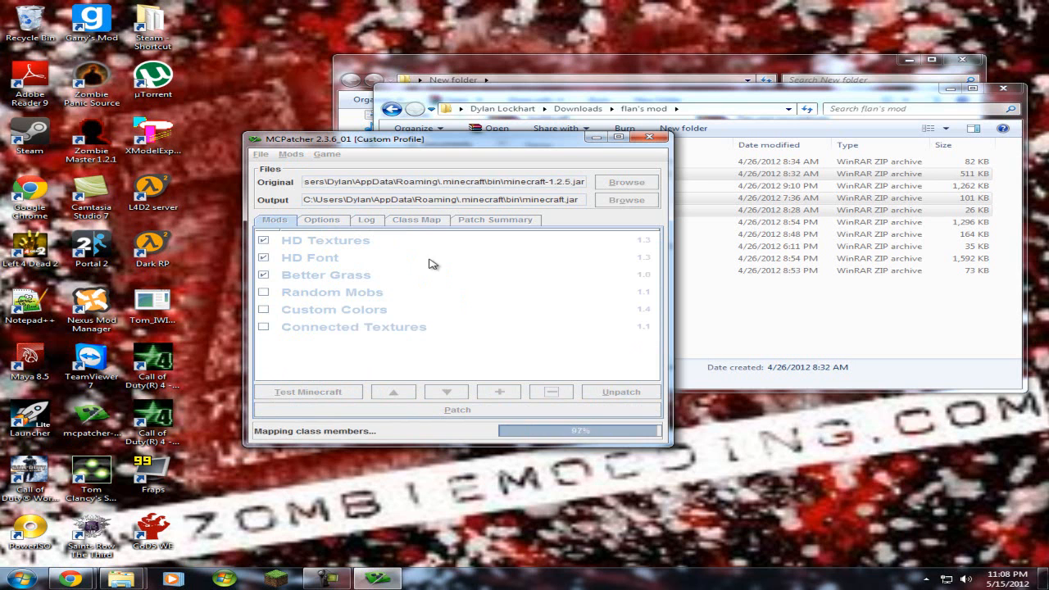
{"action": "left_click", "coordinate": [625, 182]}
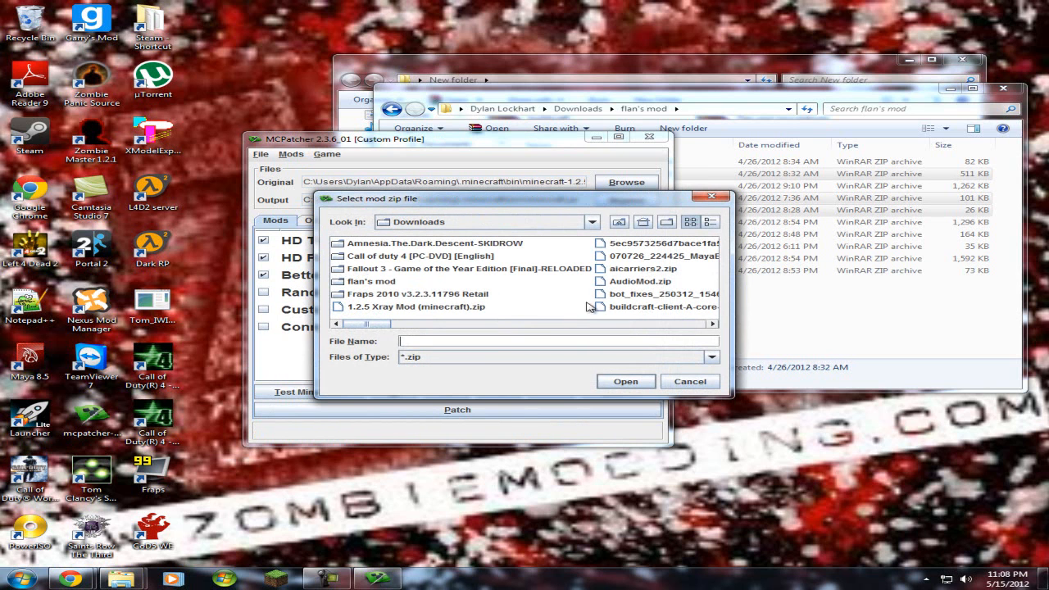
{"action": "mouse_move", "coordinate": [385, 283]}
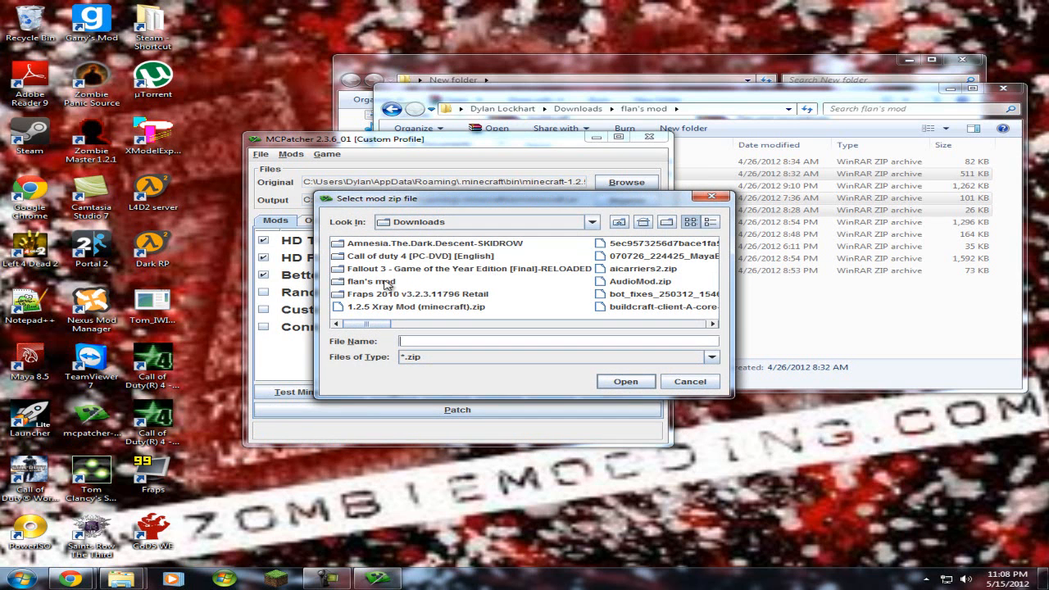
{"action": "double_click", "coordinate": [370, 281]}
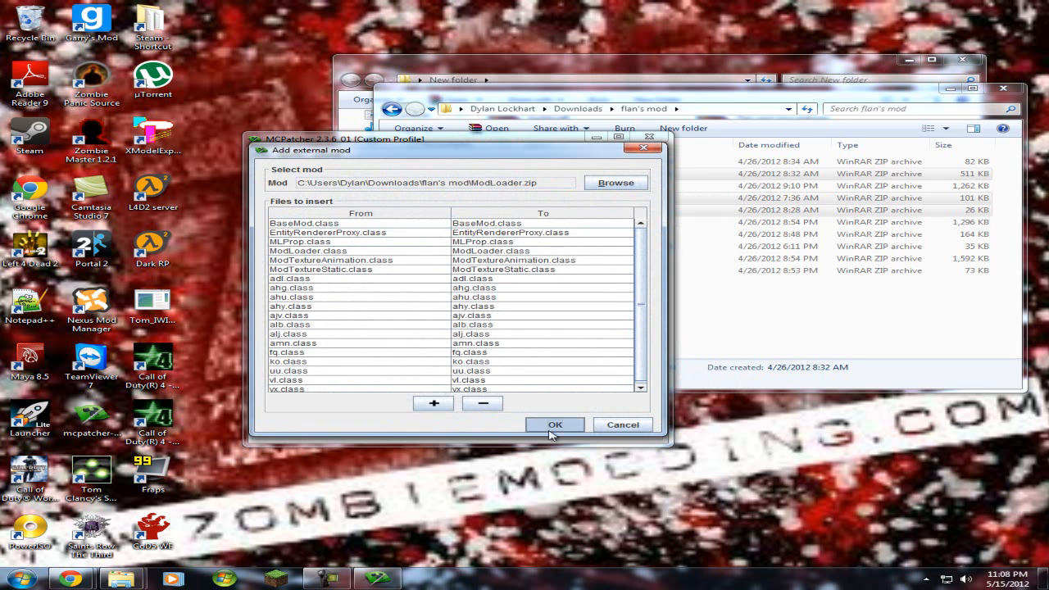
{"action": "left_click", "coordinate": [555, 425]}
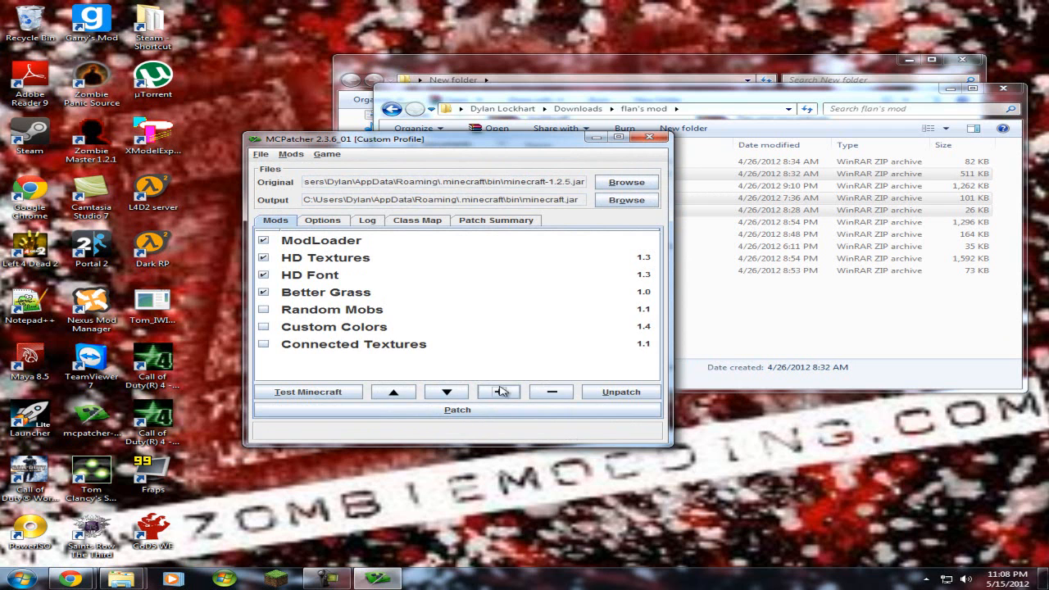
- Add ModLoaderMP 1.2.5 v1 and minecraftforge-client-3.1.2.90 to the profile
{"action": "left_click", "coordinate": [499, 390]}
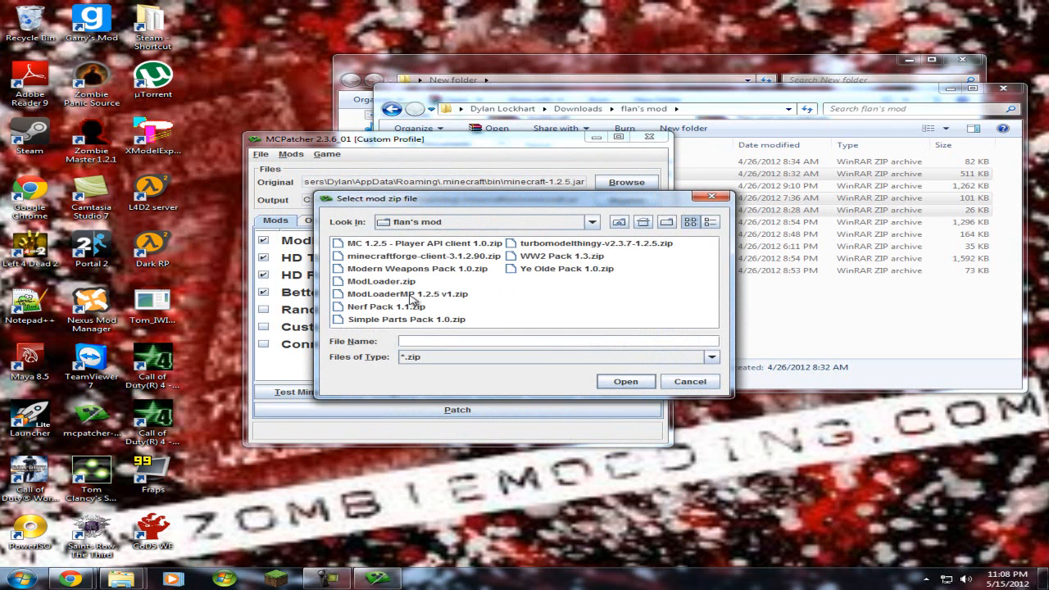
{"action": "left_click", "coordinate": [689, 381]}
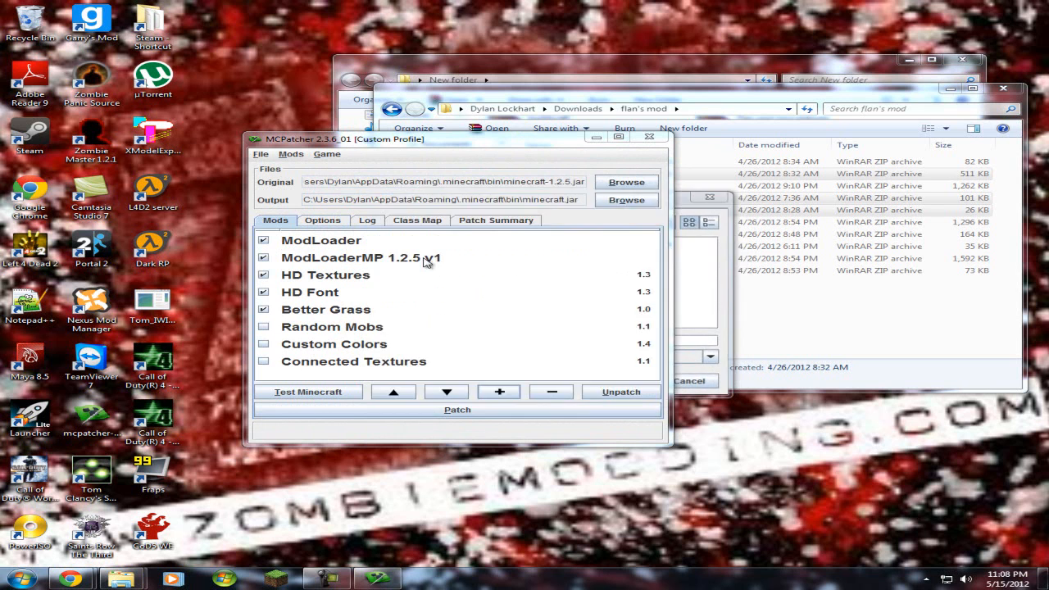
{"action": "left_click", "coordinate": [498, 392]}
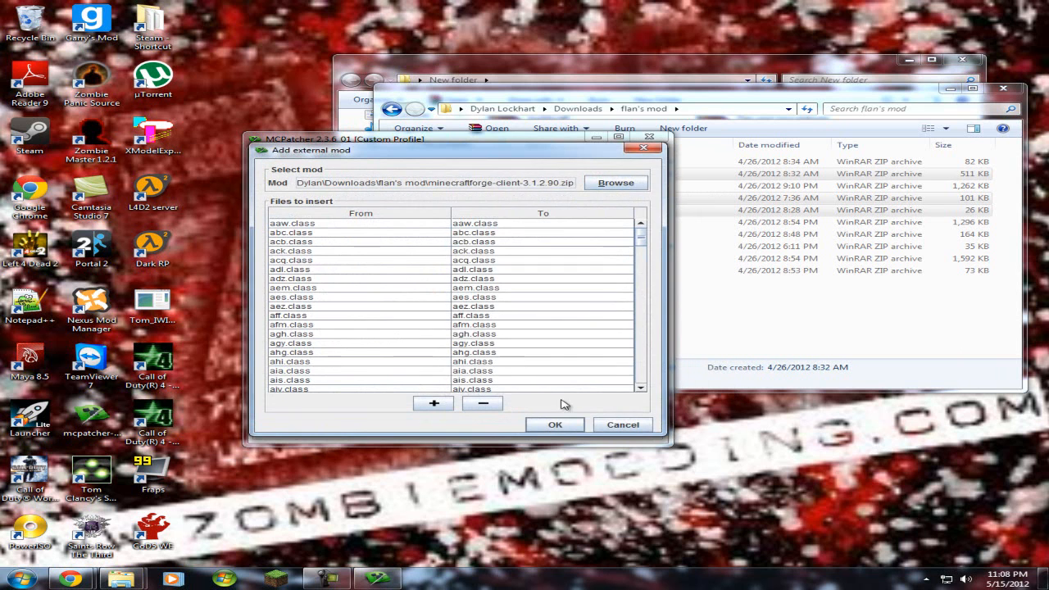
{"action": "left_click", "coordinate": [555, 425]}
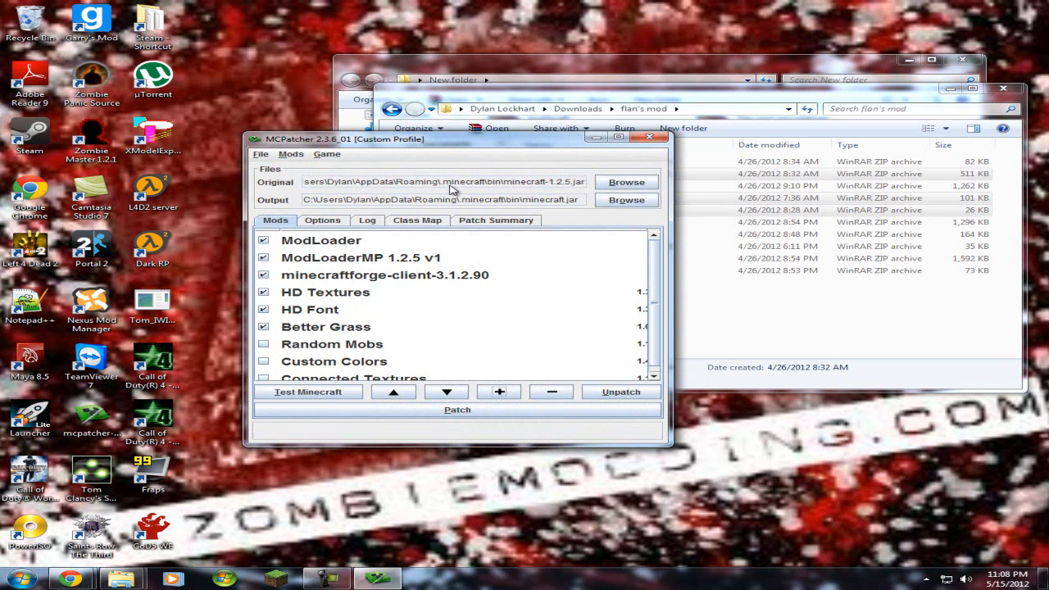
{"action": "mouse_move", "coordinate": [475, 120]}
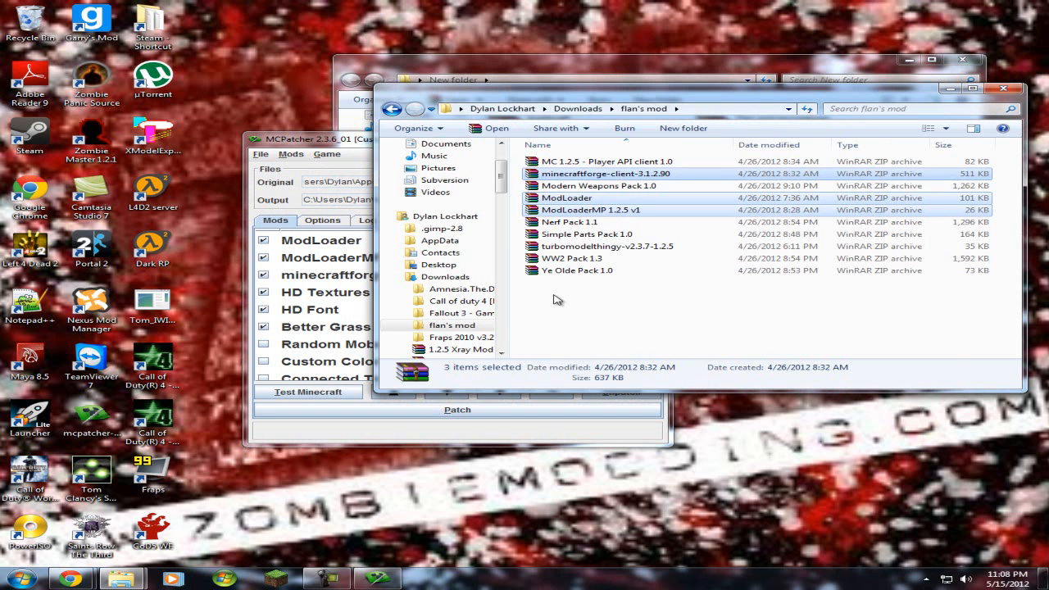
- Go to Downloads and select the buildcraft client module archives
{"action": "left_click", "coordinate": [578, 108]}
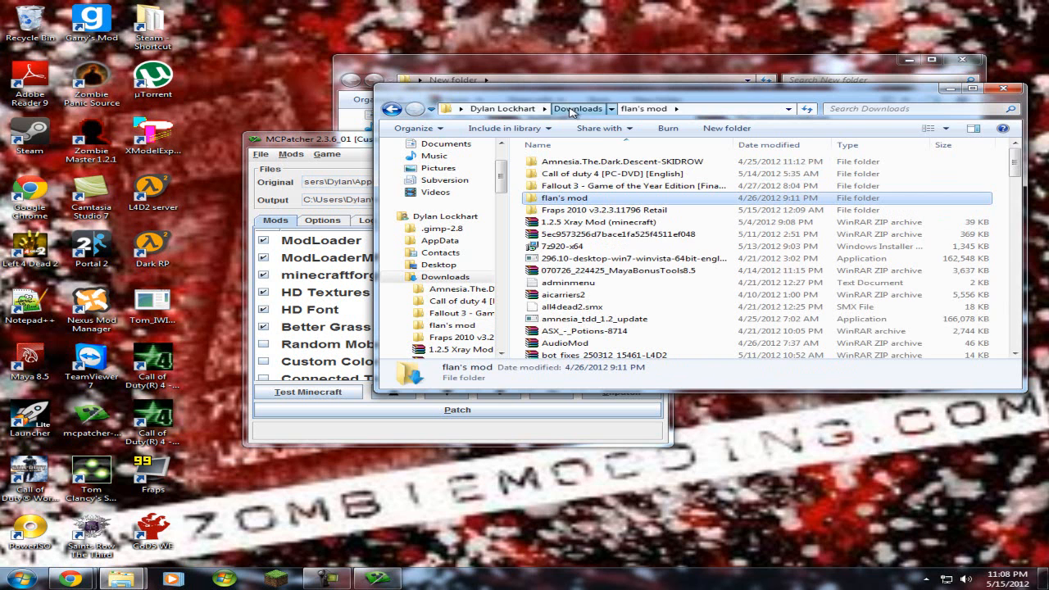
{"action": "left_click", "coordinate": [579, 108]}
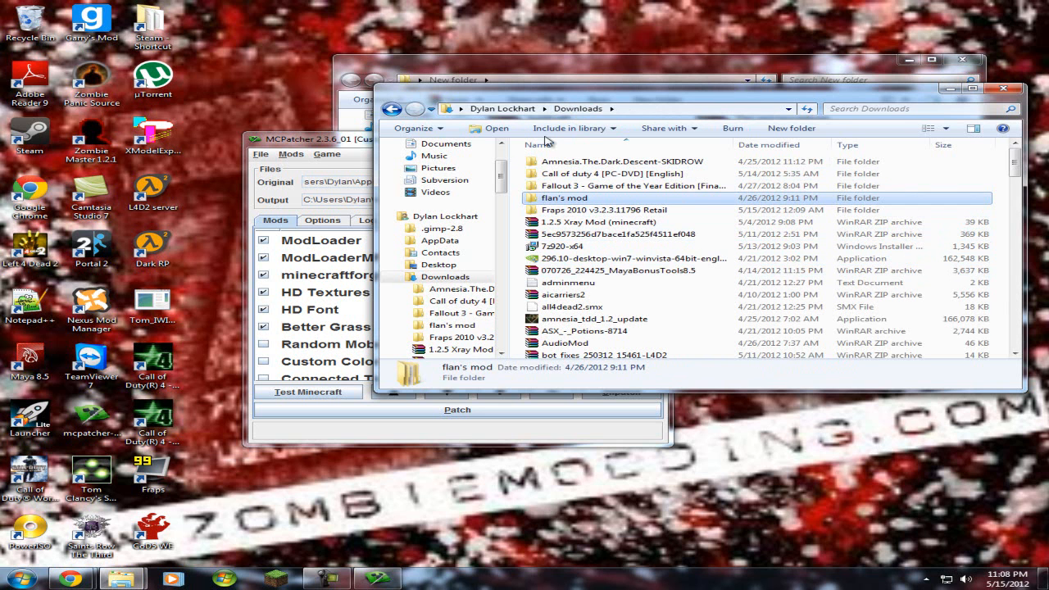
{"action": "scroll", "scroll_direction": "down", "scroll_amount": 3}
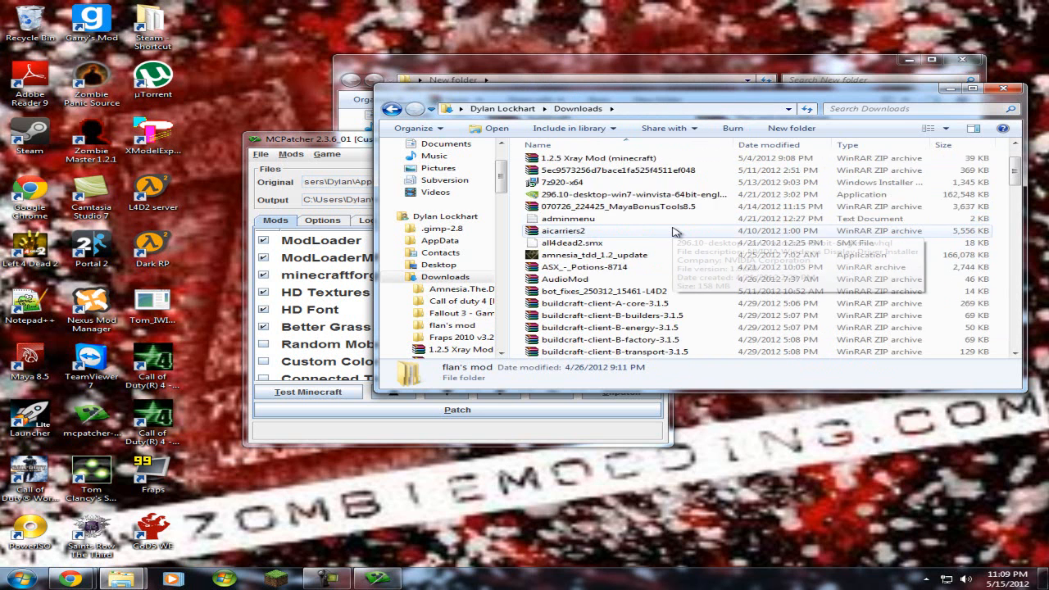
{"action": "scroll", "scroll_direction": "down", "scroll_amount": 3}
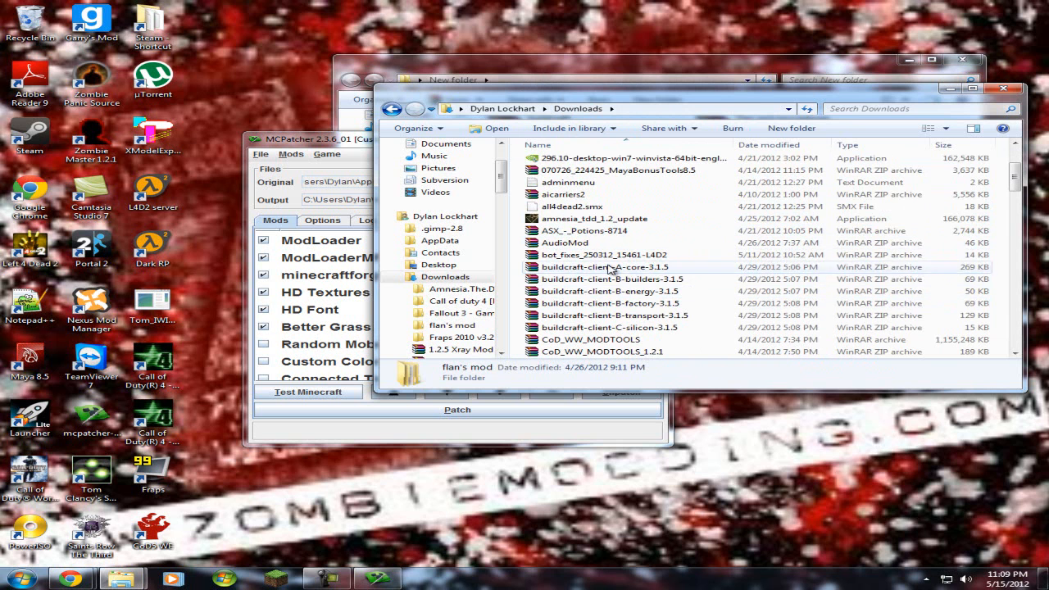
{"action": "left_click", "coordinate": [602, 266]}
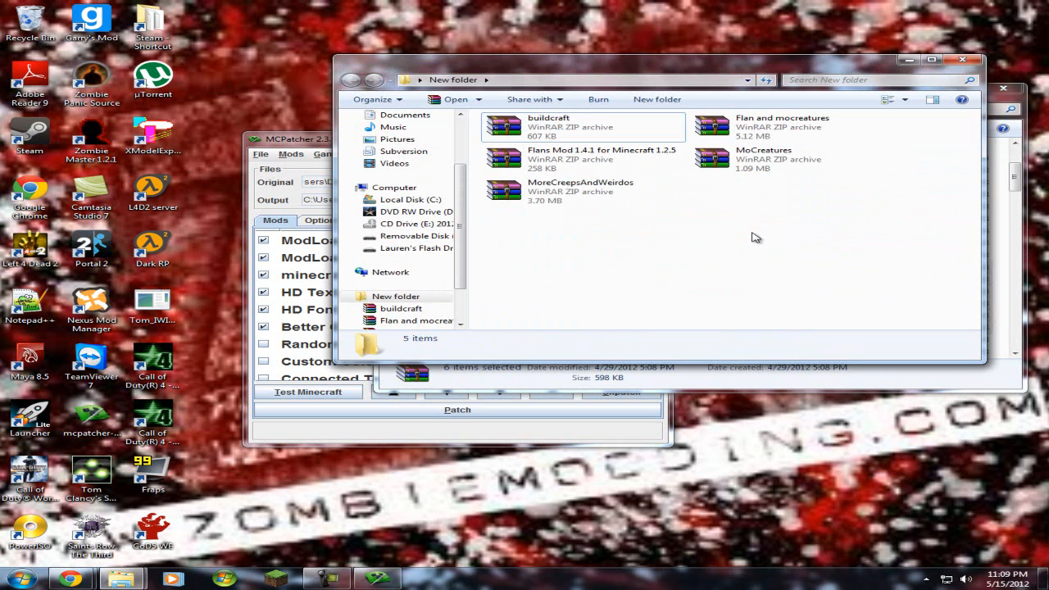
- Create a new WinRAR ZIP archive named buildcraft1
{"action": "right_click", "coordinate": [754, 238]}
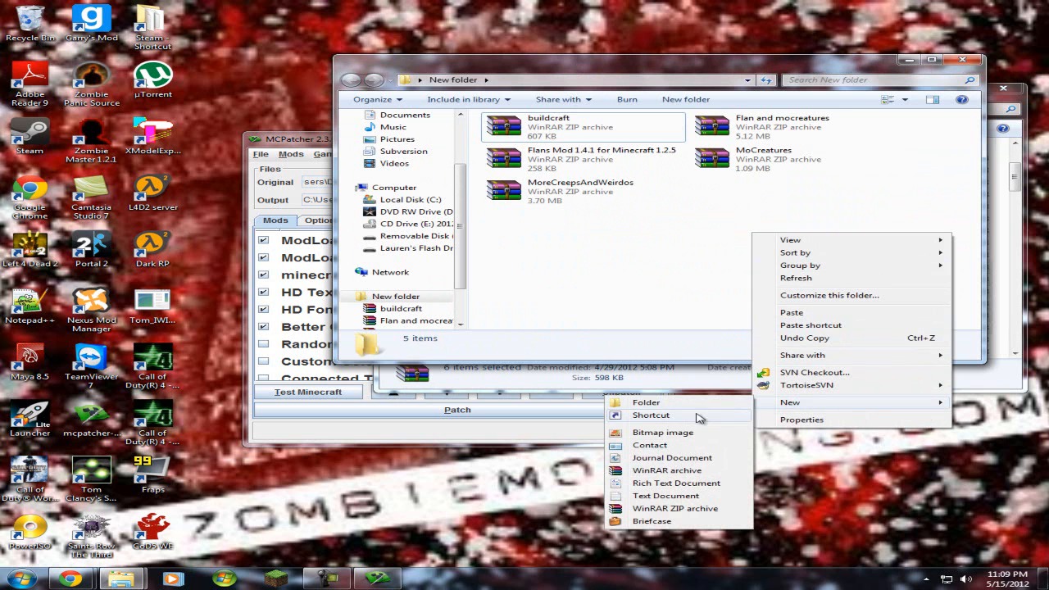
{"action": "mouse_move", "coordinate": [685, 508]}
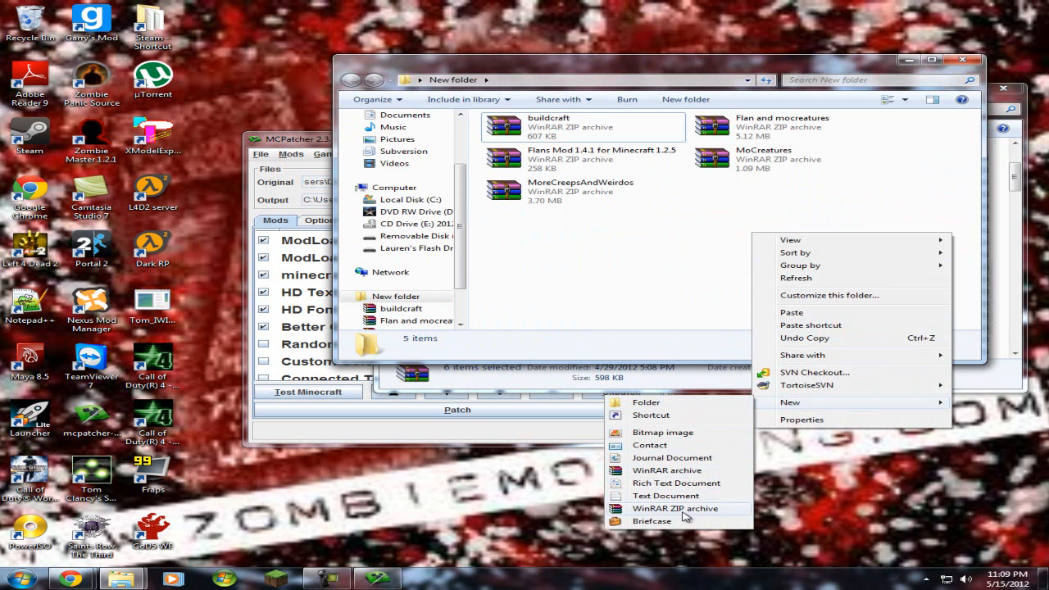
{"action": "left_click", "coordinate": [674, 508]}
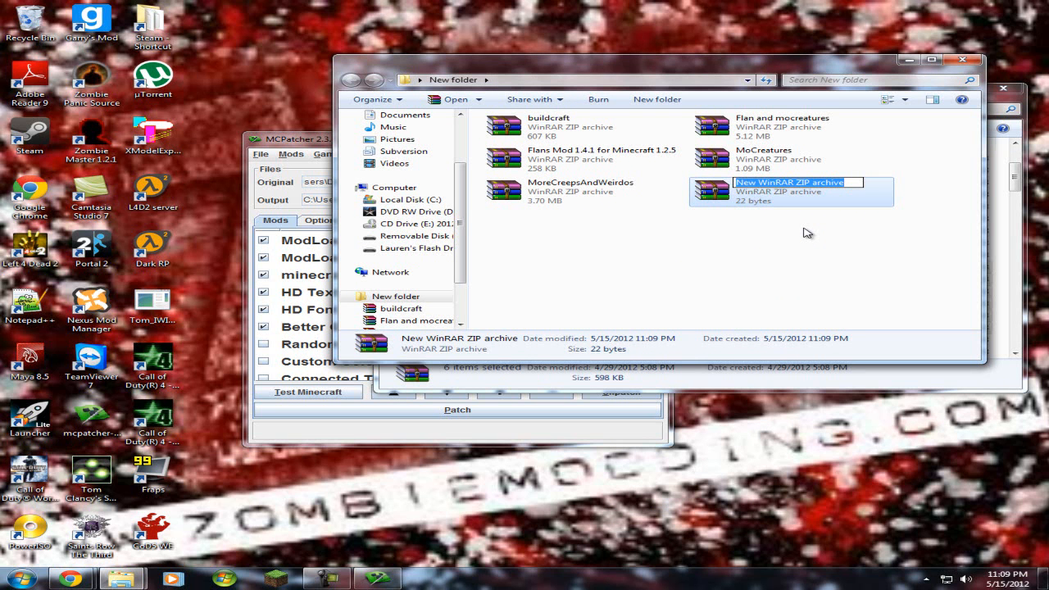
{"action": "type", "text": "build"}
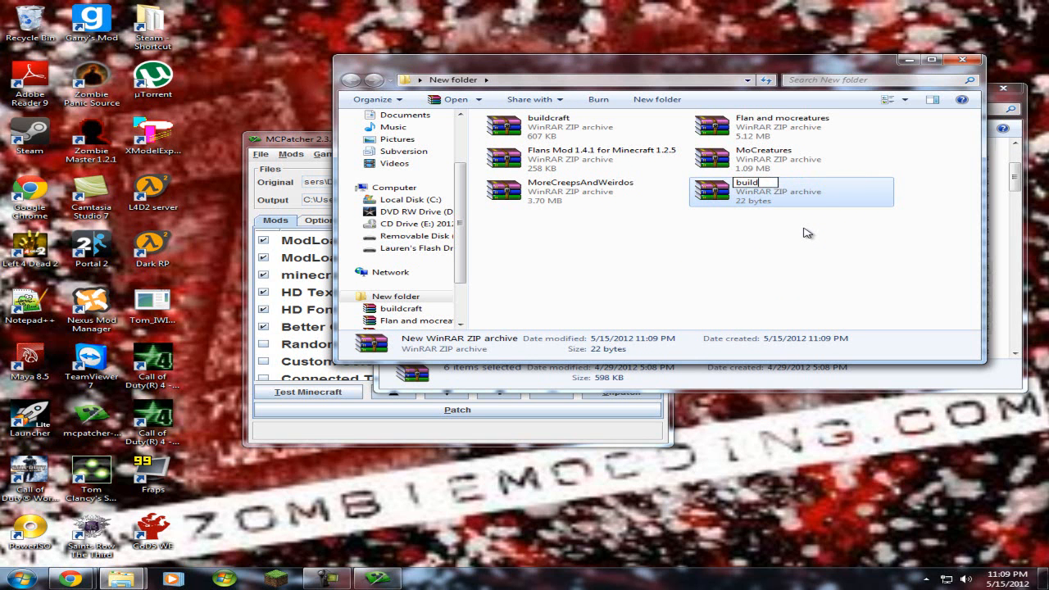
{"action": "type", "text": "craft1"}
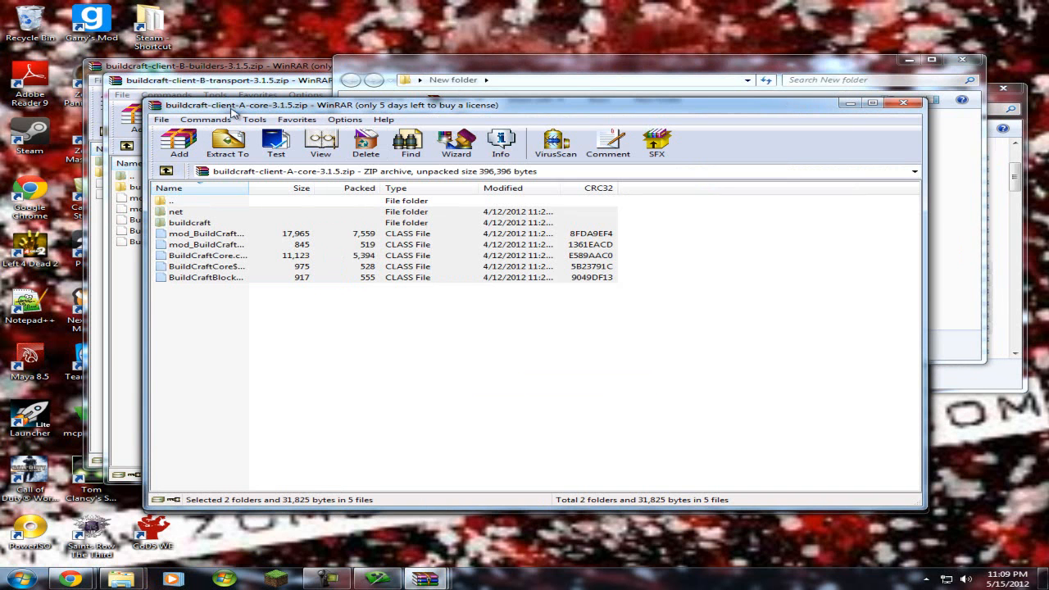
{"action": "mouse_move", "coordinate": [904, 104]}
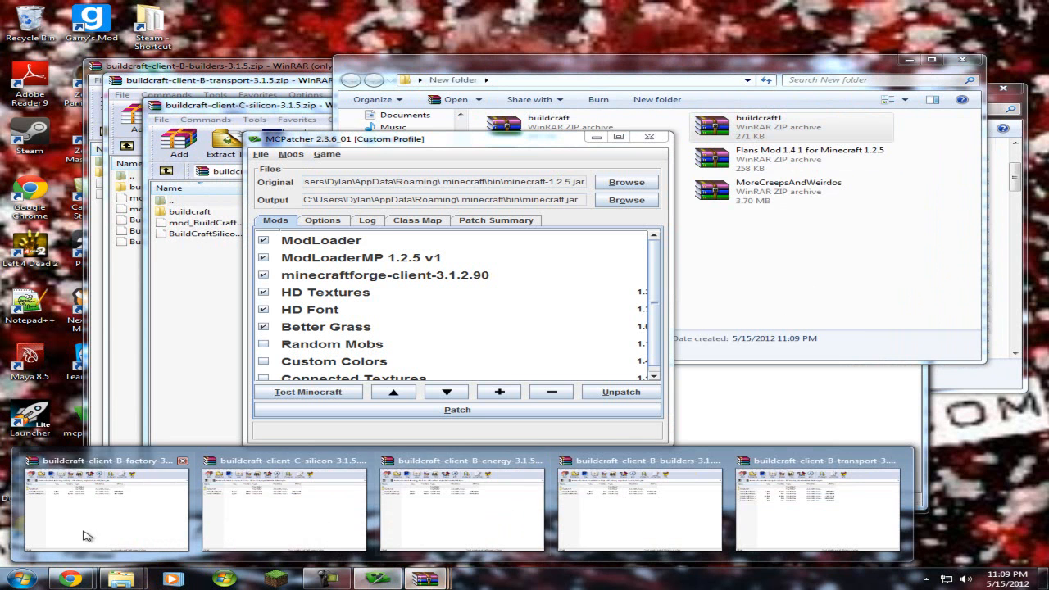
- Select the B-factory and B-transport archive contents to add into buildcraft1
{"action": "left_click", "coordinate": [105, 504]}
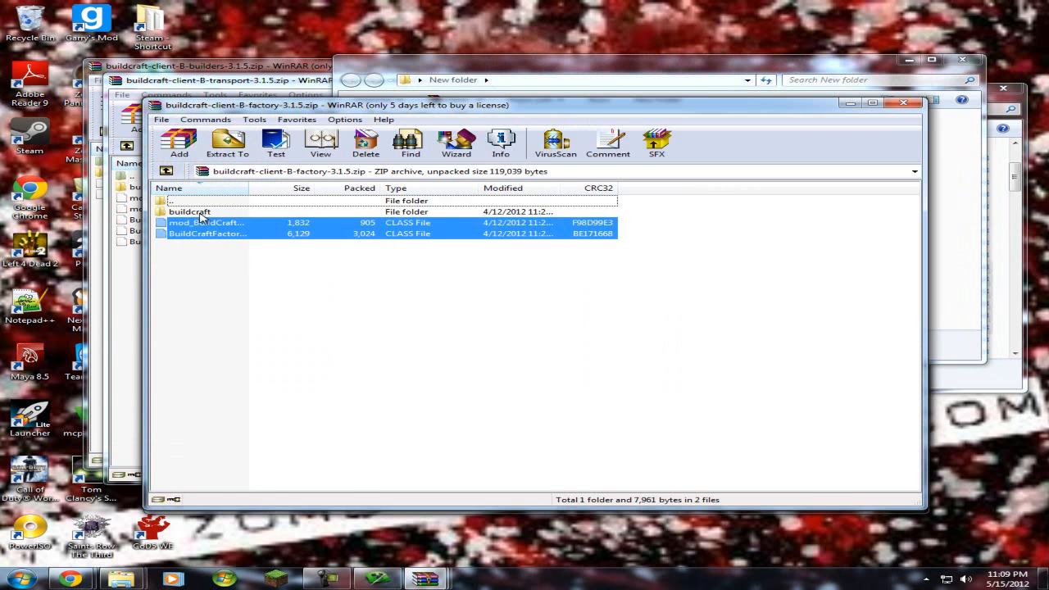
{"action": "left_click", "coordinate": [190, 212]}
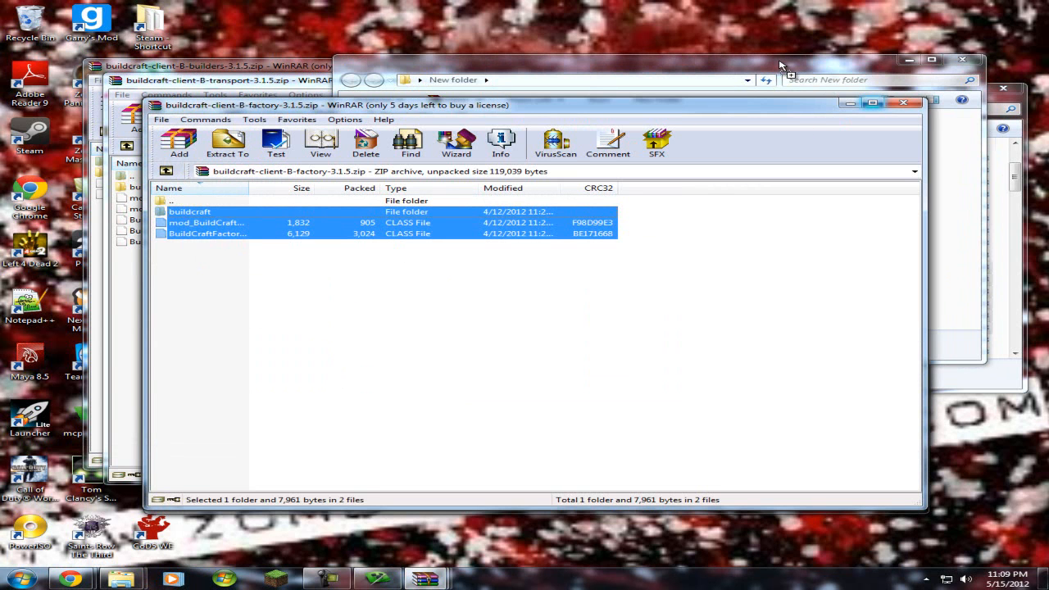
{"action": "mouse_move", "coordinate": [843, 80]}
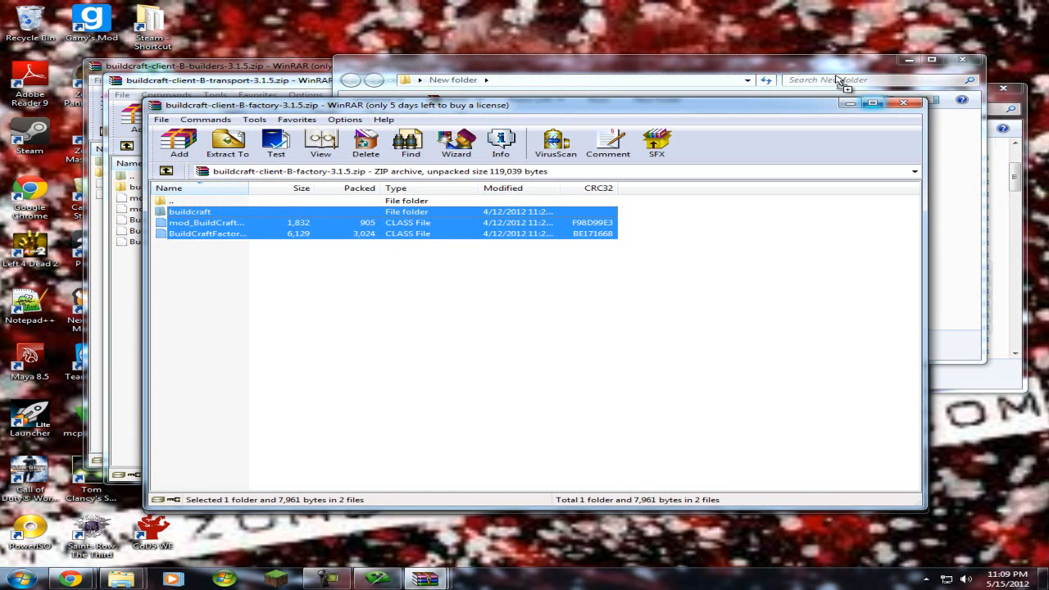
{"action": "mouse_move", "coordinate": [123, 579]}
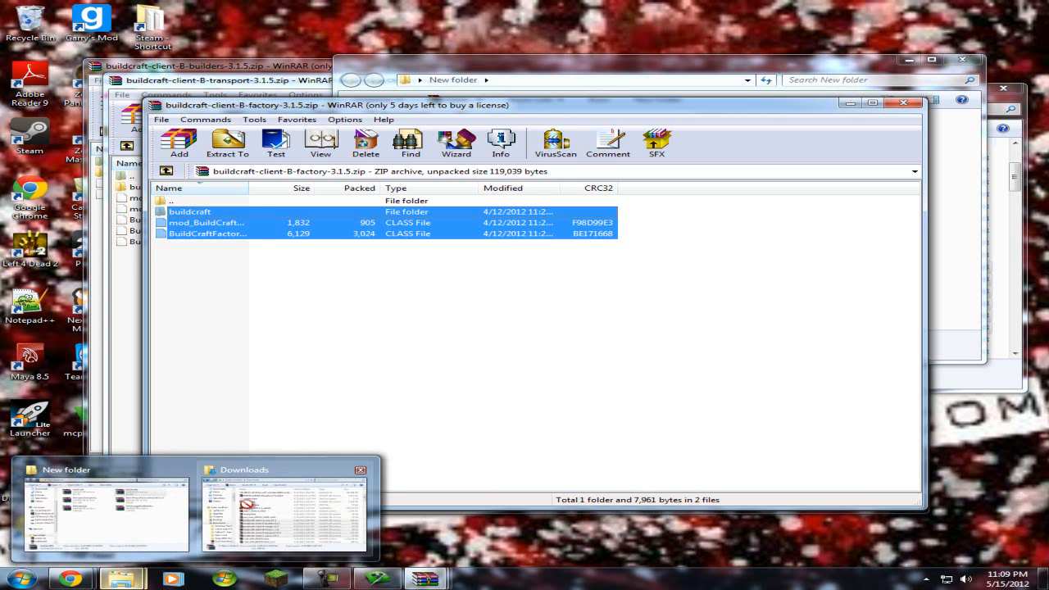
{"action": "left_click", "coordinate": [101, 508]}
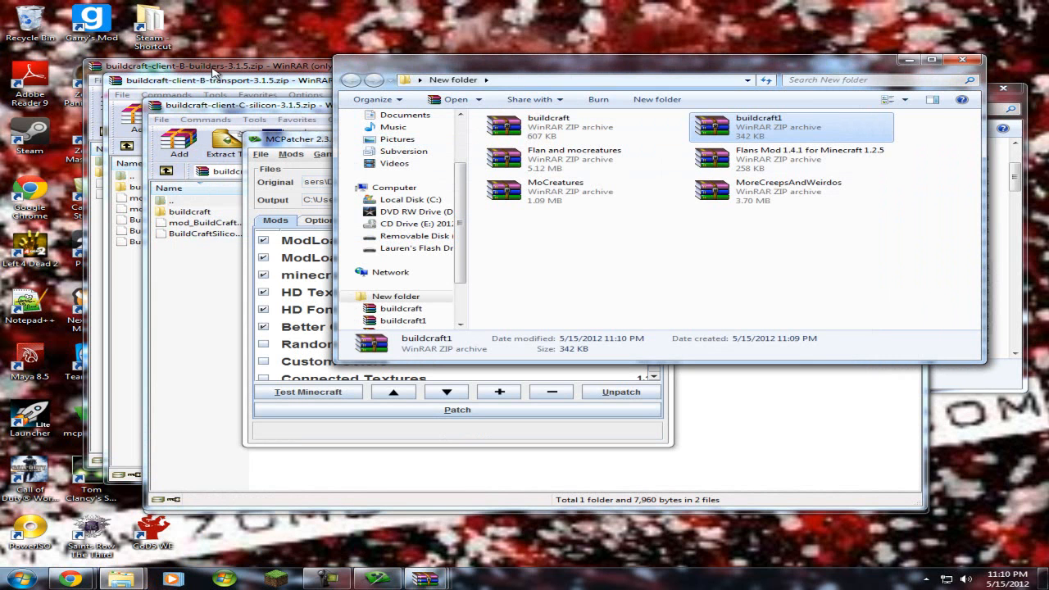
{"action": "left_click", "coordinate": [246, 65]}
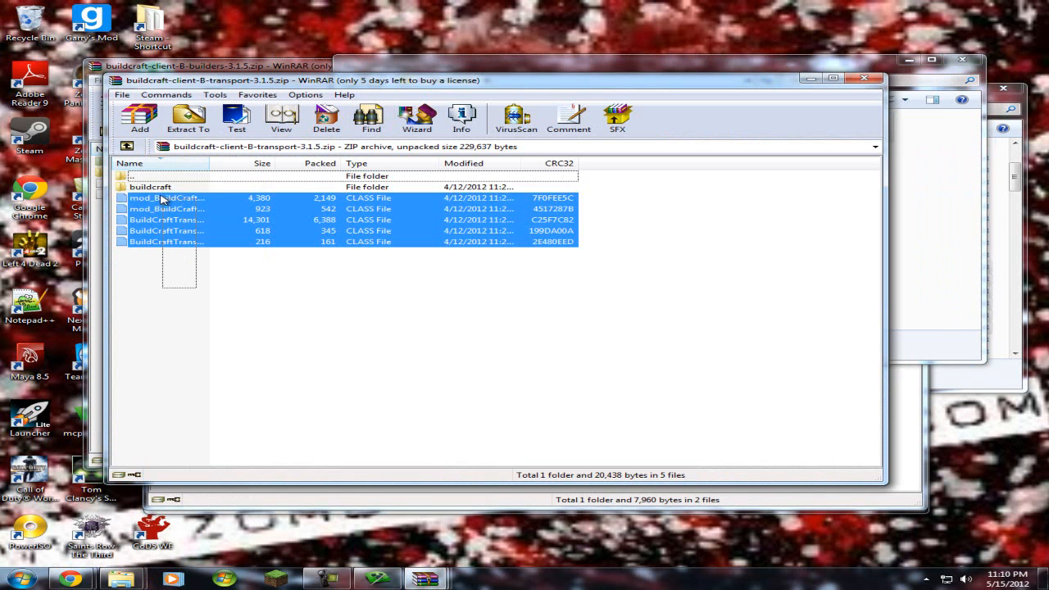
{"action": "left_click", "coordinate": [150, 187]}
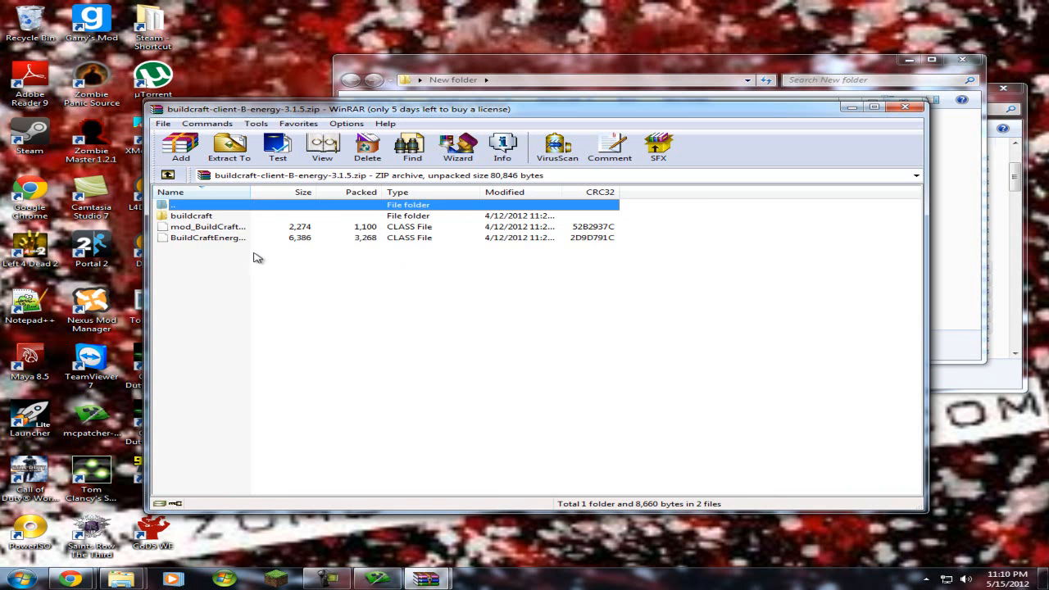
- Delete the extracted energy files from the folder and bring up the C-silicon archive
{"action": "key", "text": "ctrl+a"}
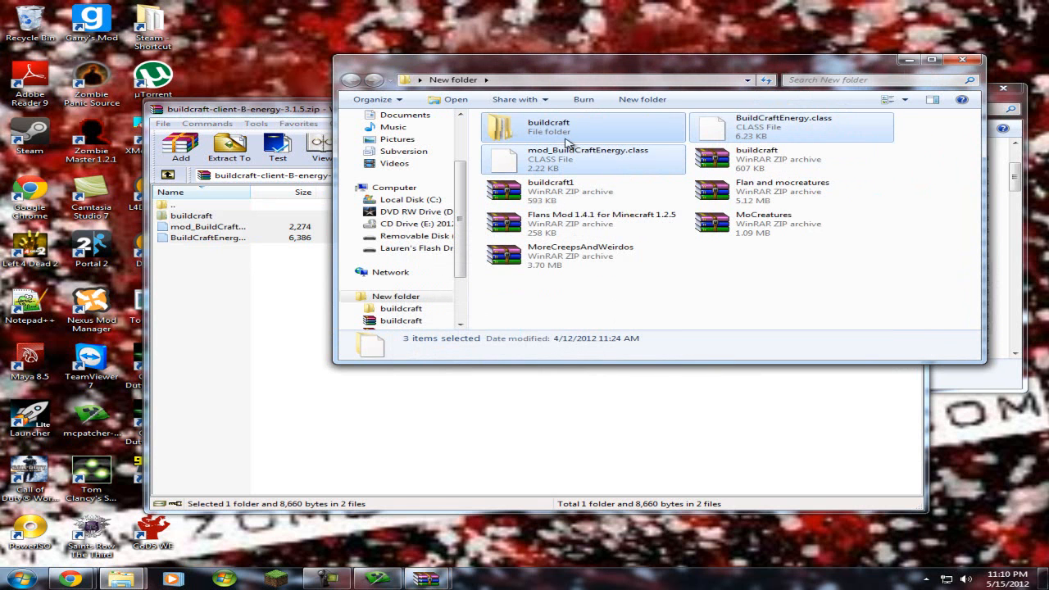
{"action": "key", "text": "Delete"}
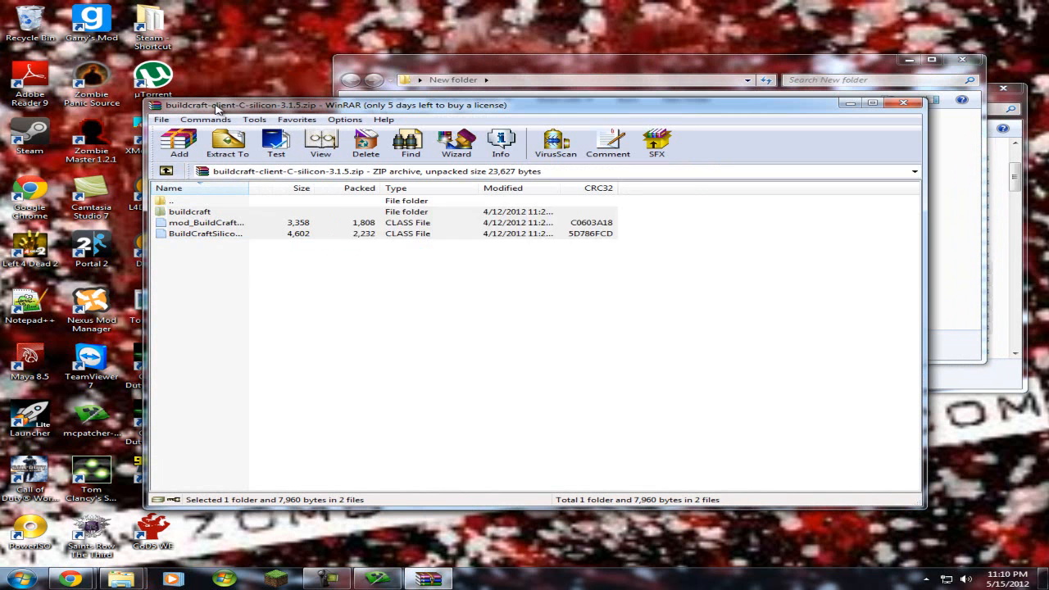
{"action": "left_click", "coordinate": [204, 222]}
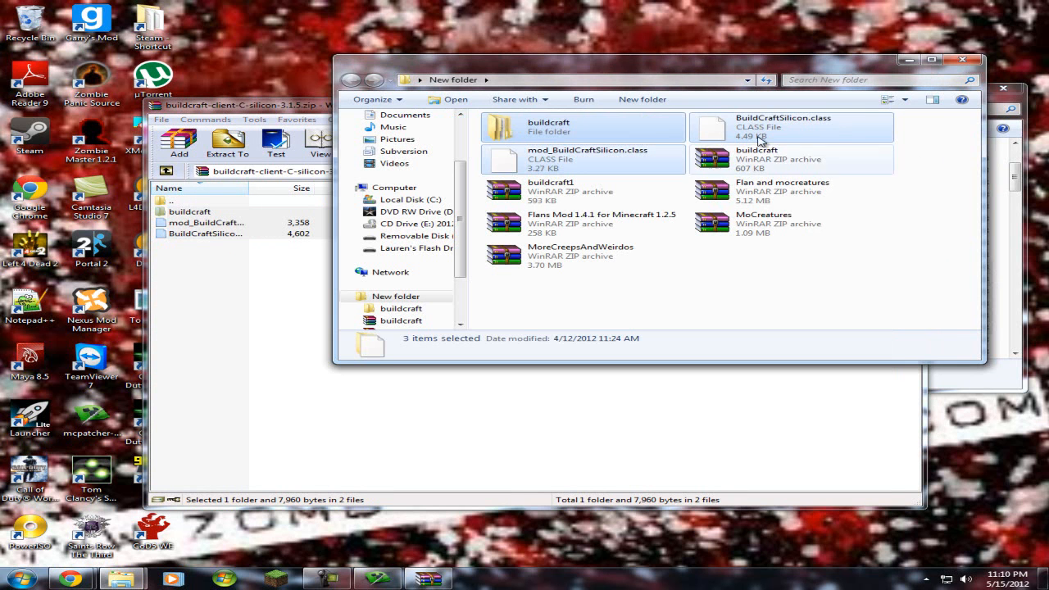
{"action": "mouse_move", "coordinate": [752, 169]}
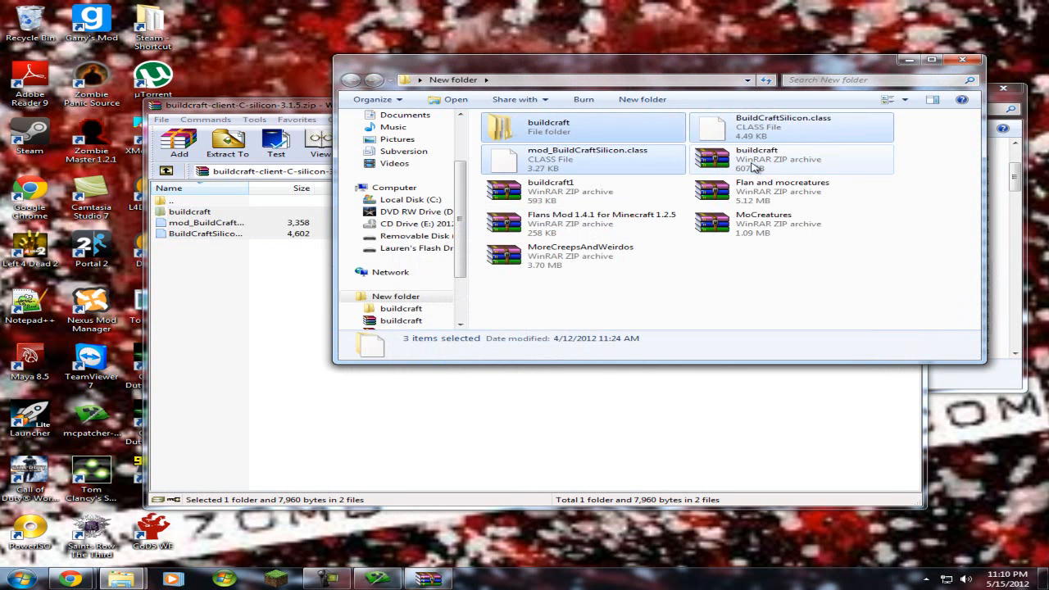
{"action": "mouse_move", "coordinate": [590, 180]}
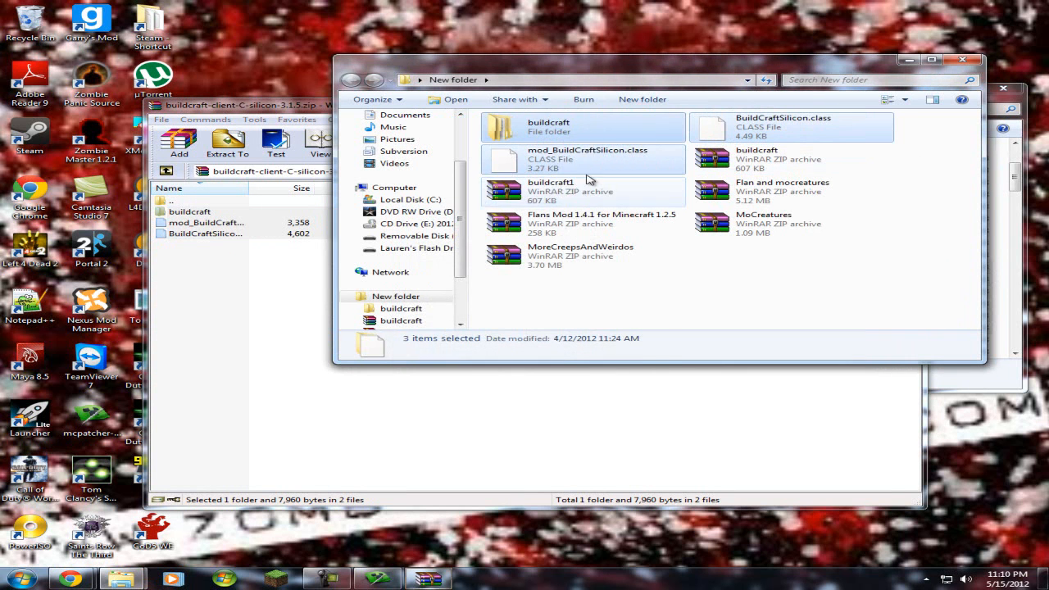
{"action": "mouse_move", "coordinate": [627, 282]}
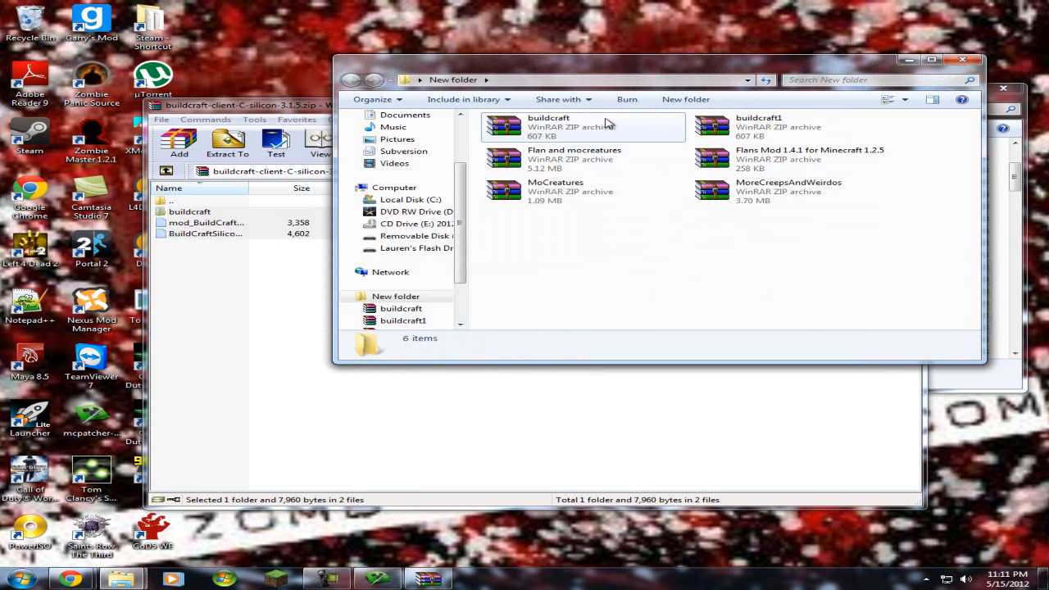
- Inspect the merged buildcraft1 archive in WinRAR, then return to MCPatcher's Custom Profile
{"action": "double_click", "coordinate": [549, 121]}
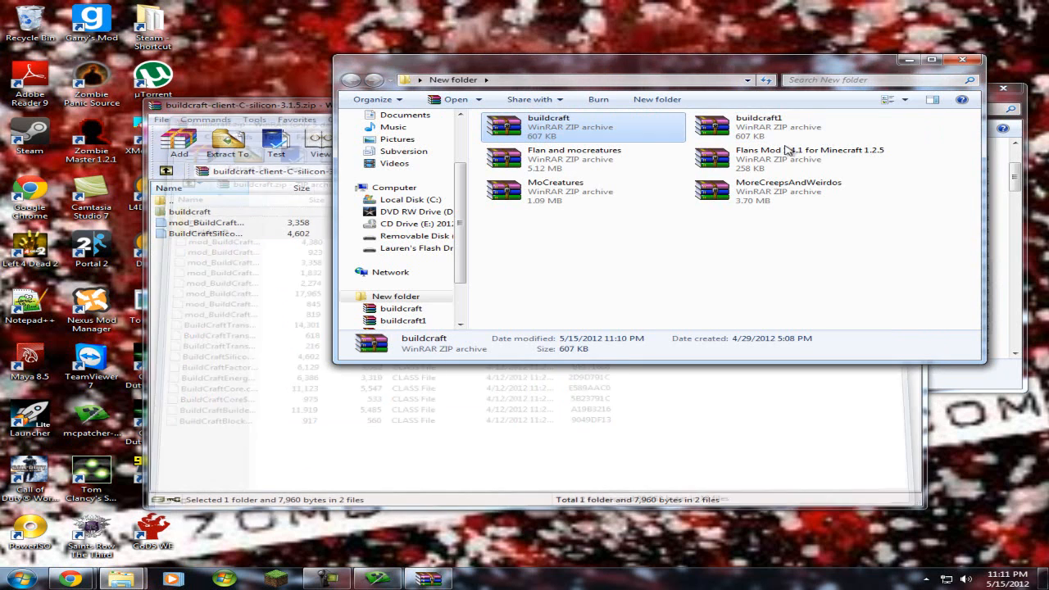
{"action": "double_click", "coordinate": [758, 117]}
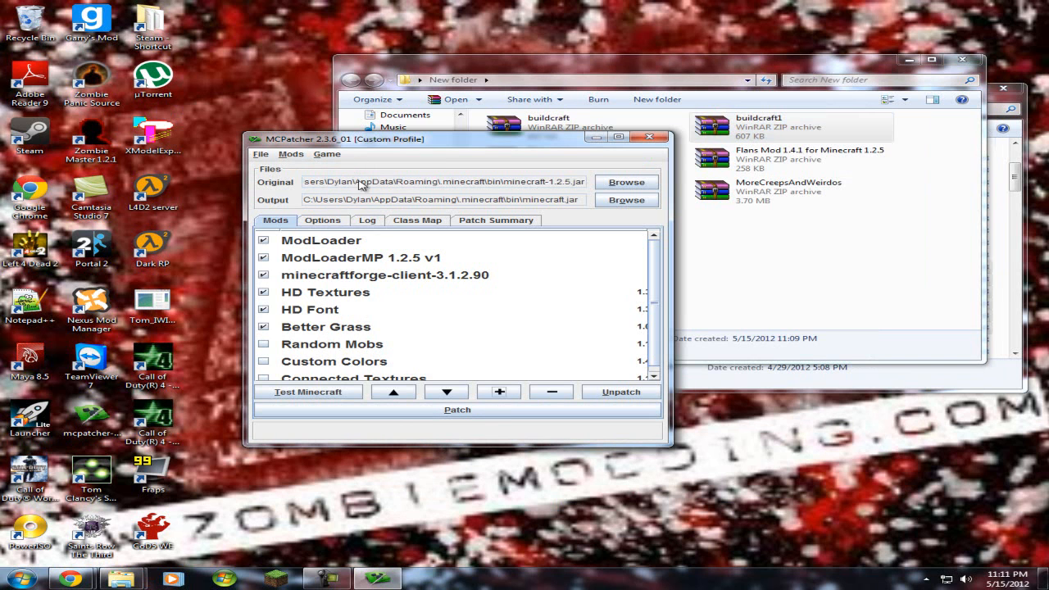
- Add buildcraft1.zip from New folder as a mod using its root folder, and patch minecraft.jar
{"action": "left_click", "coordinate": [498, 391]}
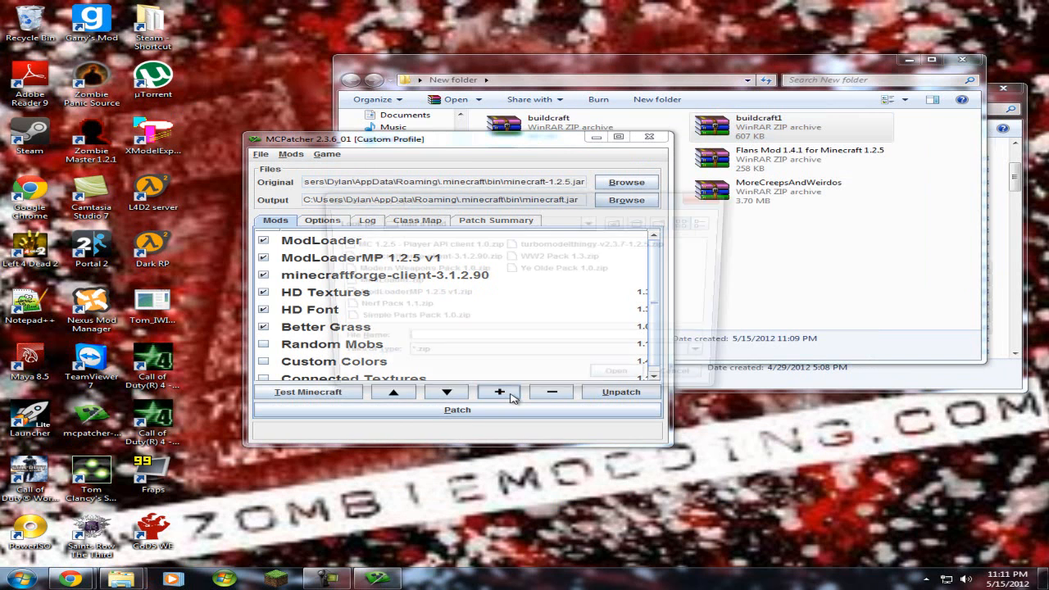
{"action": "left_click", "coordinate": [498, 391]}
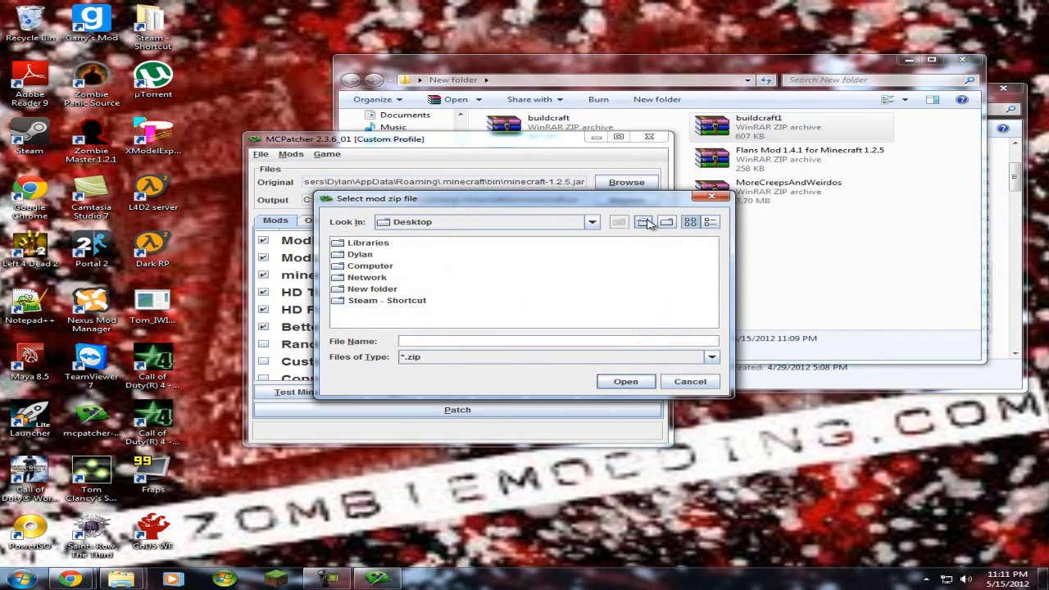
{"action": "double_click", "coordinate": [371, 288]}
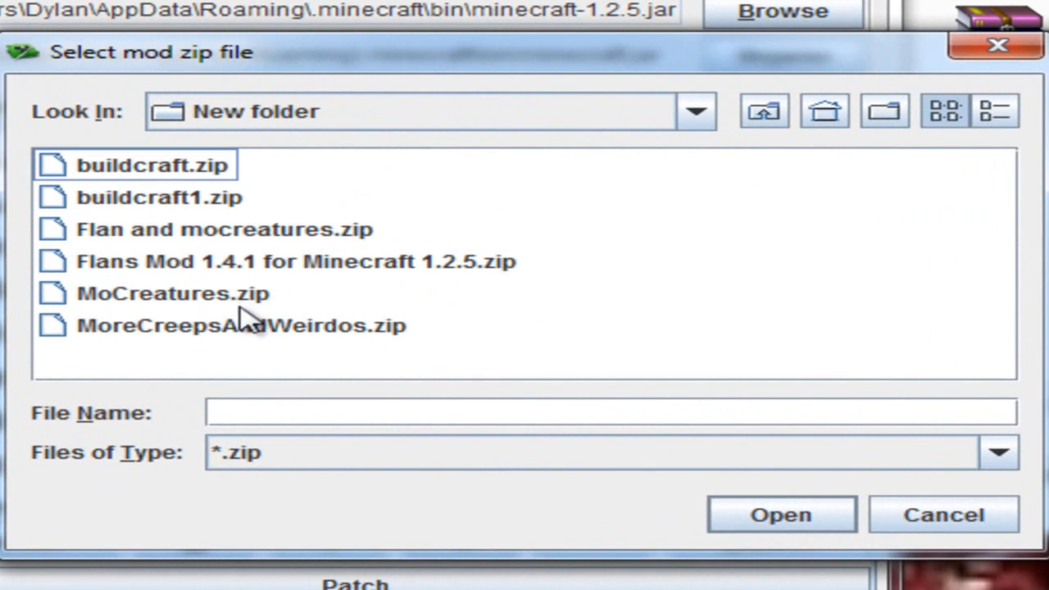
{"action": "left_click", "coordinate": [160, 197]}
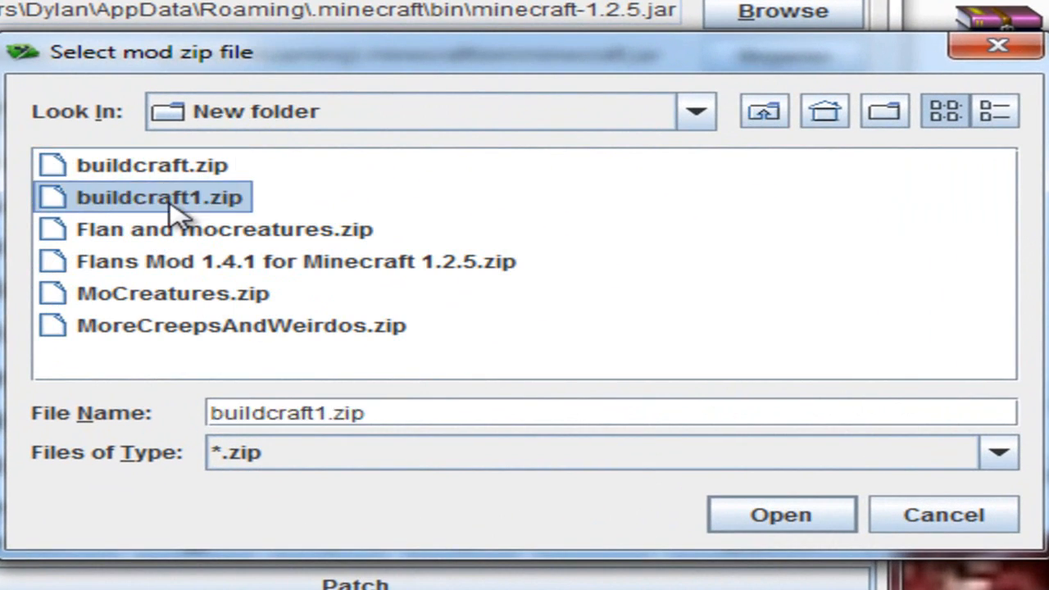
{"action": "left_click", "coordinate": [779, 514]}
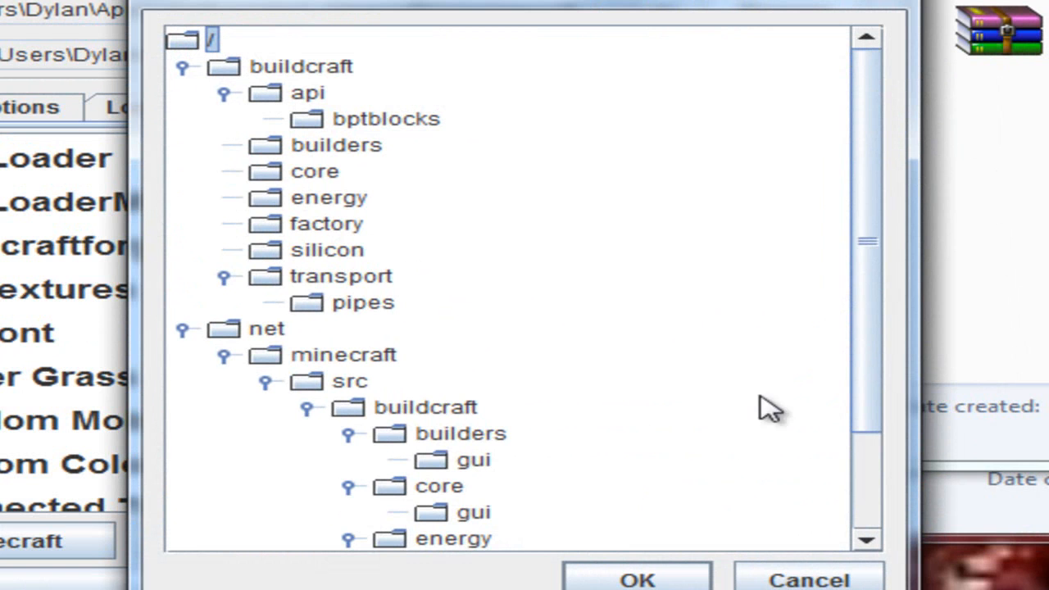
{"action": "left_click", "coordinate": [636, 578]}
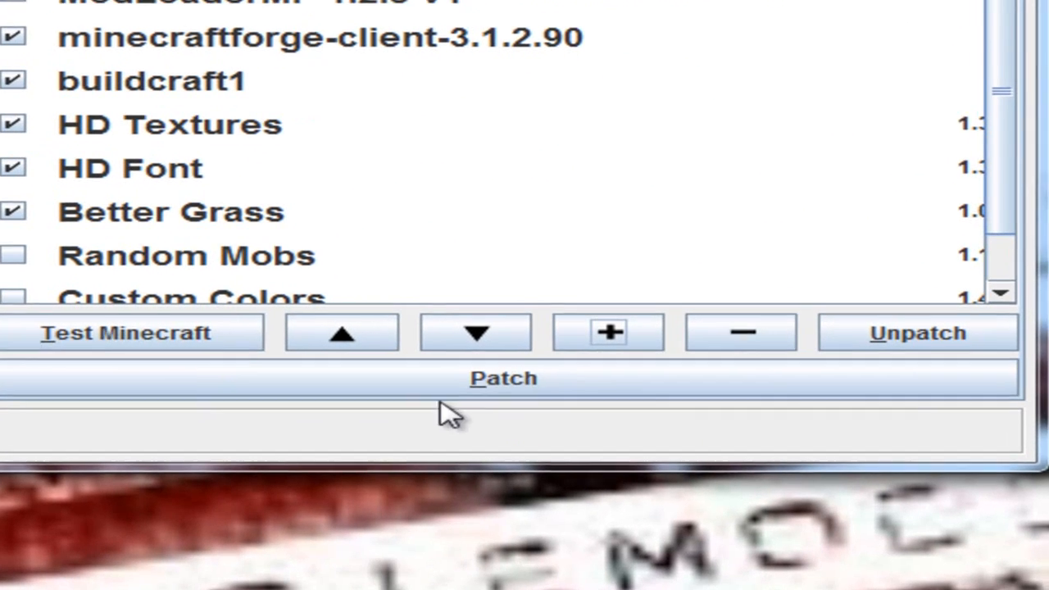
{"action": "left_click", "coordinate": [503, 378]}
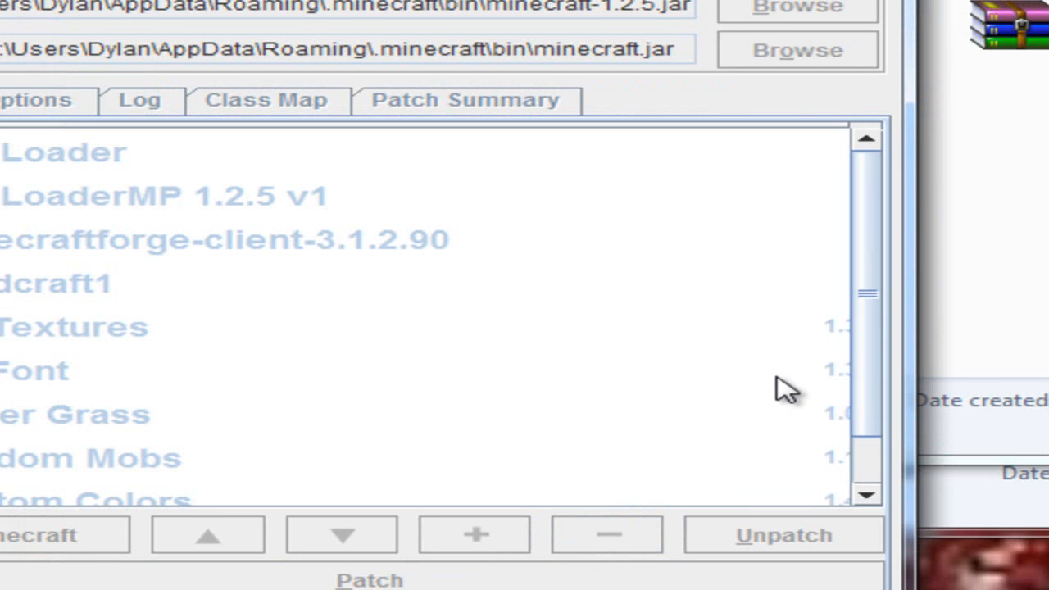
{"action": "mouse_move", "coordinate": [49, 541]}
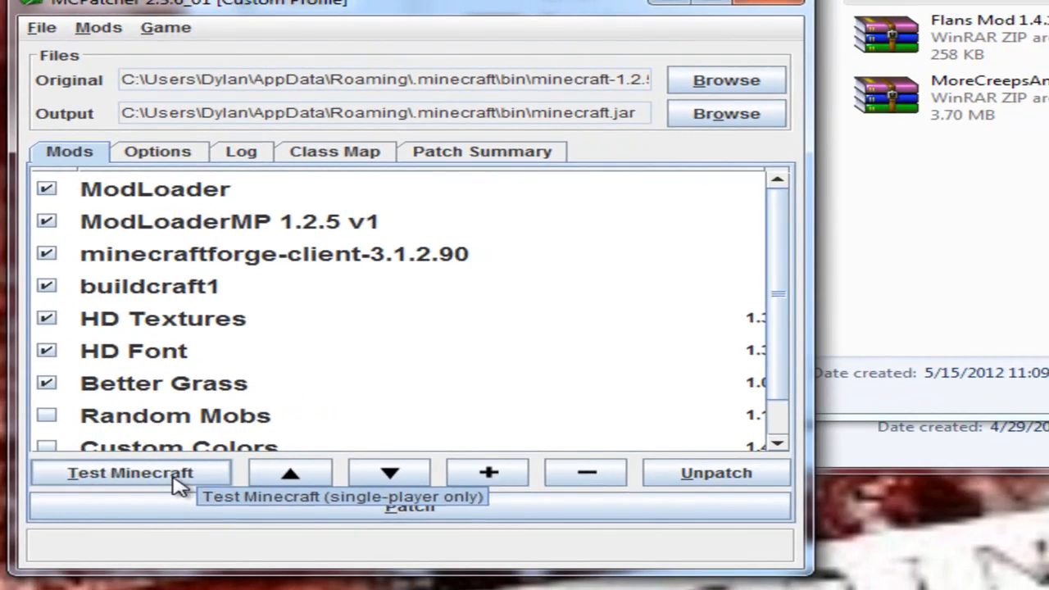
- Launch the patched Minecraft, create and enter 'New World5', then save and quit to title
{"action": "left_click", "coordinate": [129, 473]}
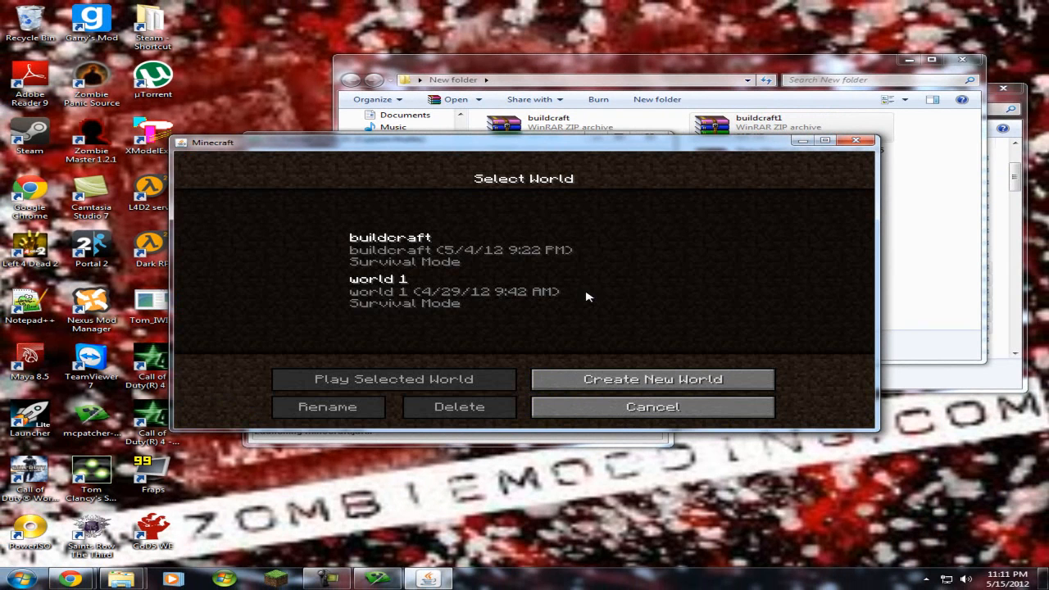
{"action": "mouse_move", "coordinate": [388, 304]}
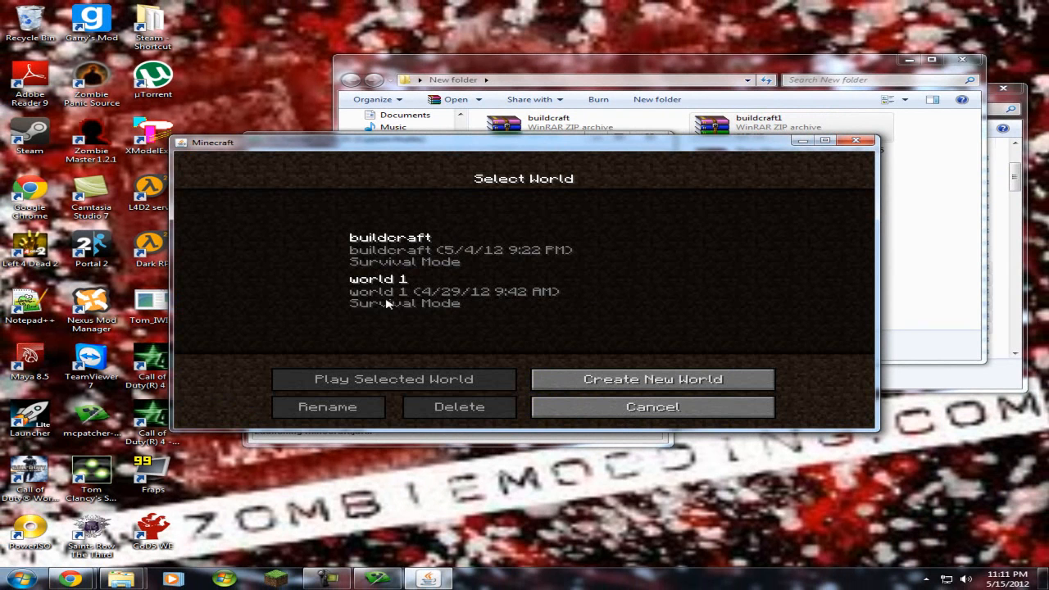
{"action": "left_click", "coordinate": [651, 378]}
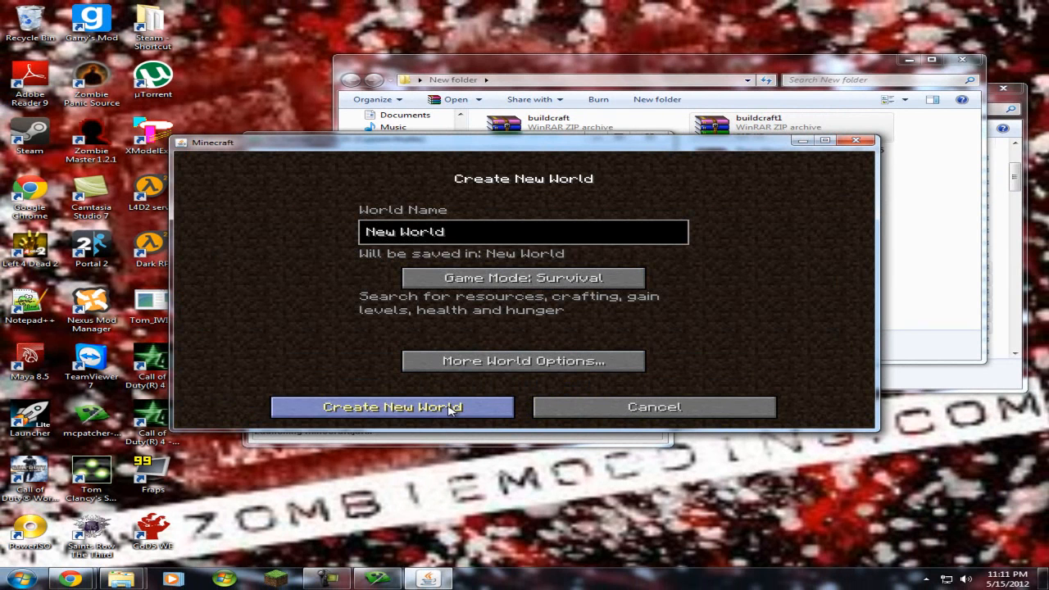
{"action": "type", "text": "5"}
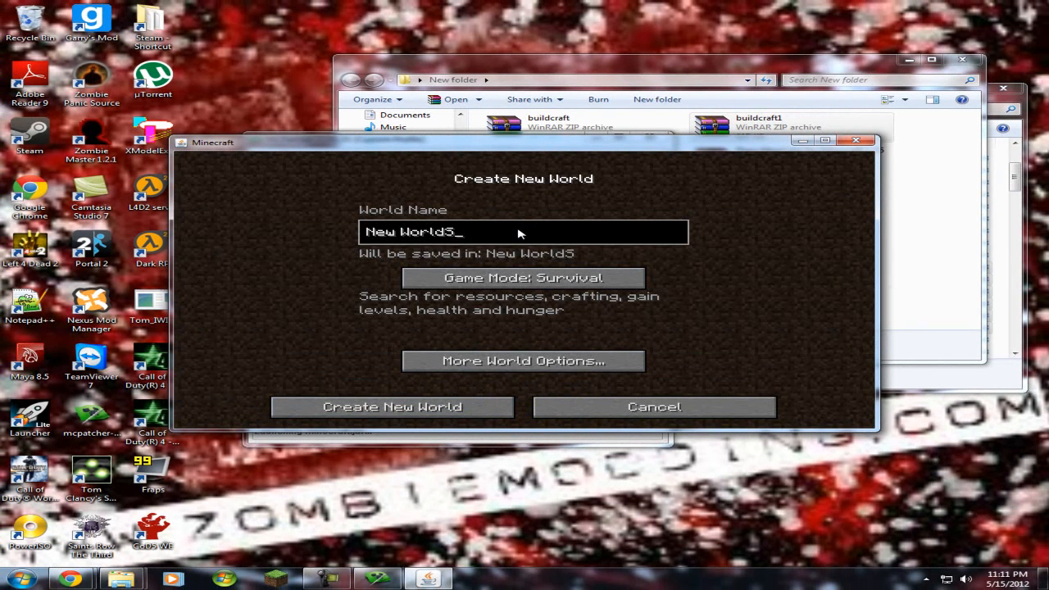
{"action": "left_click", "coordinate": [391, 406]}
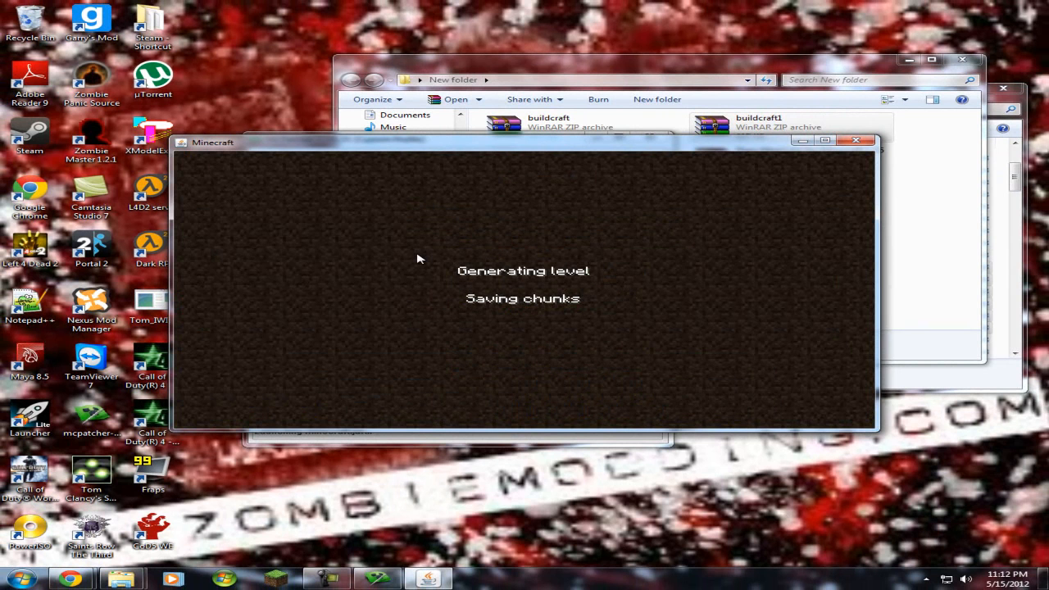
{"action": "mouse_move", "coordinate": [674, 343]}
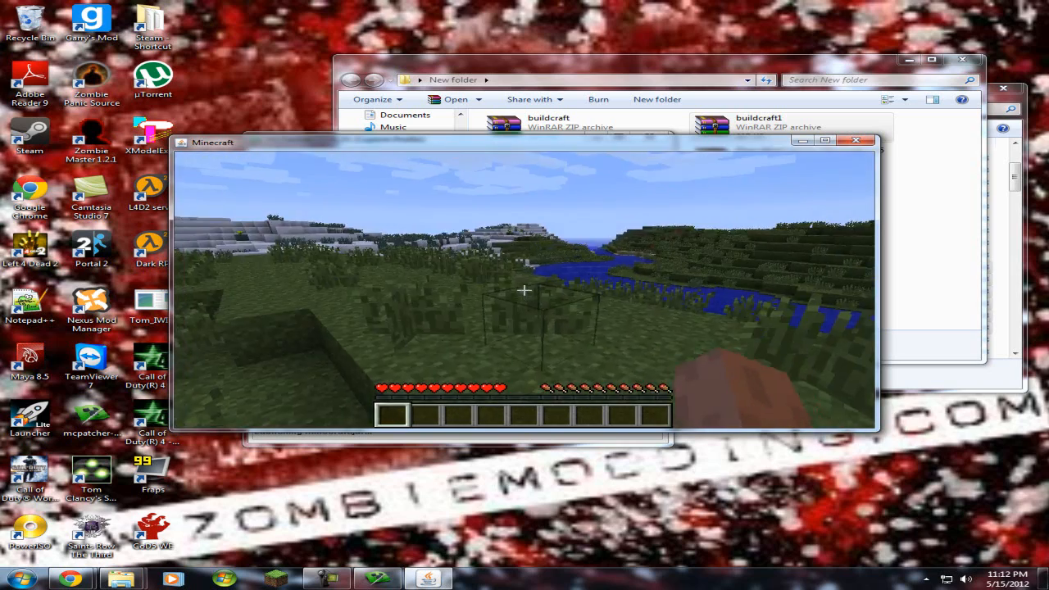
{"action": "mouse_move", "coordinate": [524, 290]}
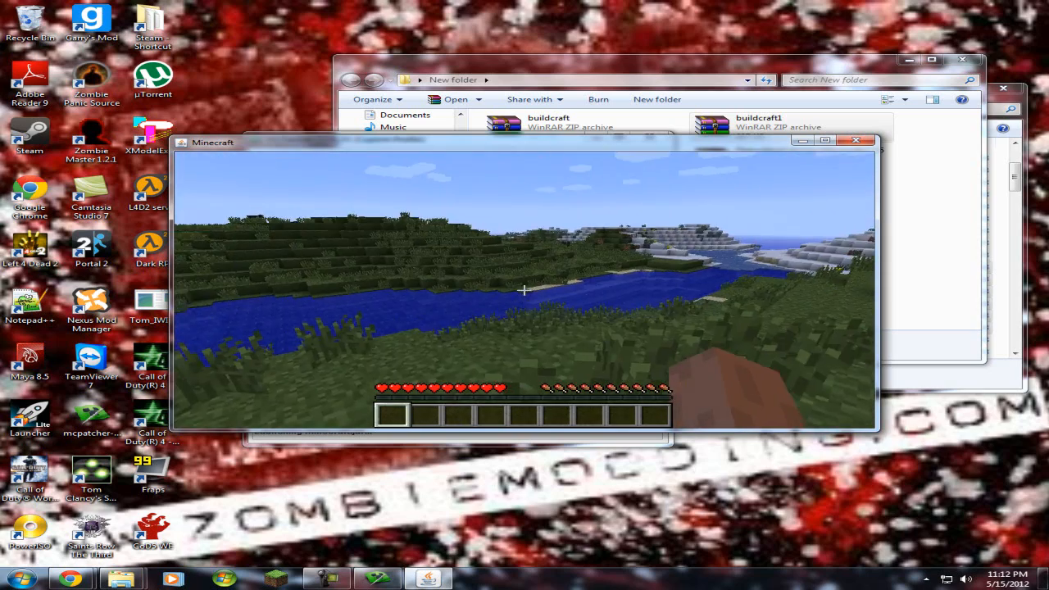
{"action": "mouse_move", "coordinate": [524, 290]}
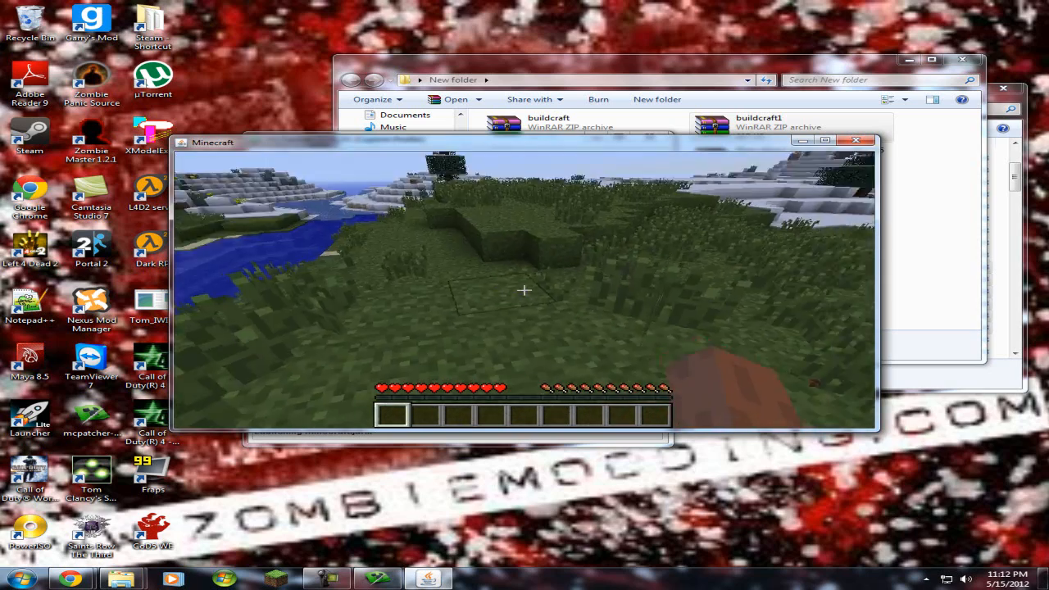
{"action": "mouse_move", "coordinate": [525, 290]}
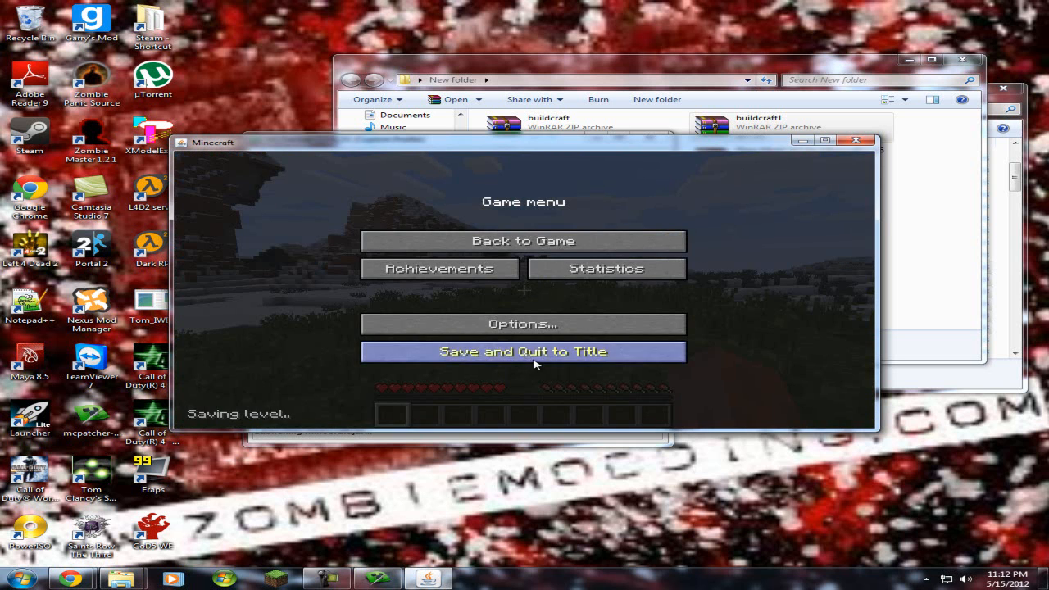
{"action": "left_click", "coordinate": [523, 351]}
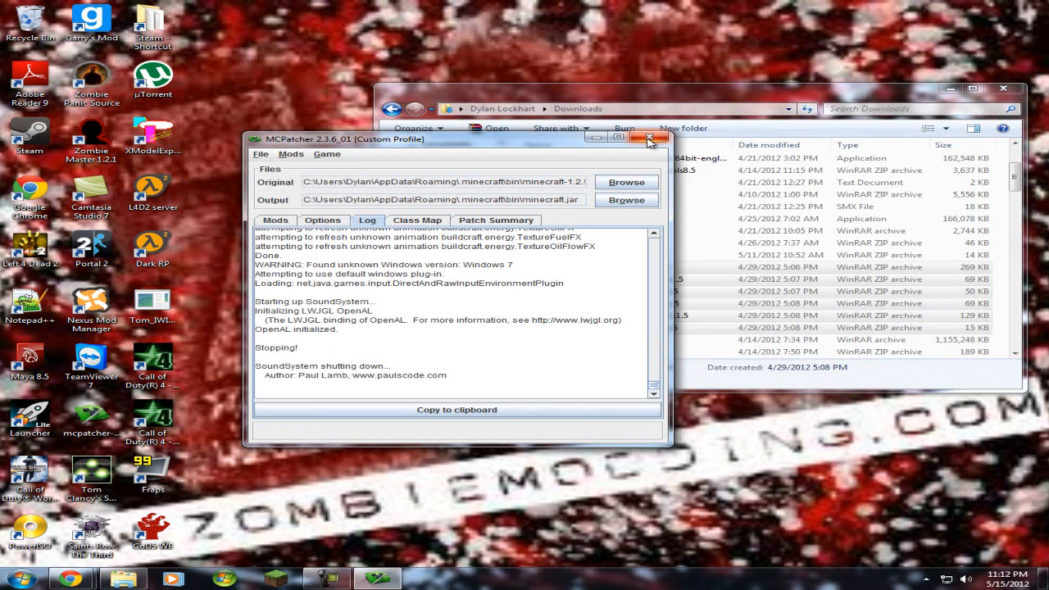
- Select the buildcraft profile, delete Custom Profile, then load the Minecraft 1.2.5 profile
{"action": "left_click", "coordinate": [291, 155]}
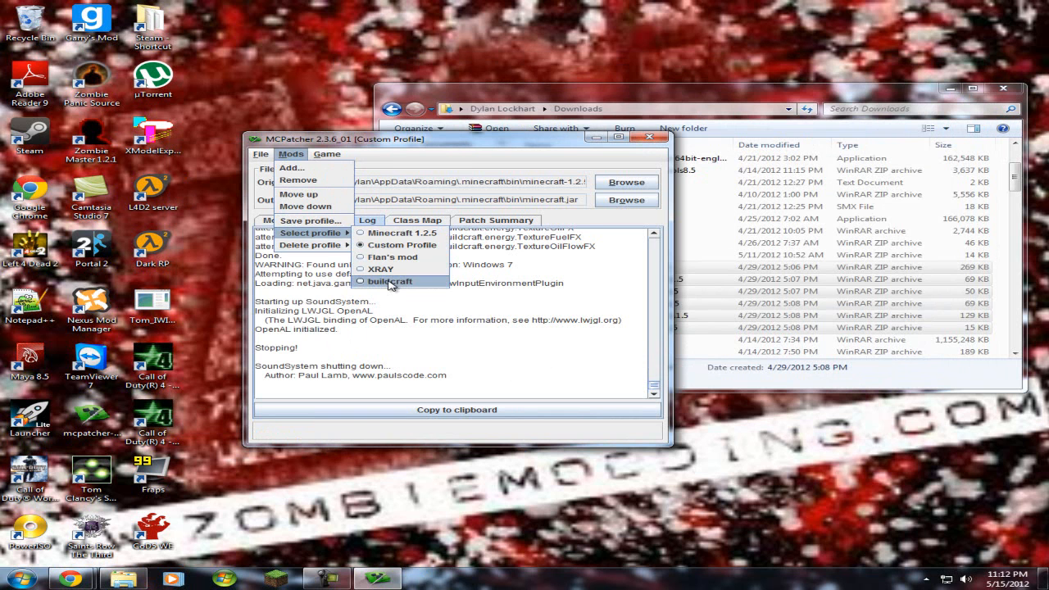
{"action": "left_click", "coordinate": [389, 282]}
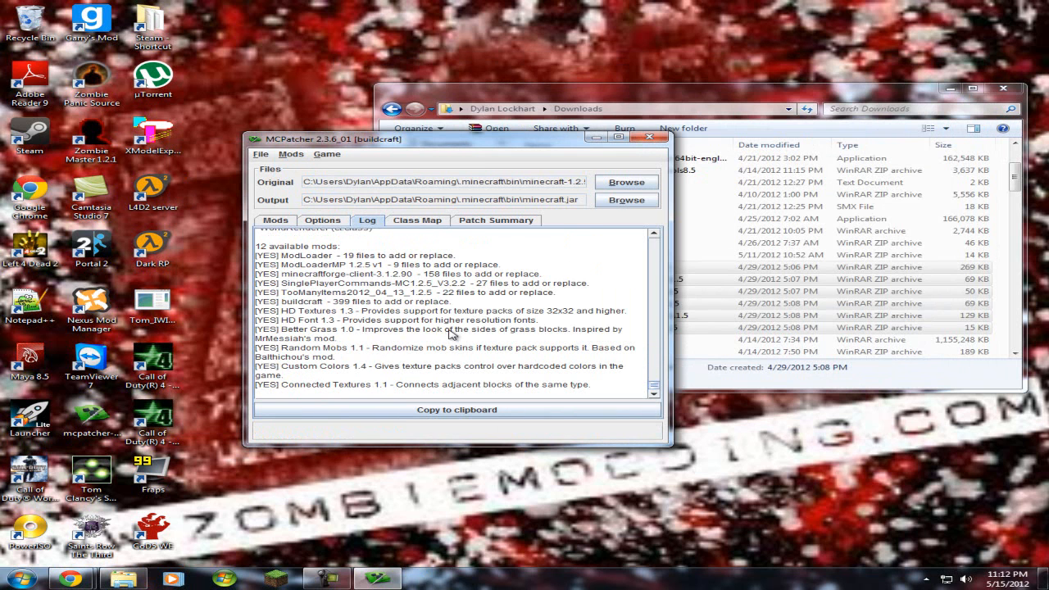
{"action": "mouse_move", "coordinate": [311, 156]}
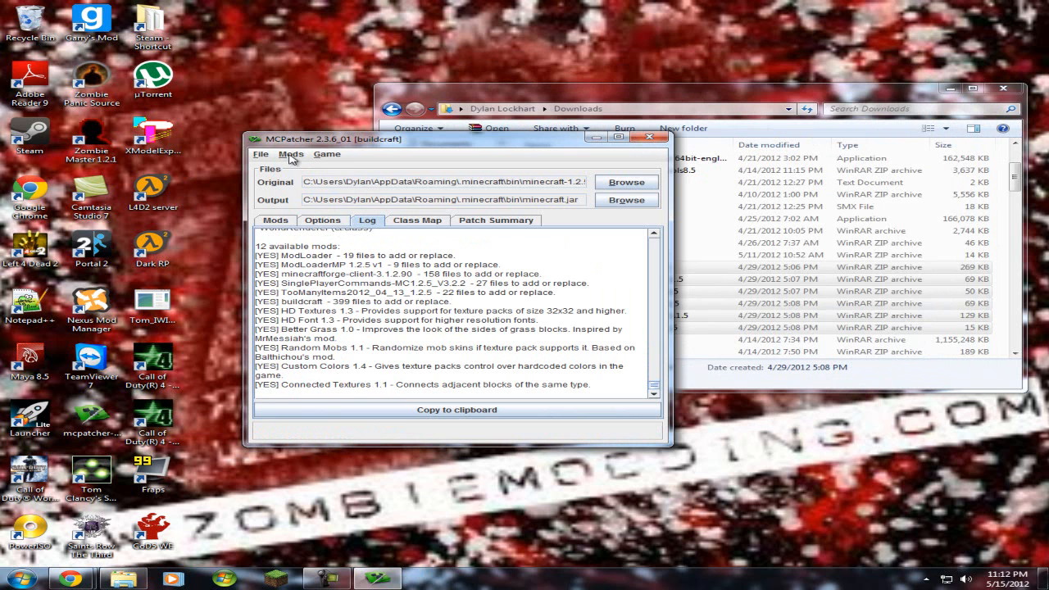
{"action": "left_click", "coordinate": [291, 154]}
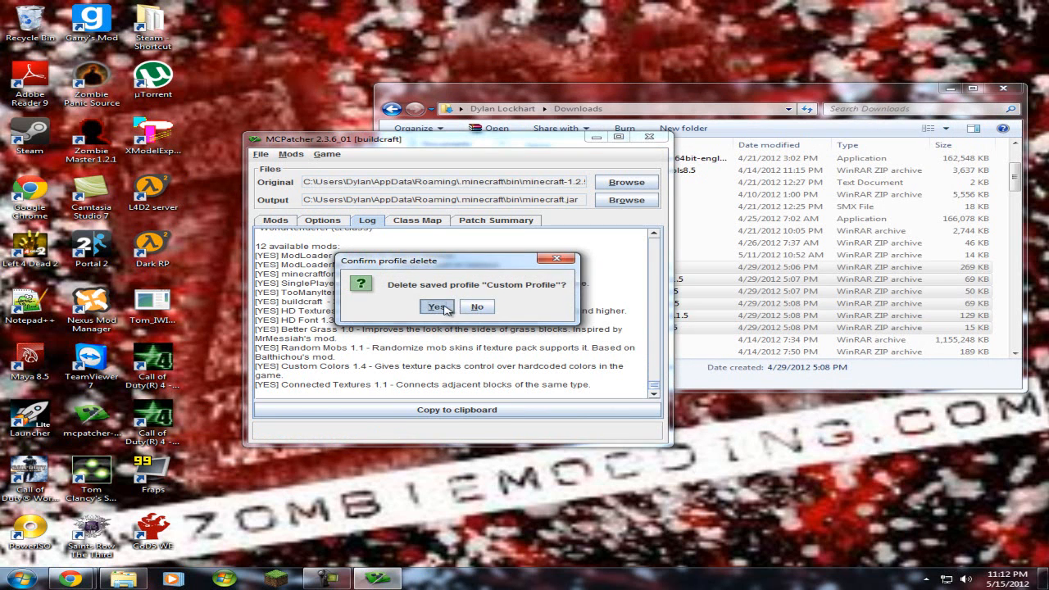
{"action": "left_click", "coordinate": [438, 306]}
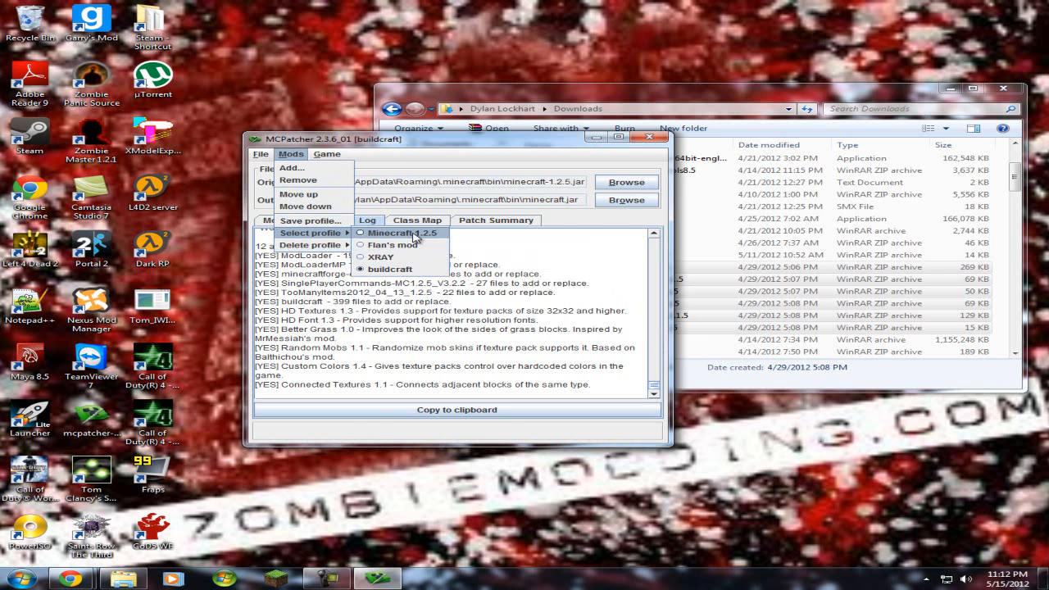
{"action": "left_click", "coordinate": [396, 232]}
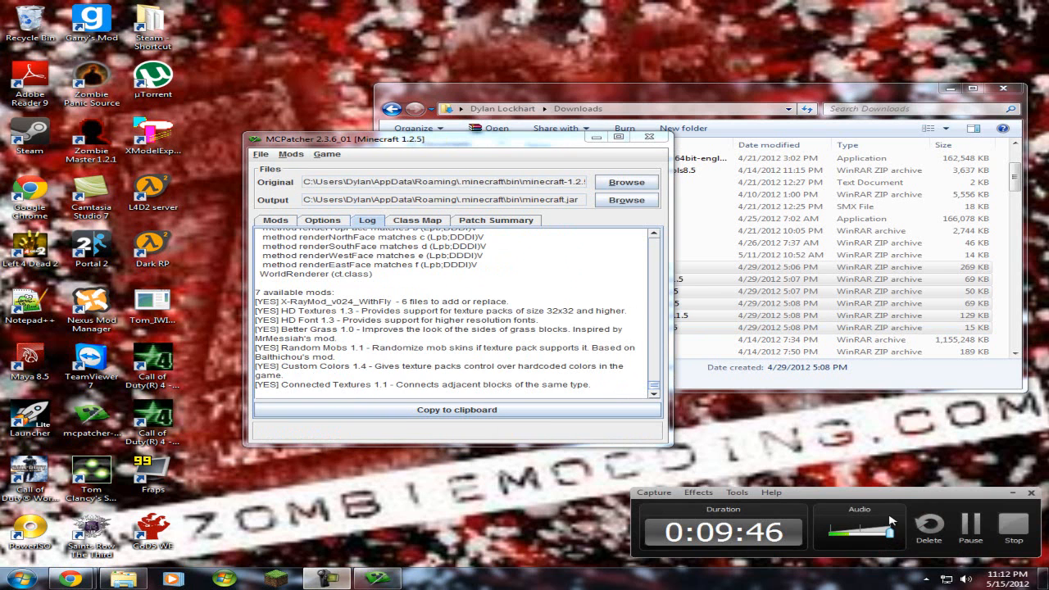